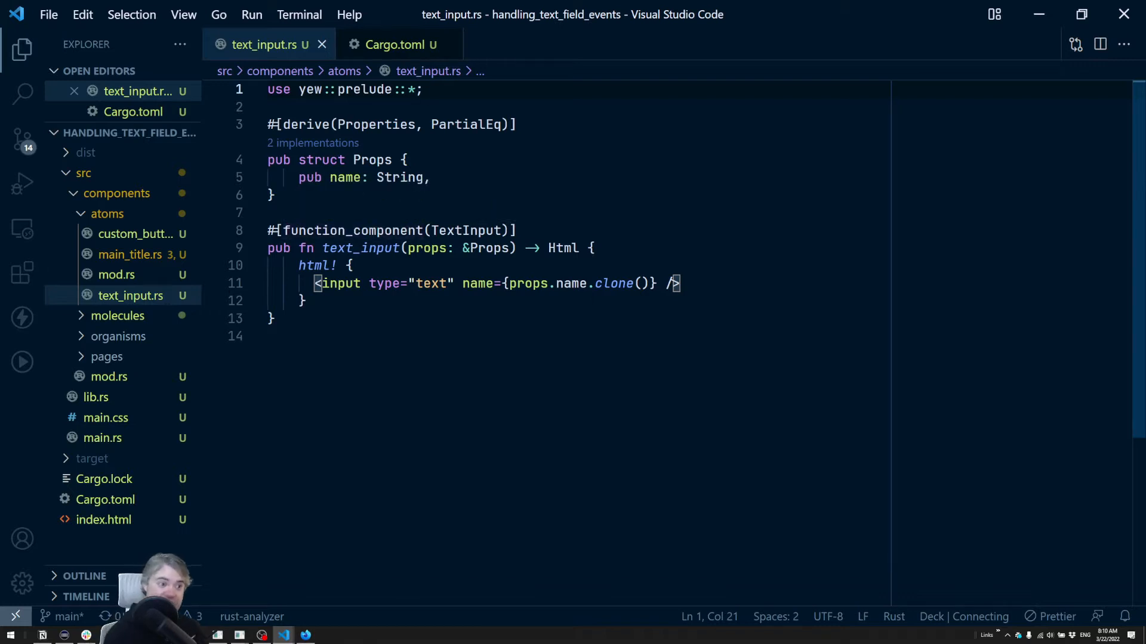
# Add an empty onchange="" attribute after name={props.name.clone()} on the input element.
pyautogui.click(650, 283)
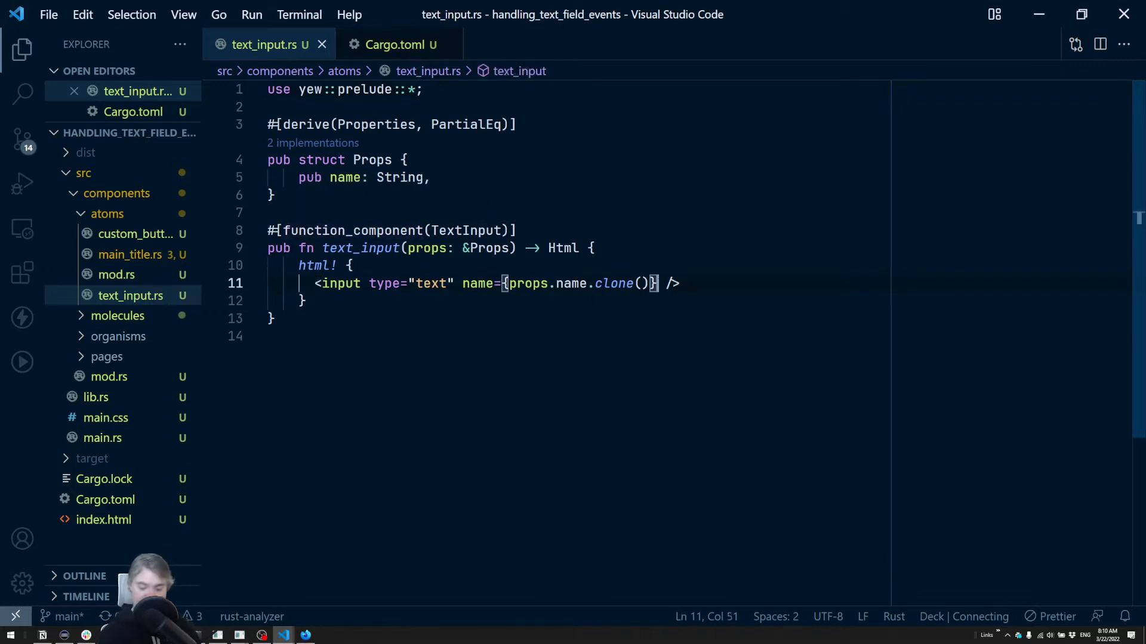
pyautogui.write('onchange')
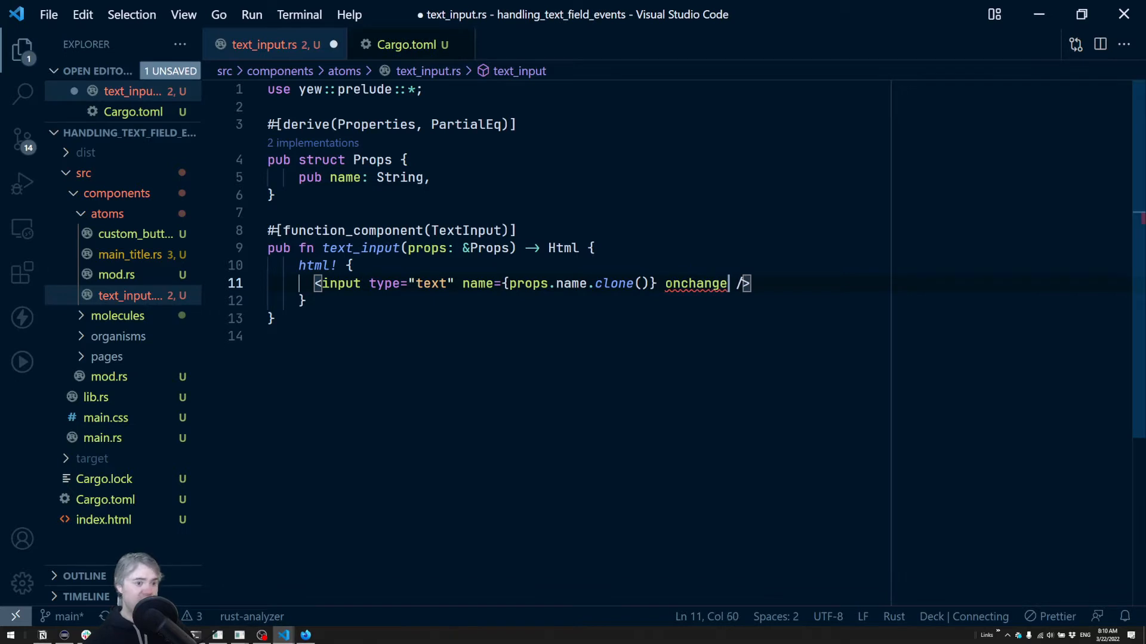
pyautogui.write('=')
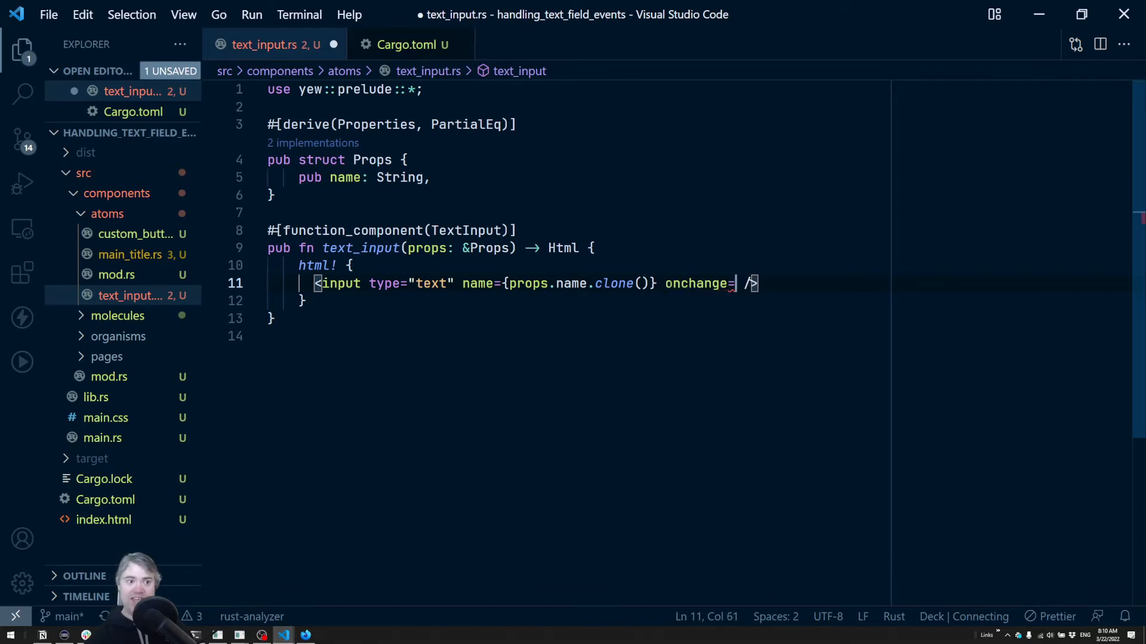
pyautogui.write('""')
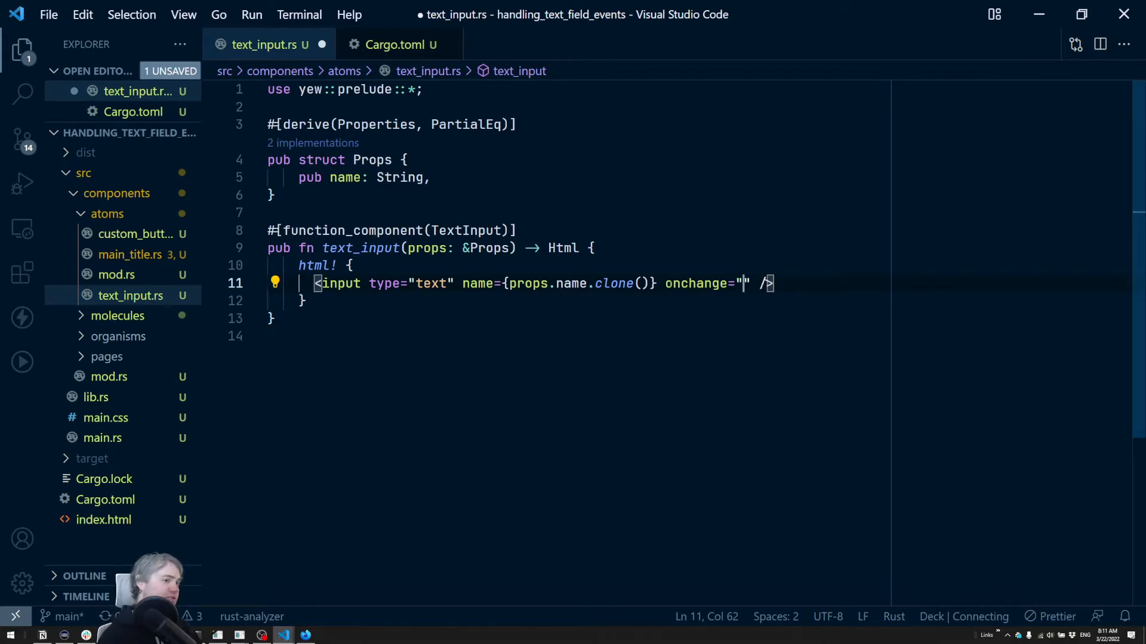
pyautogui.click(592, 248)
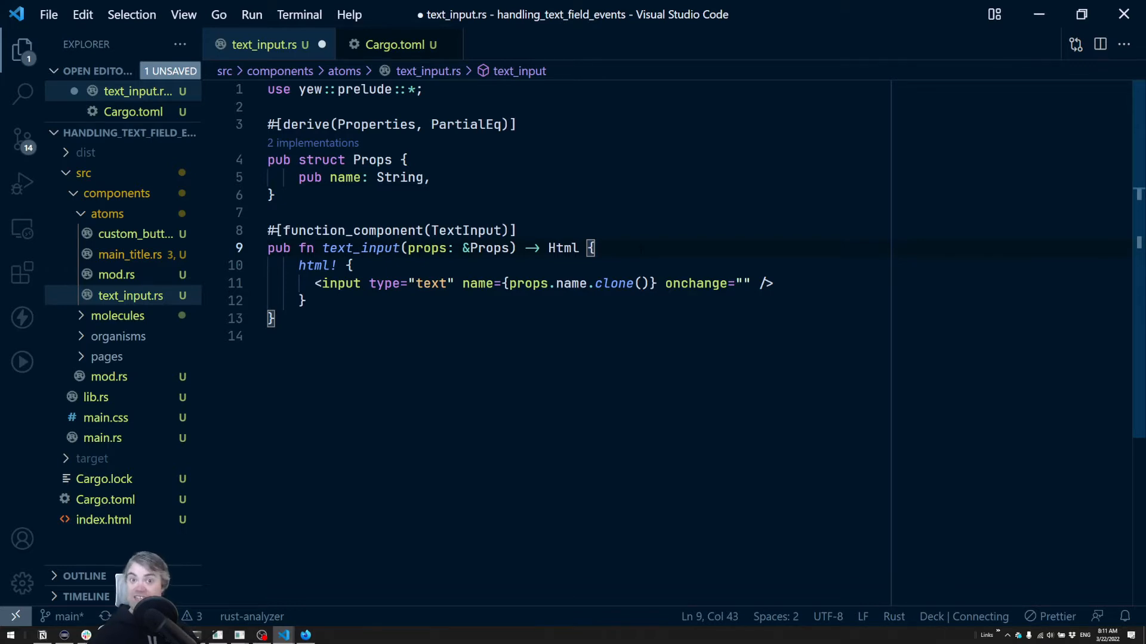
# On a new body line, start let onchange = Callback::from(|event: Event.
pyautogui.press('Enter')
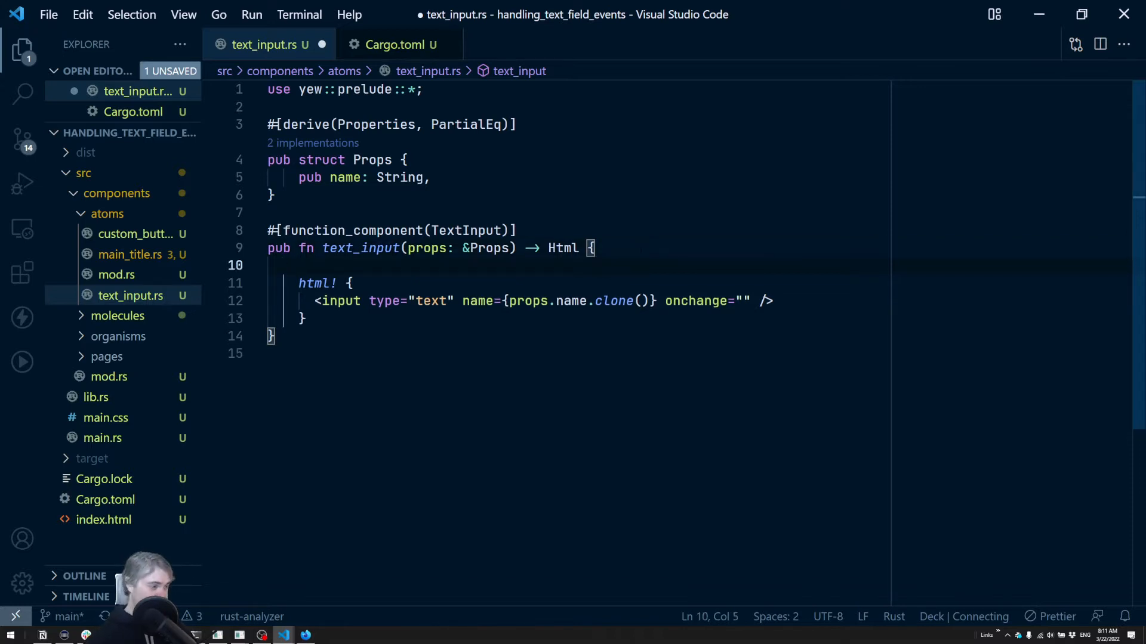
pyautogui.write('let onchange = C')
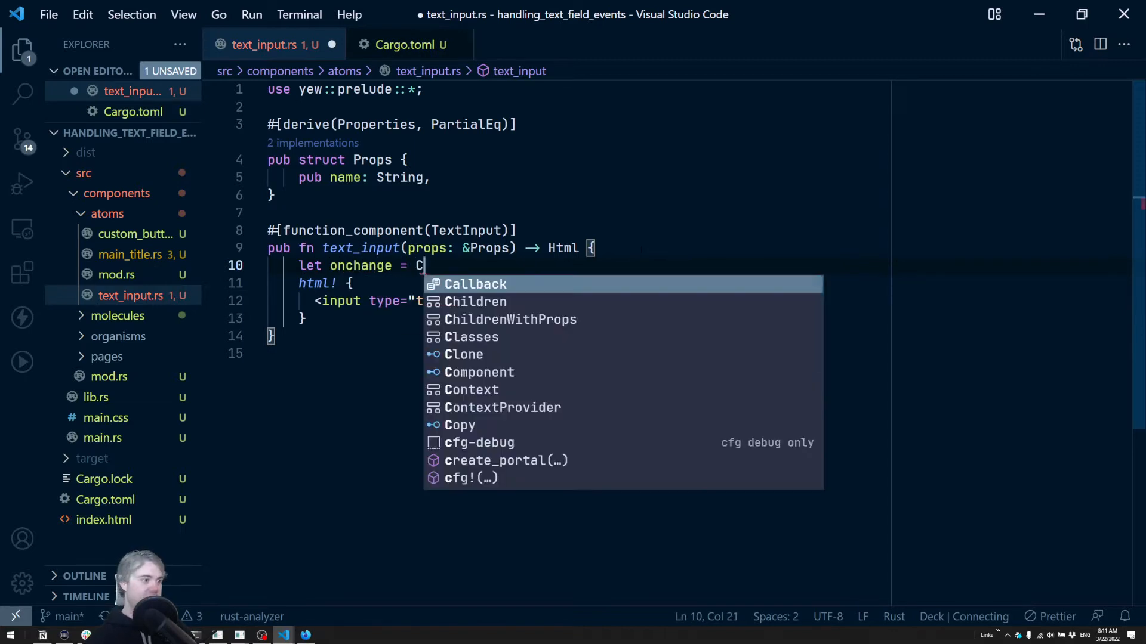
pyautogui.write('allback::from(|event')
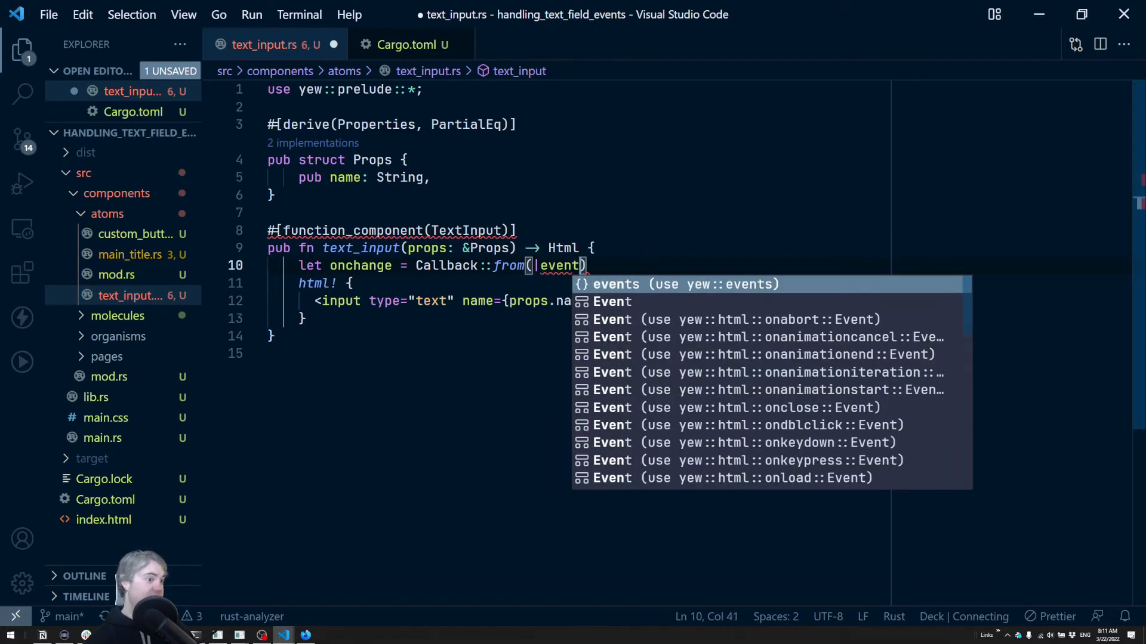
pyautogui.write(': Event')
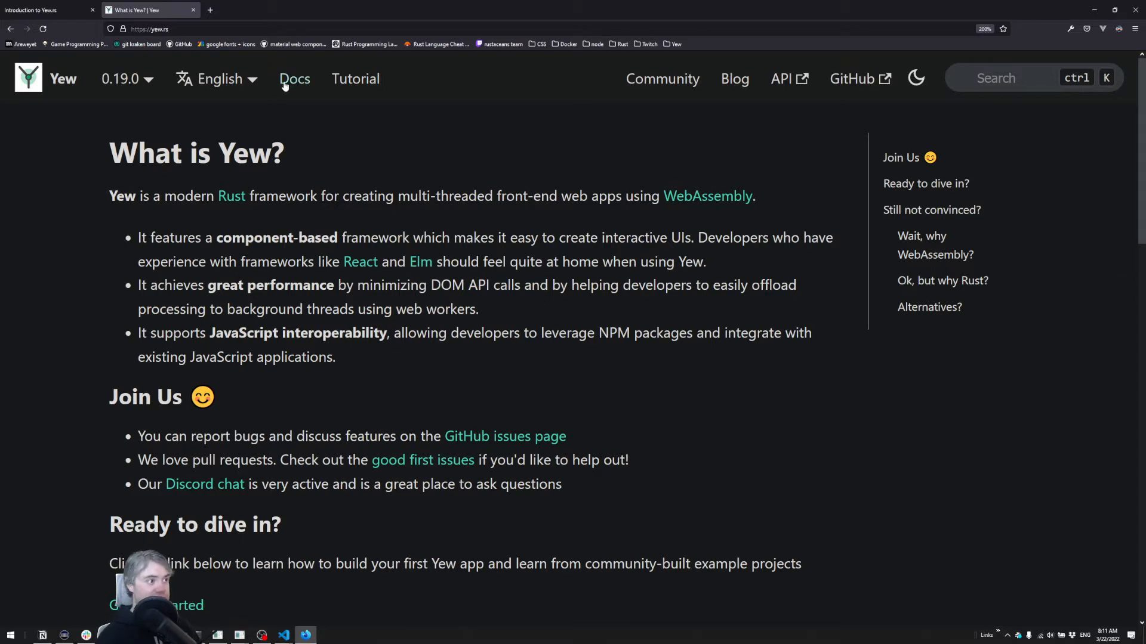
# Open the Yew docs Events page under Concepts > HTML.
pyautogui.click(294, 79)
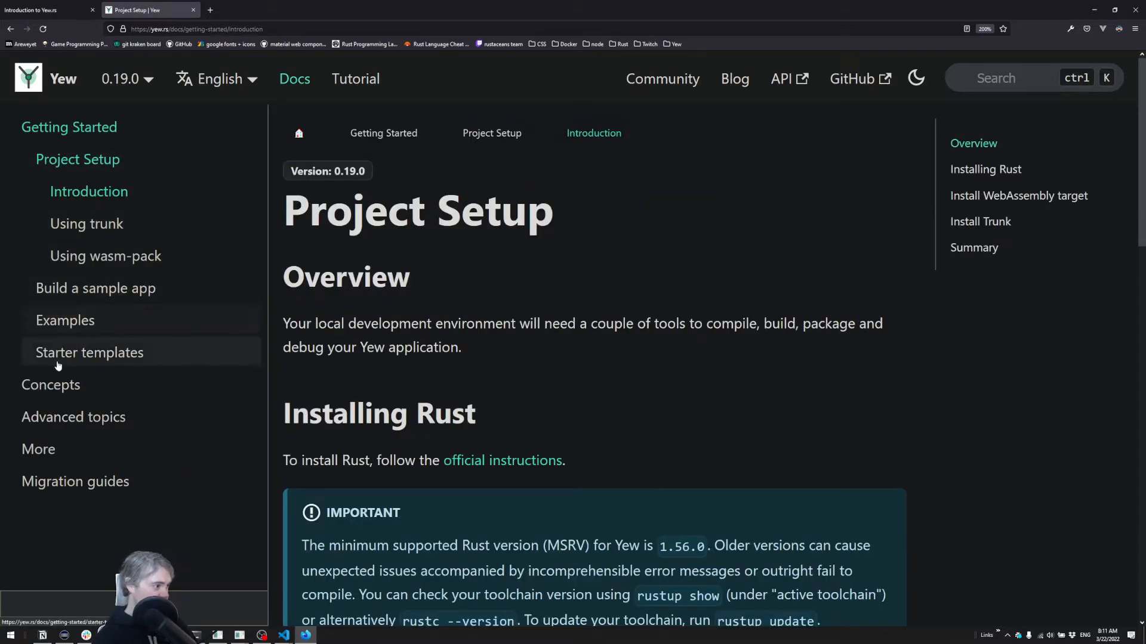
pyautogui.click(50, 385)
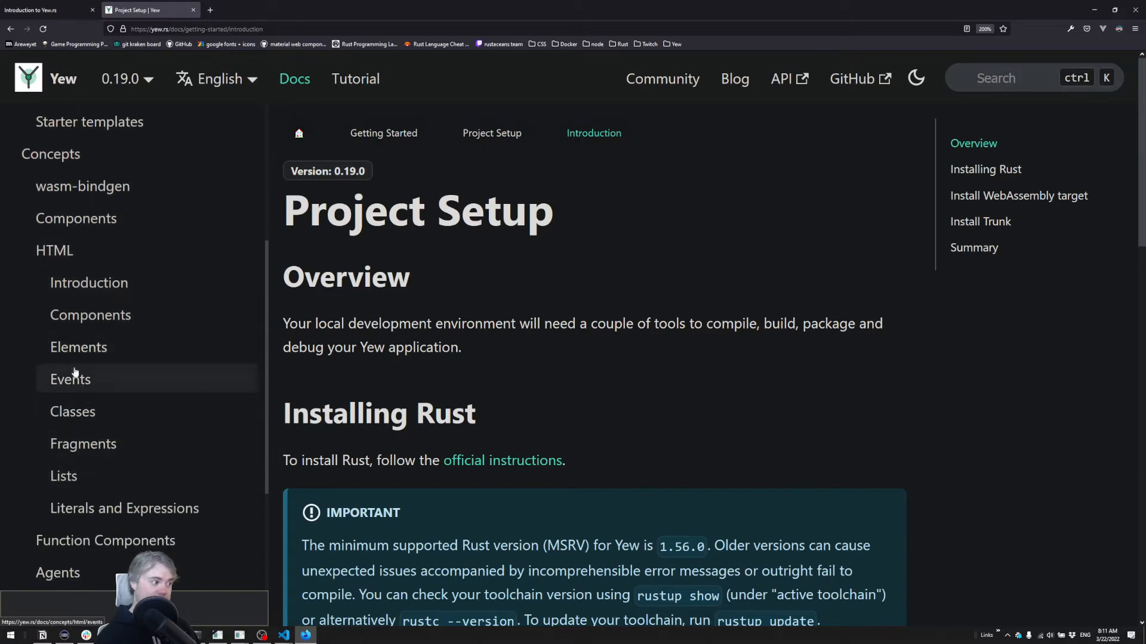
pyautogui.moveTo(75, 388)
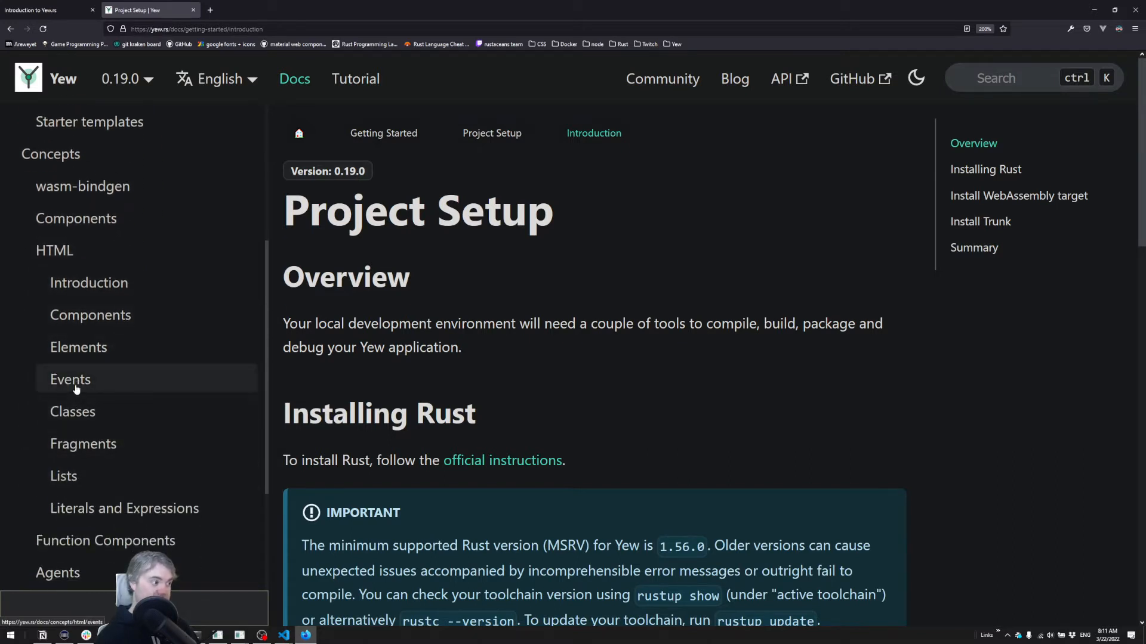
pyautogui.click(70, 379)
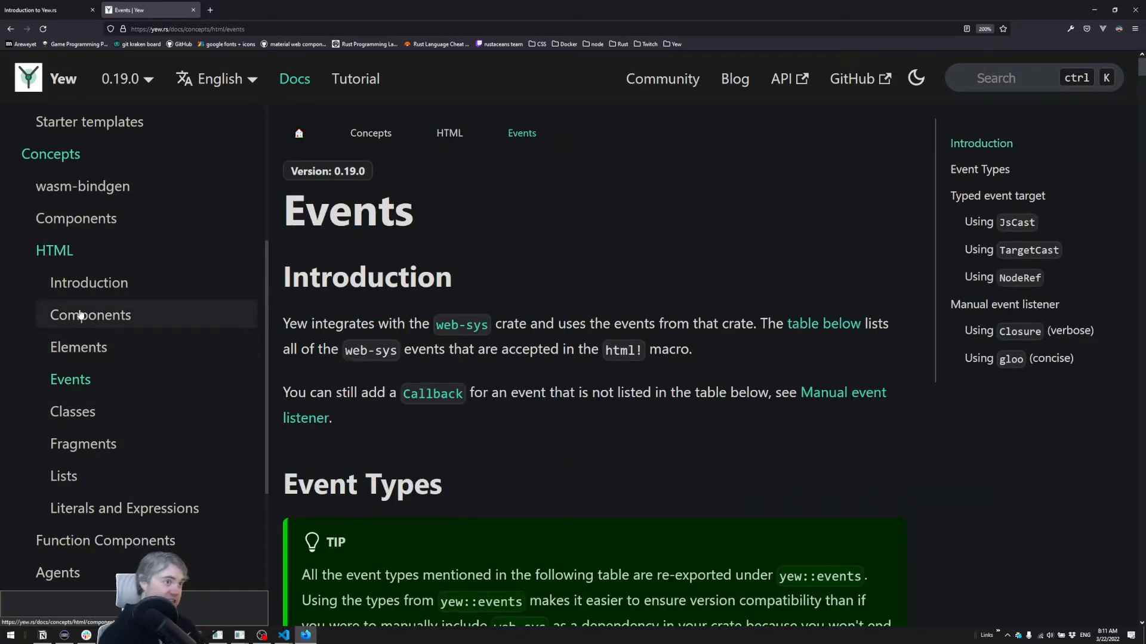
pyautogui.click(125, 79)
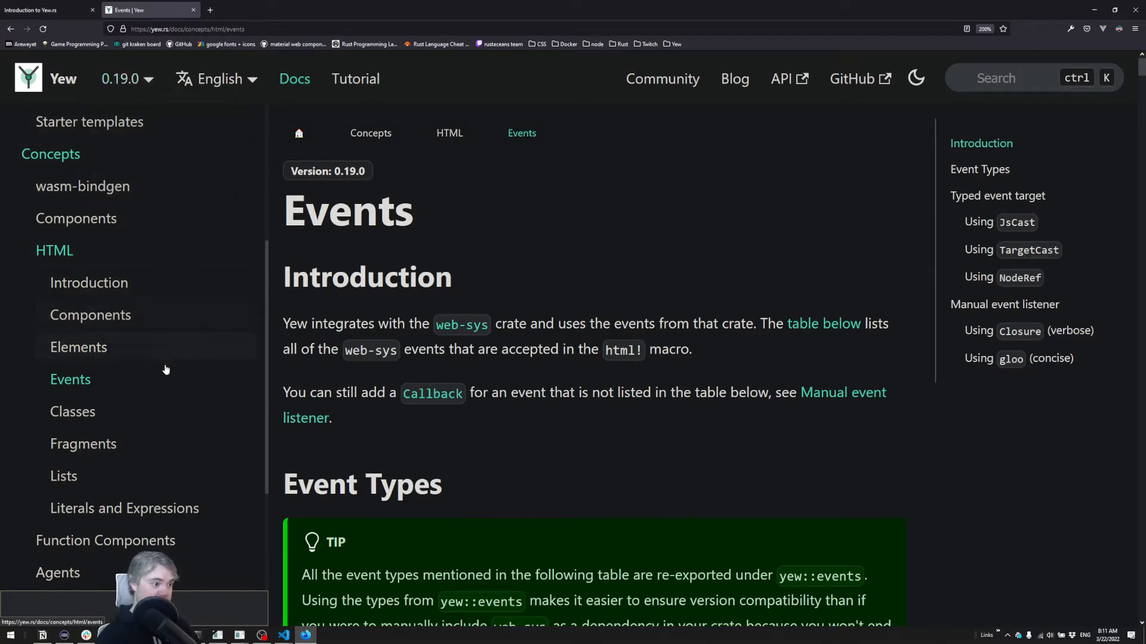
# Highlight the event types table entries: onchange uses Event, onclick uses MouseEvent.
pyautogui.scroll(-3)
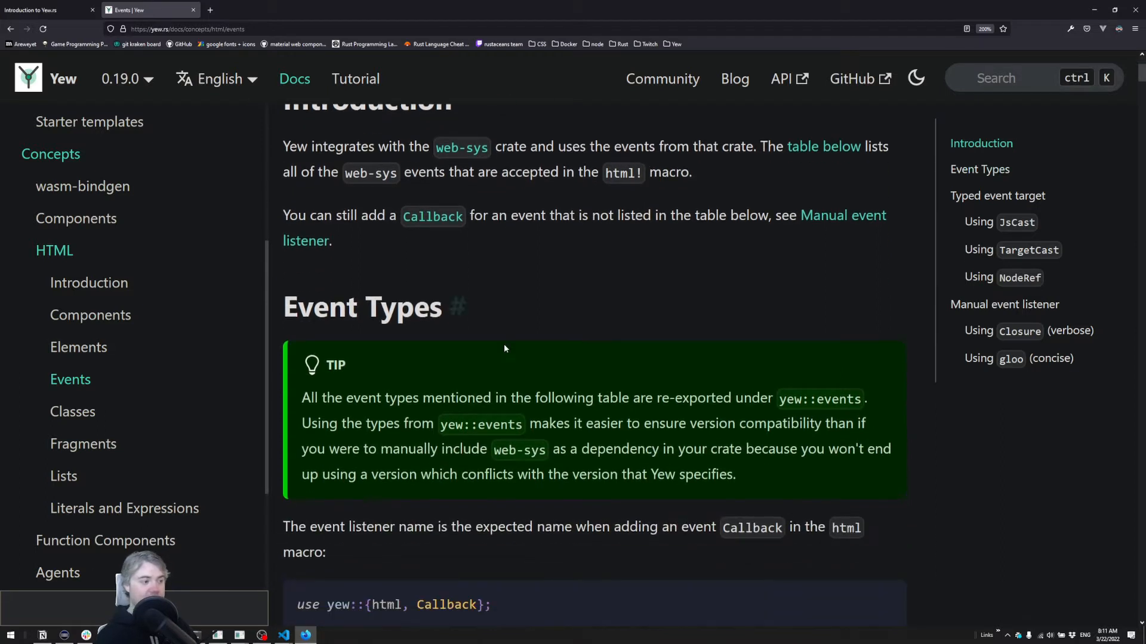
pyautogui.scroll(-3)
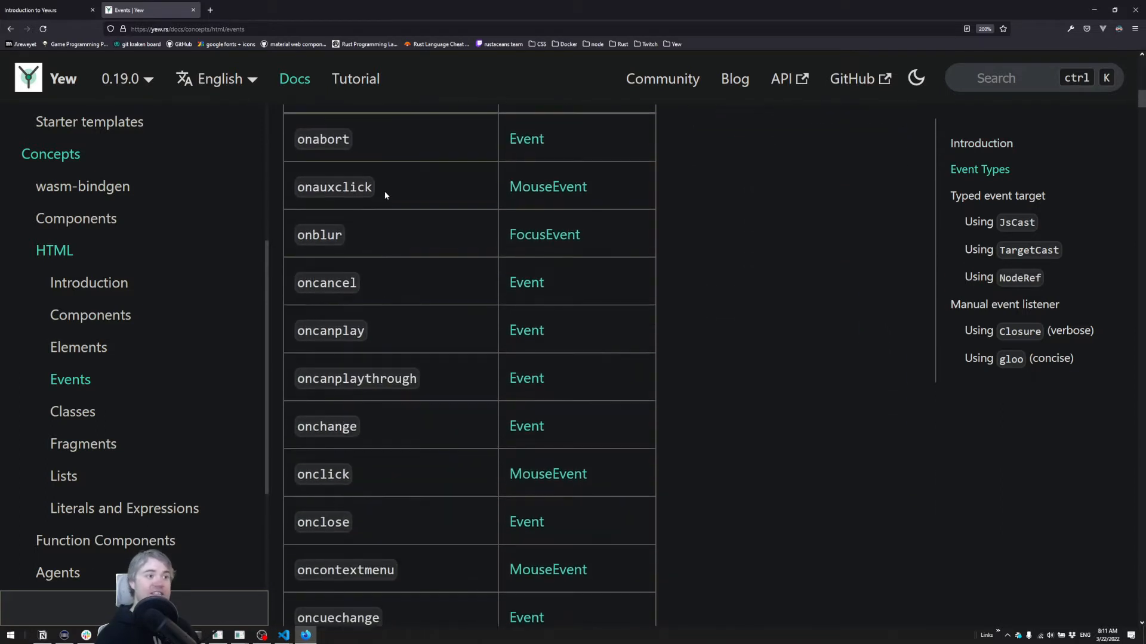
pyautogui.moveTo(433, 289)
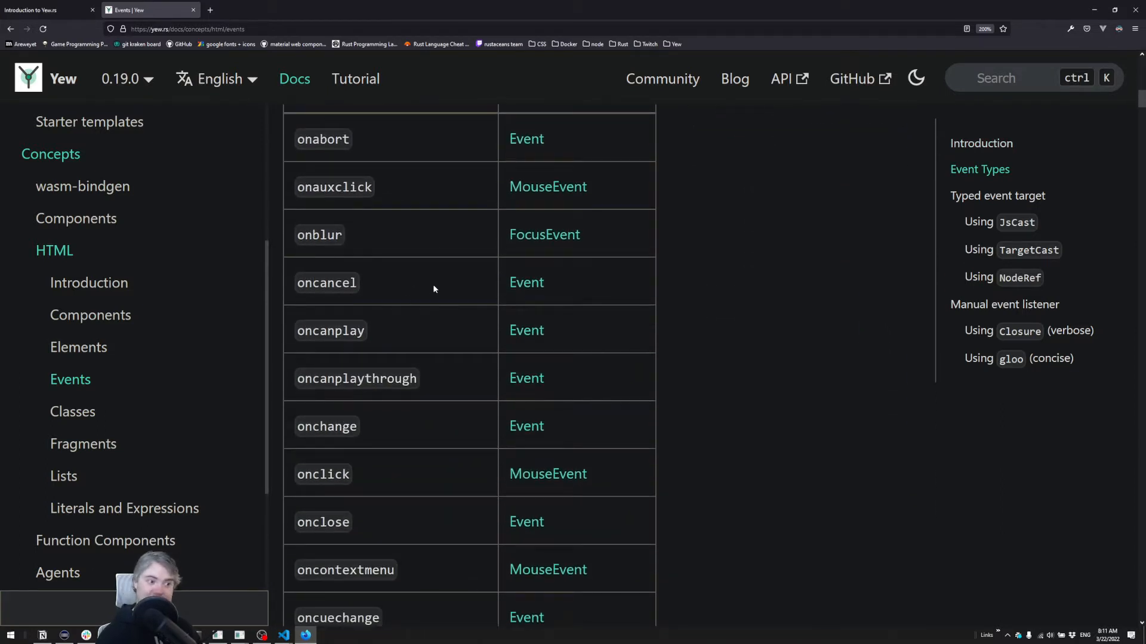
pyautogui.doubleClick(326, 426)
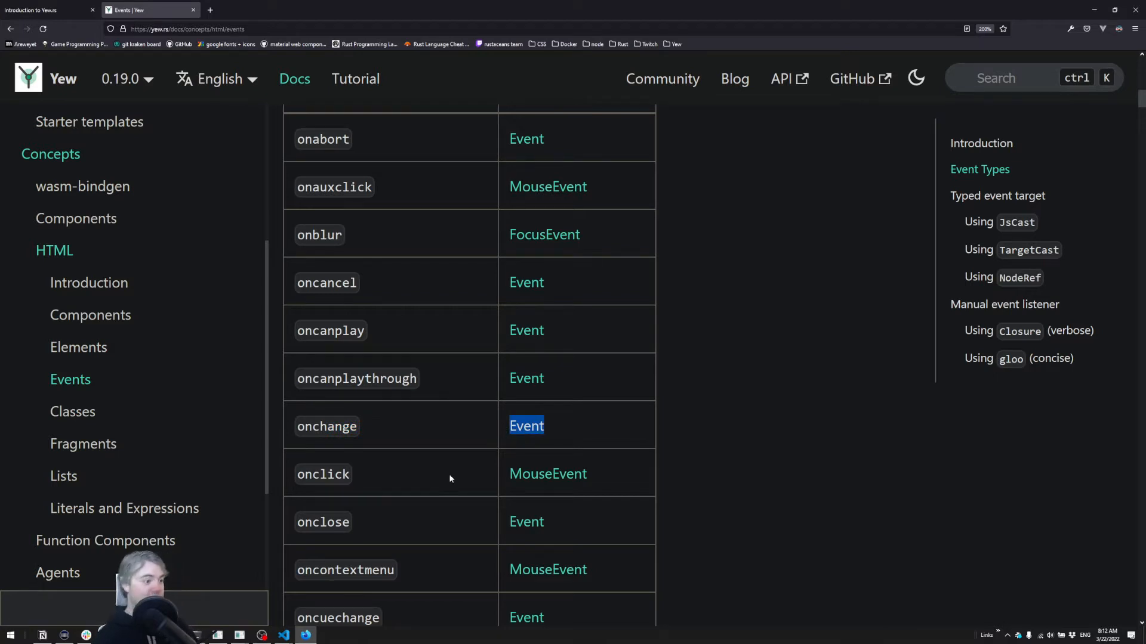
pyautogui.doubleClick(323, 473)
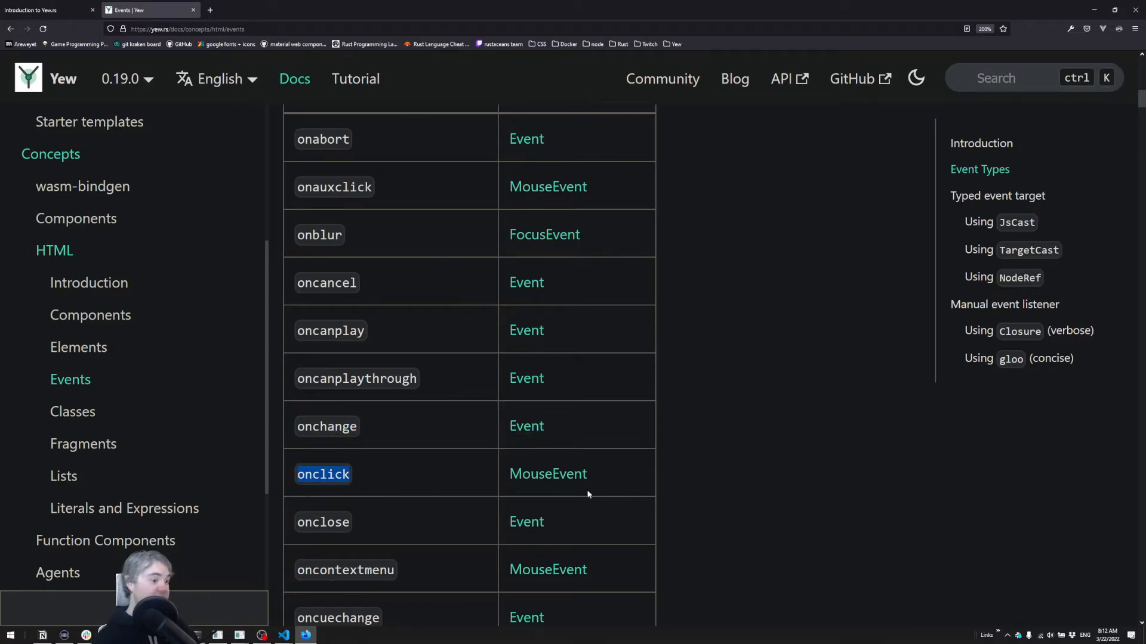
pyautogui.doubleClick(547, 473)
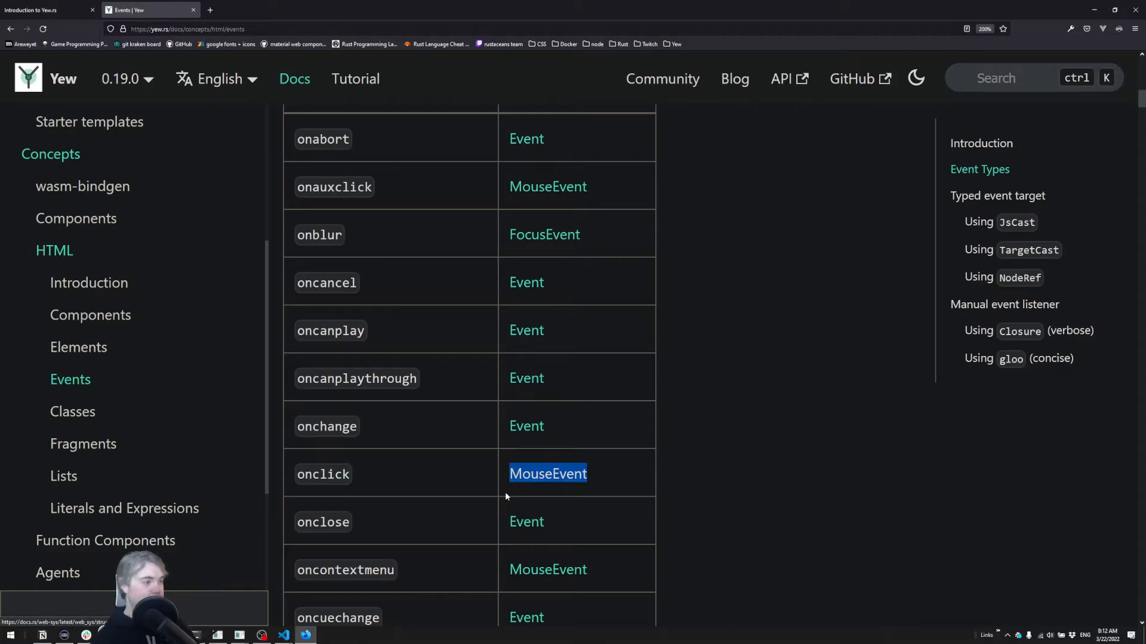
# Add closure braces and bind let target = event.target().unwrap(); in the callback.
pyautogui.click(283, 634)
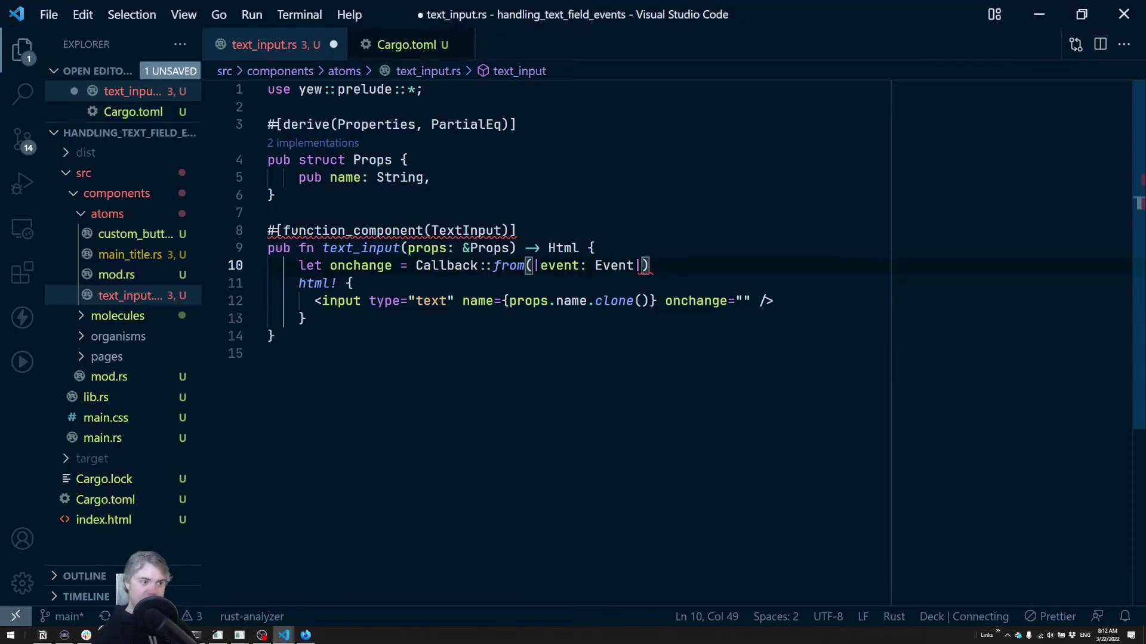
pyautogui.doubleClick(614, 265)
pyautogui.write(' {')
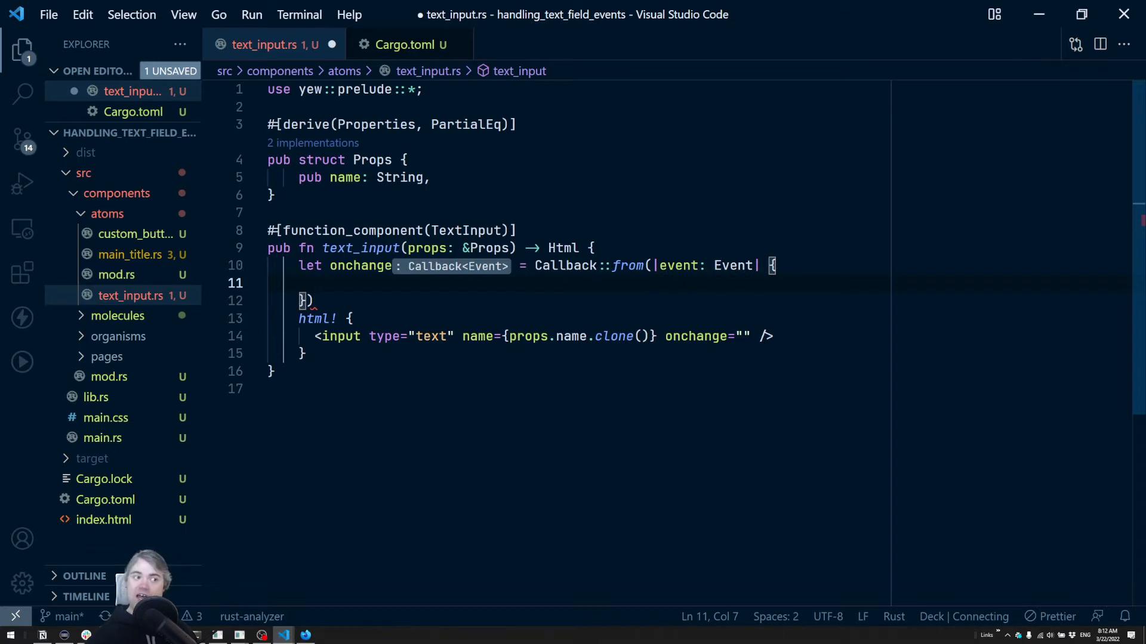
pyautogui.write('l')
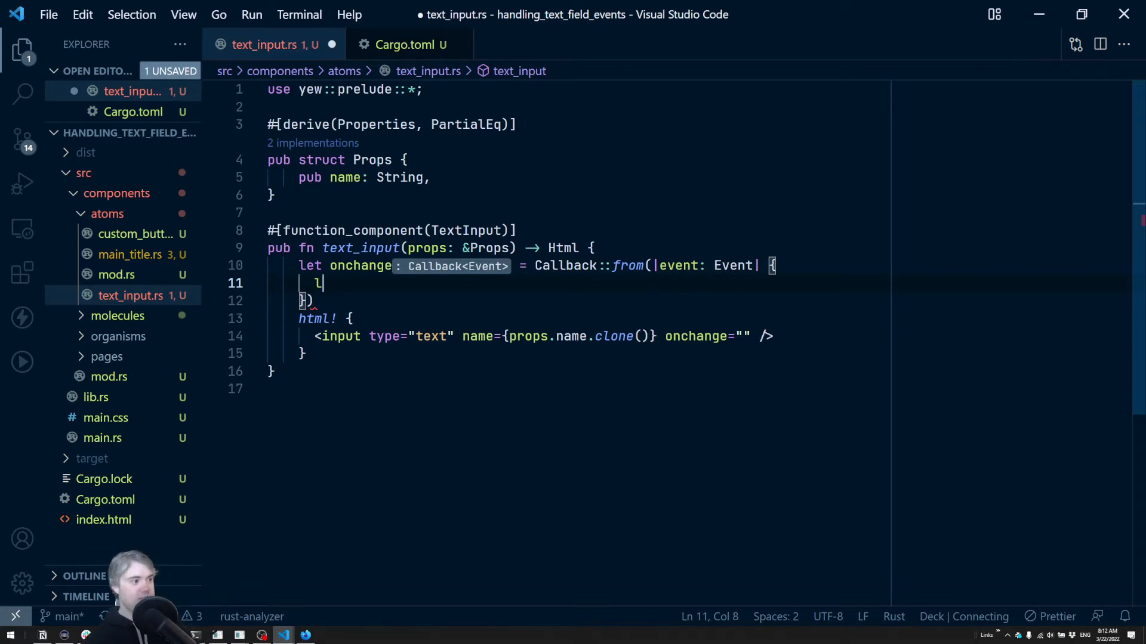
pyautogui.write('et target = event.')
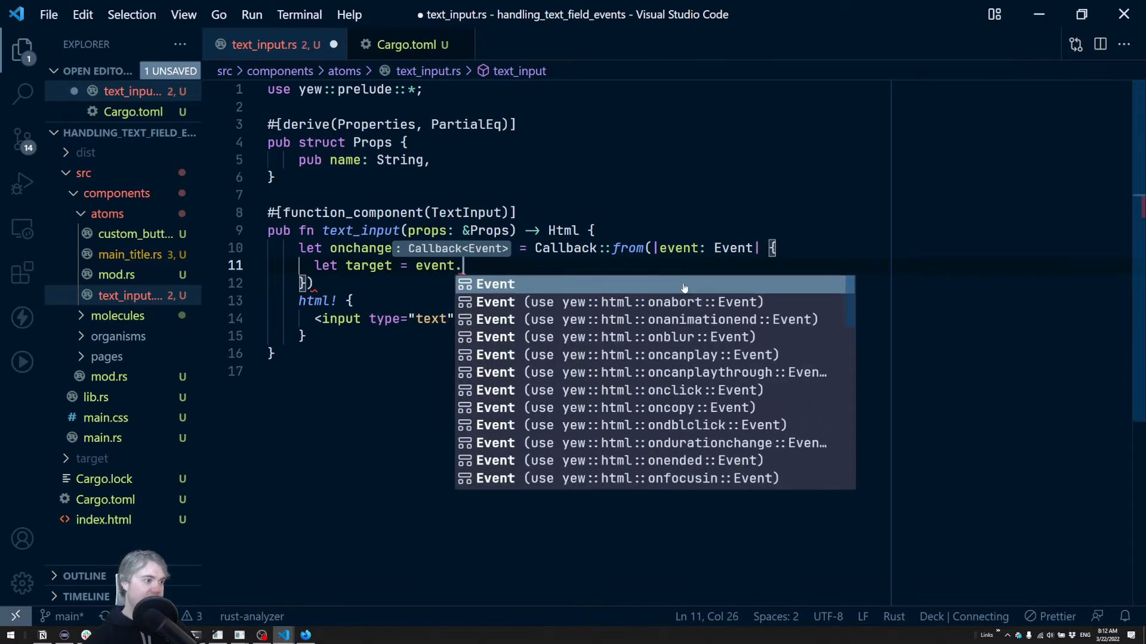
pyautogui.write('target()')
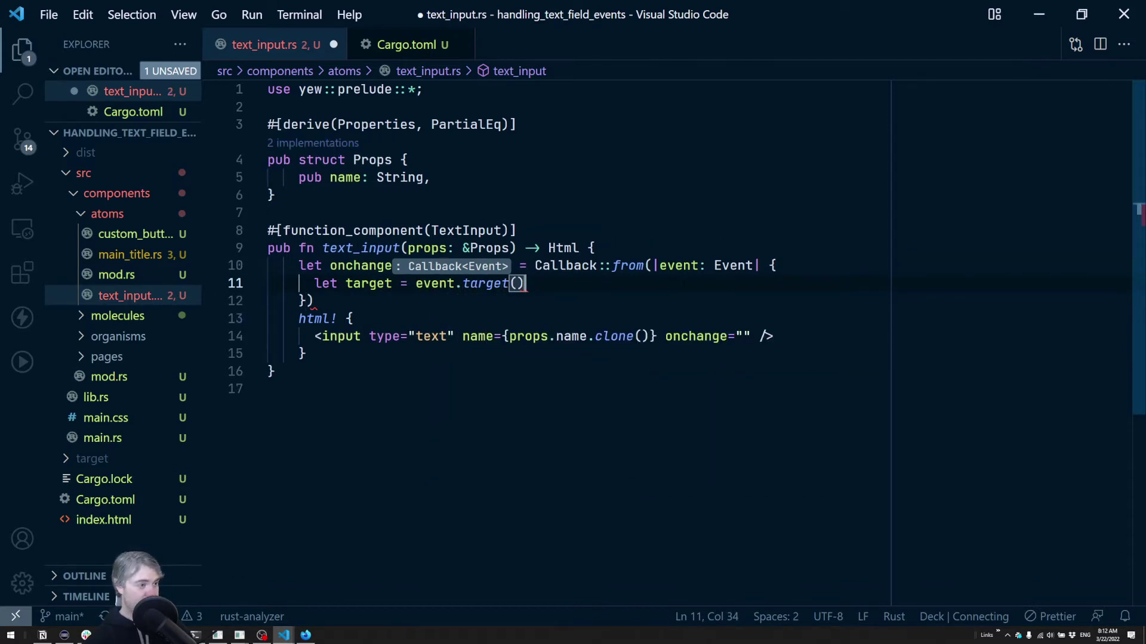
pyautogui.write(';')
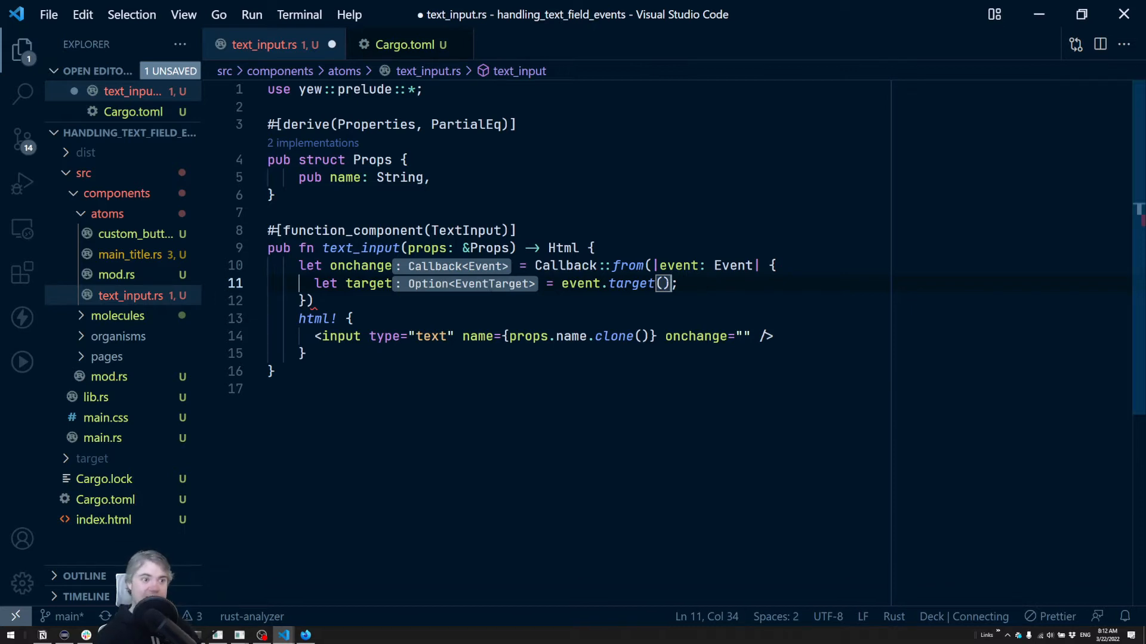
pyautogui.moveTo(678, 265)
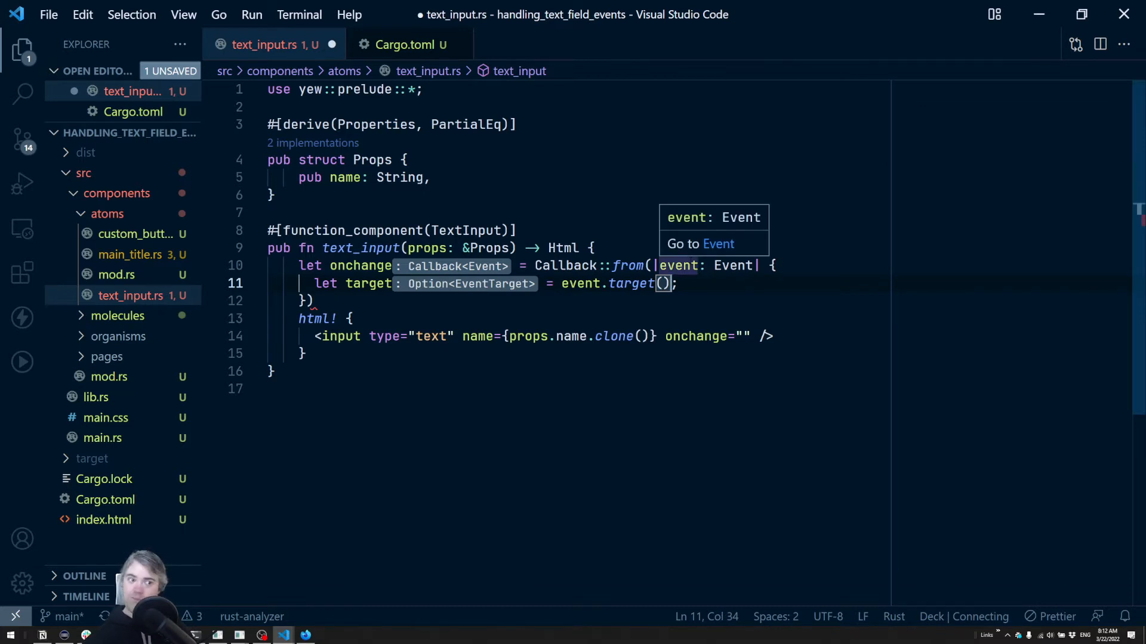
pyautogui.write('.unwrap()')
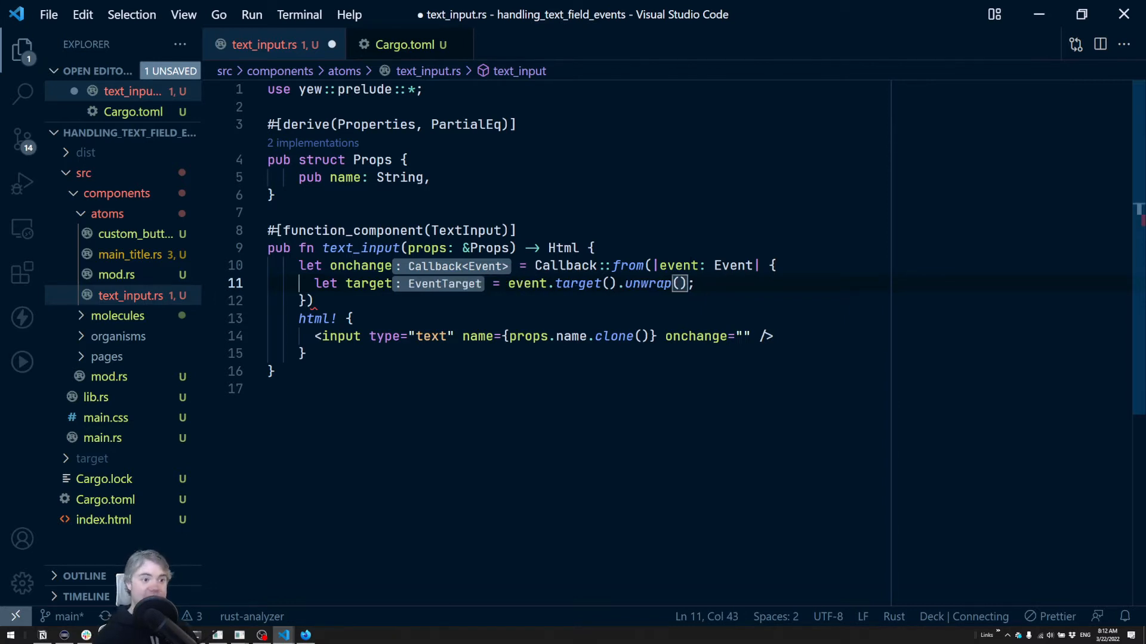
# Log the event target inside the callback with log!(target);.
pyautogui.press('Enter')
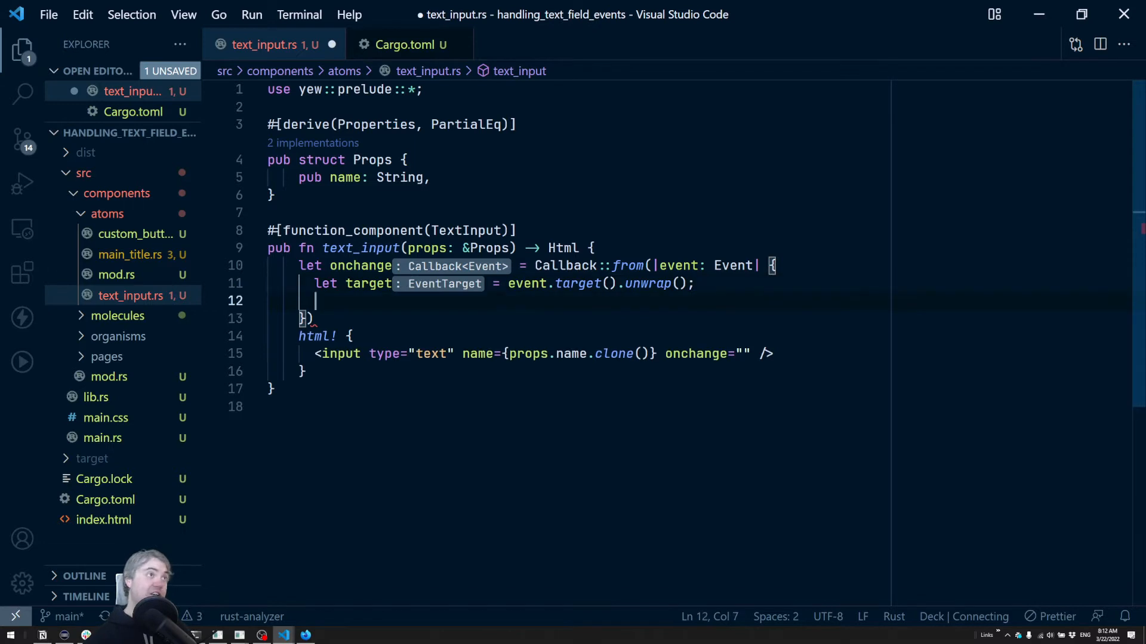
pyautogui.write('log')
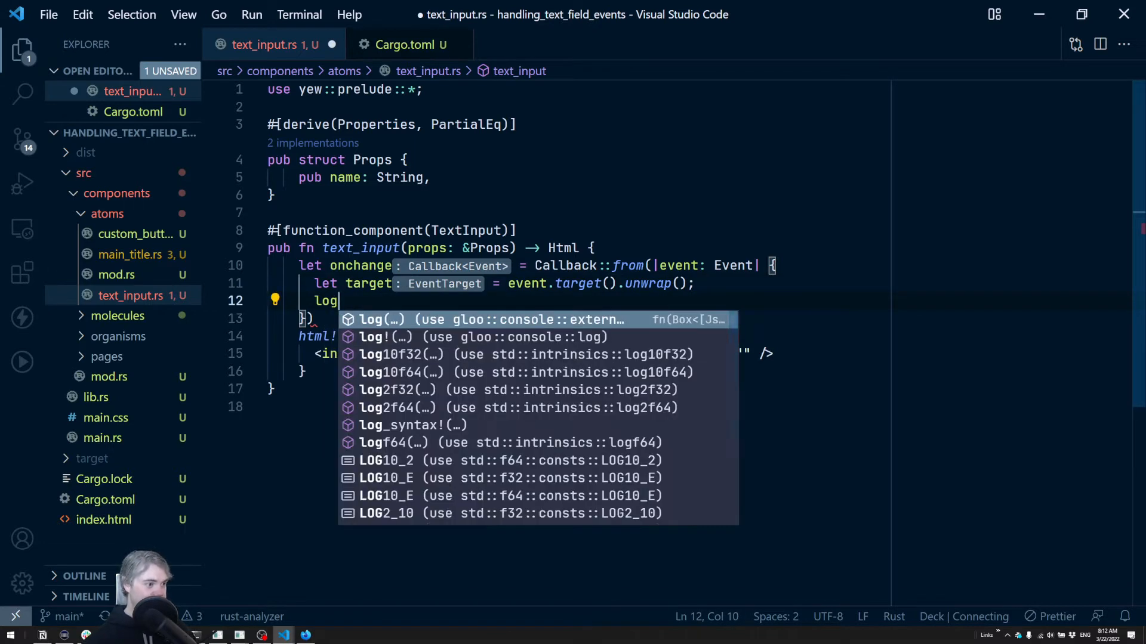
pyautogui.write('!(target);')
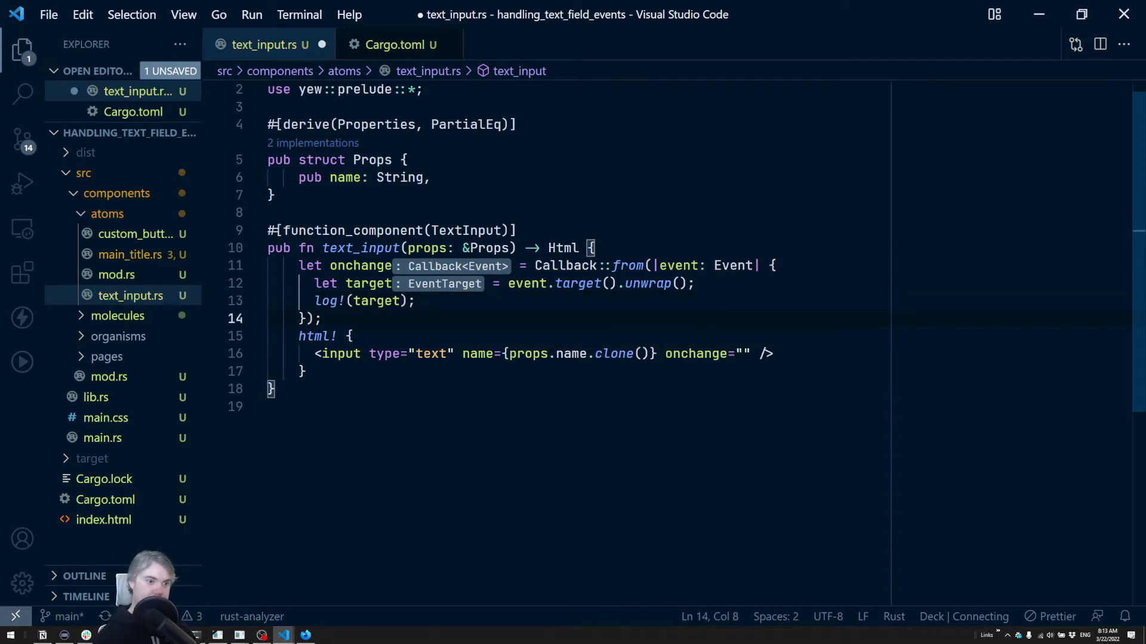
# Bind the input's onchange attribute to {onchange} and save text_input.rs.
pyautogui.click(747, 354)
pyautogui.write('{')
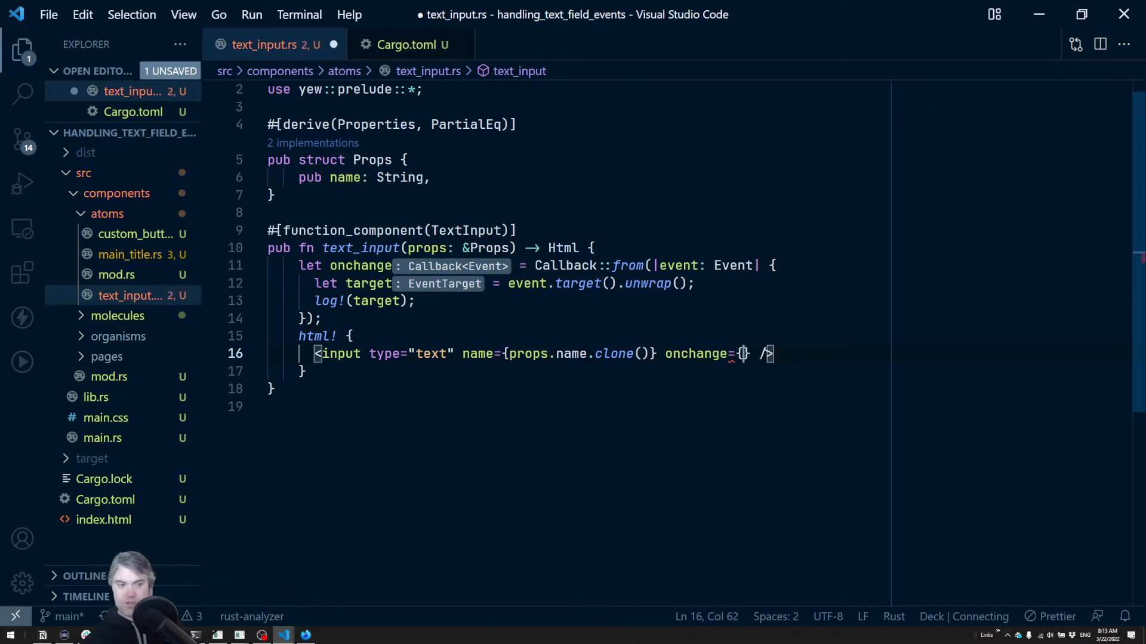
pyautogui.write('onchange')
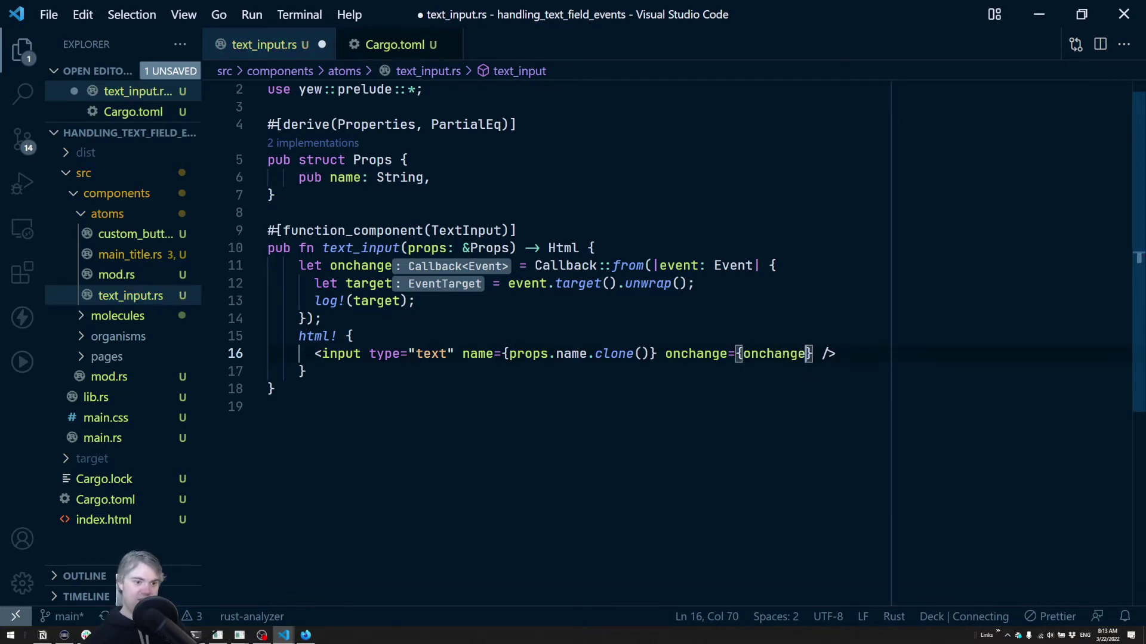
pyautogui.press('ctrl+s')
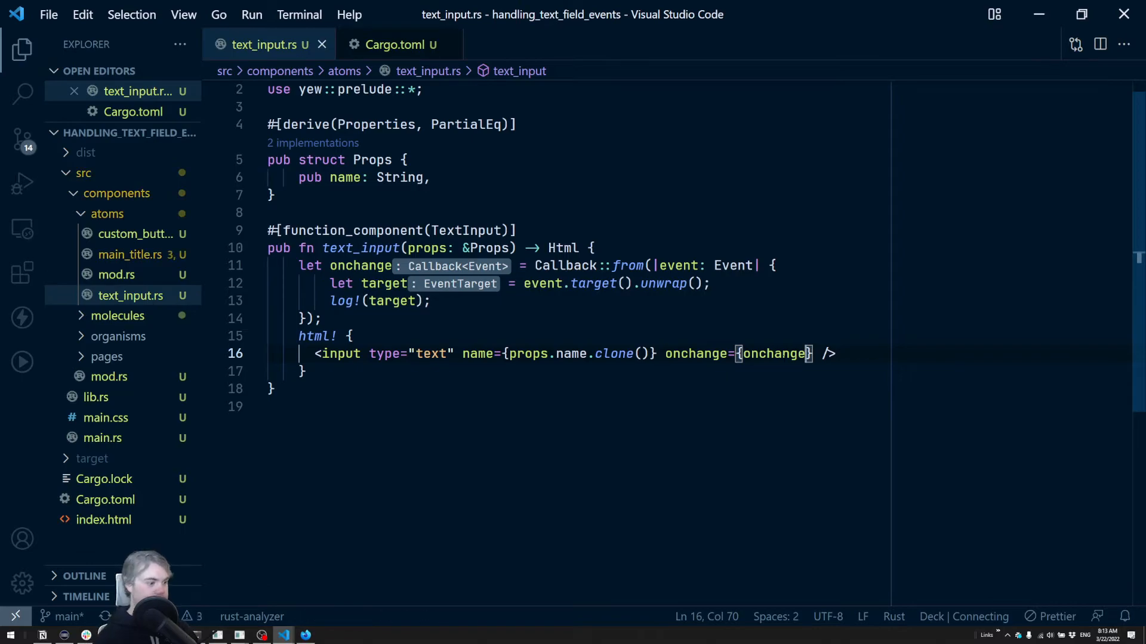
# In Firefox, type 'testing' into the app's text field and select its text.
pyautogui.click(146, 10)
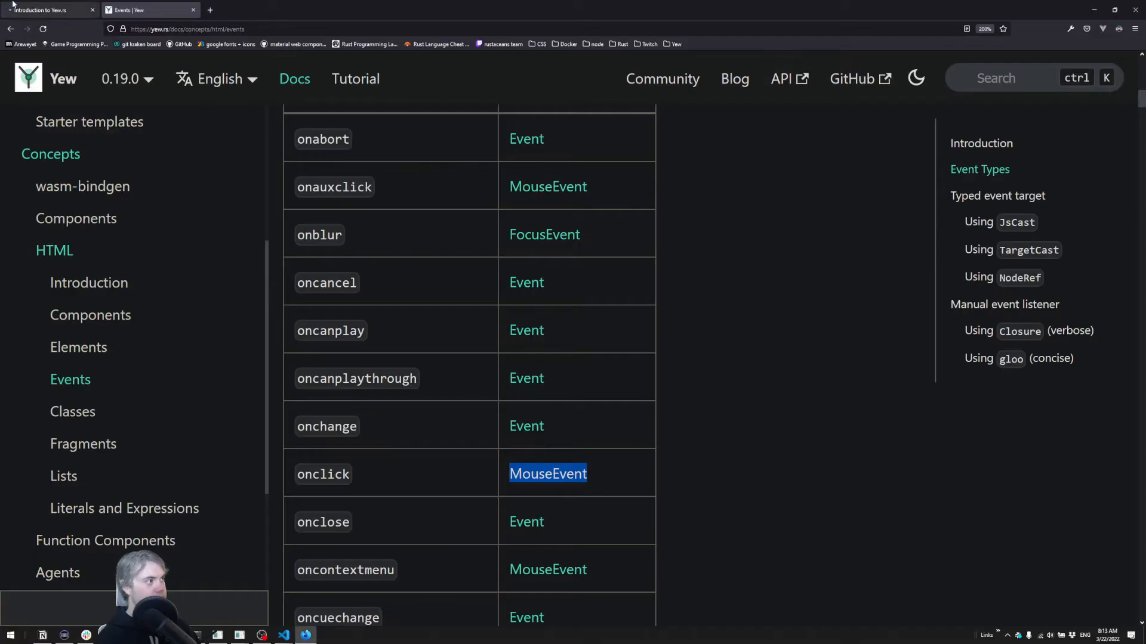
pyautogui.click(48, 10)
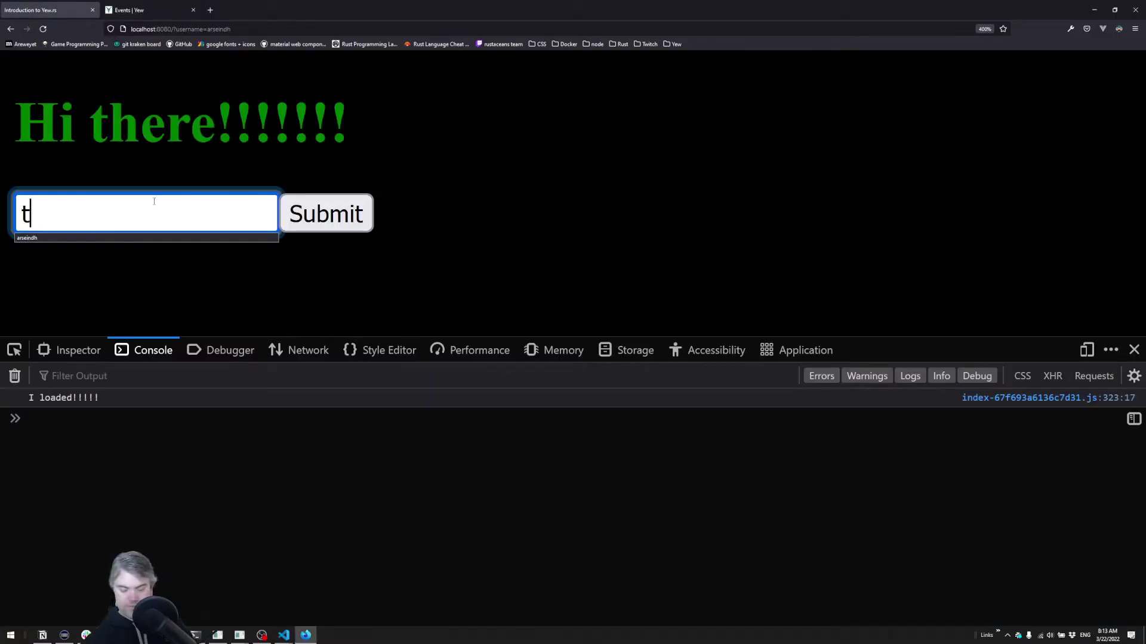
pyautogui.write('esting')
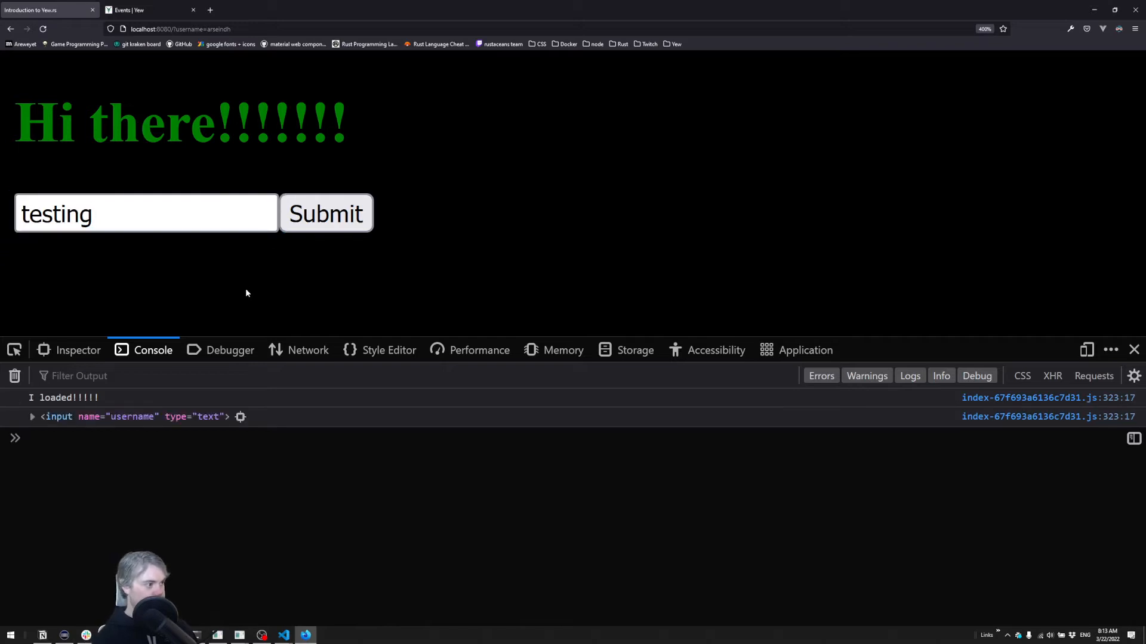
pyautogui.moveTo(179, 309)
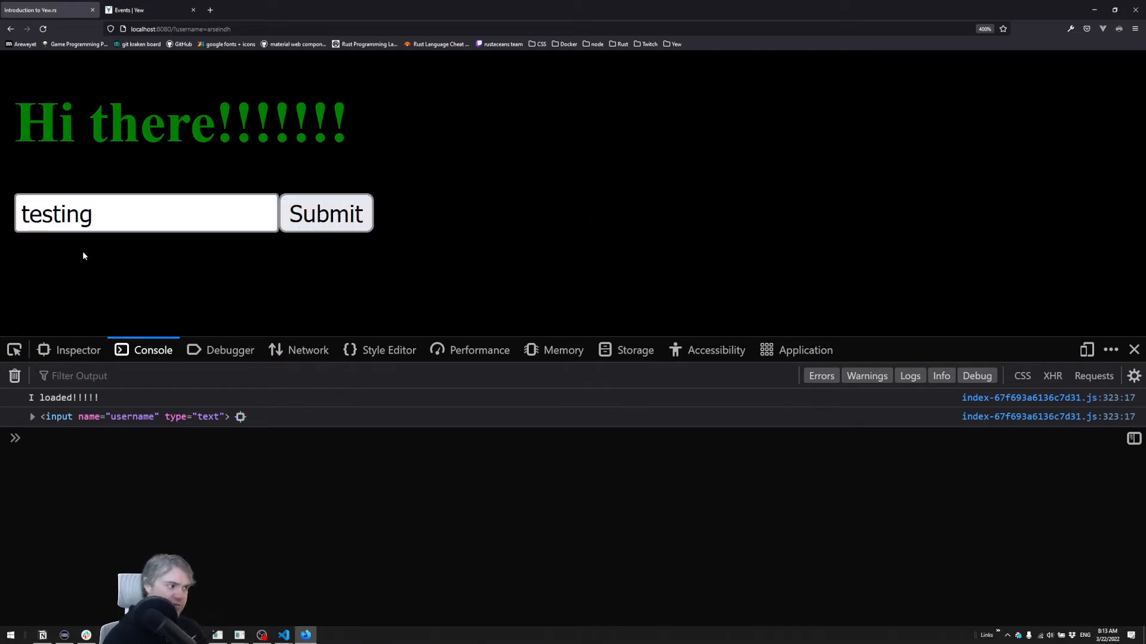
pyautogui.tripleClick(146, 213)
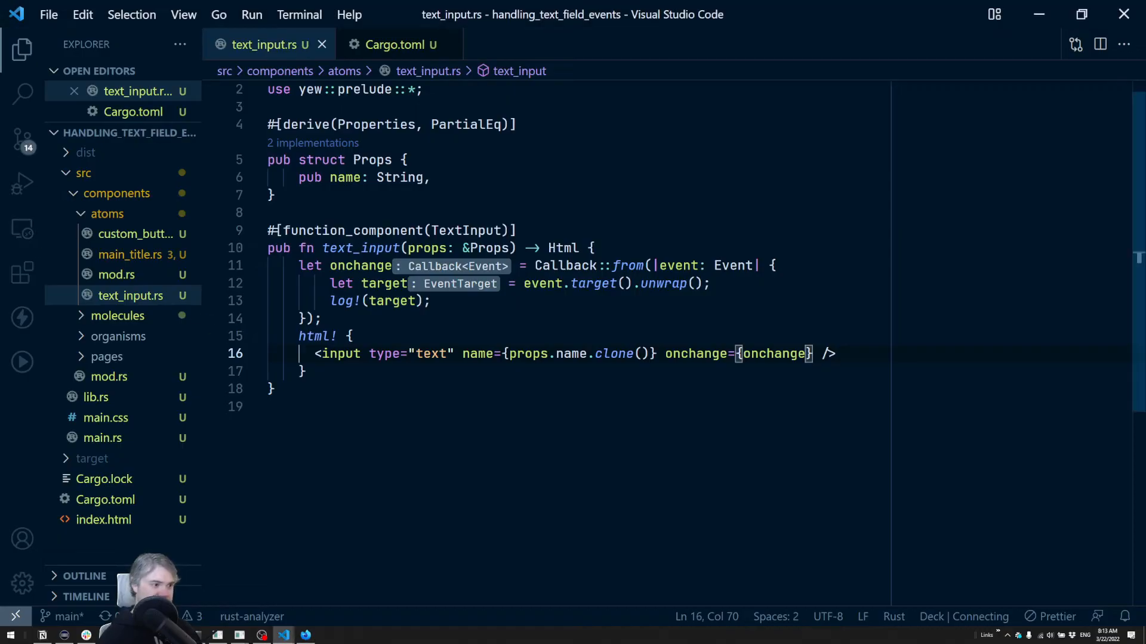
# Edit log!(target) to log!(target.value_of()), then switch back to the Firefox app window.
pyautogui.write('.')
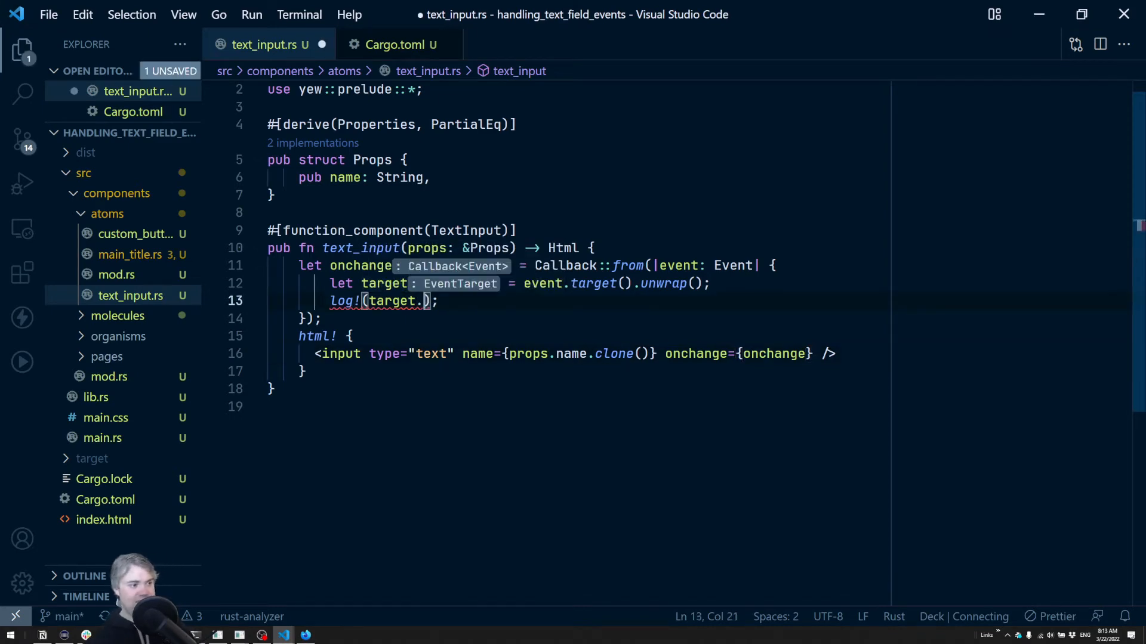
pyautogui.write('val')
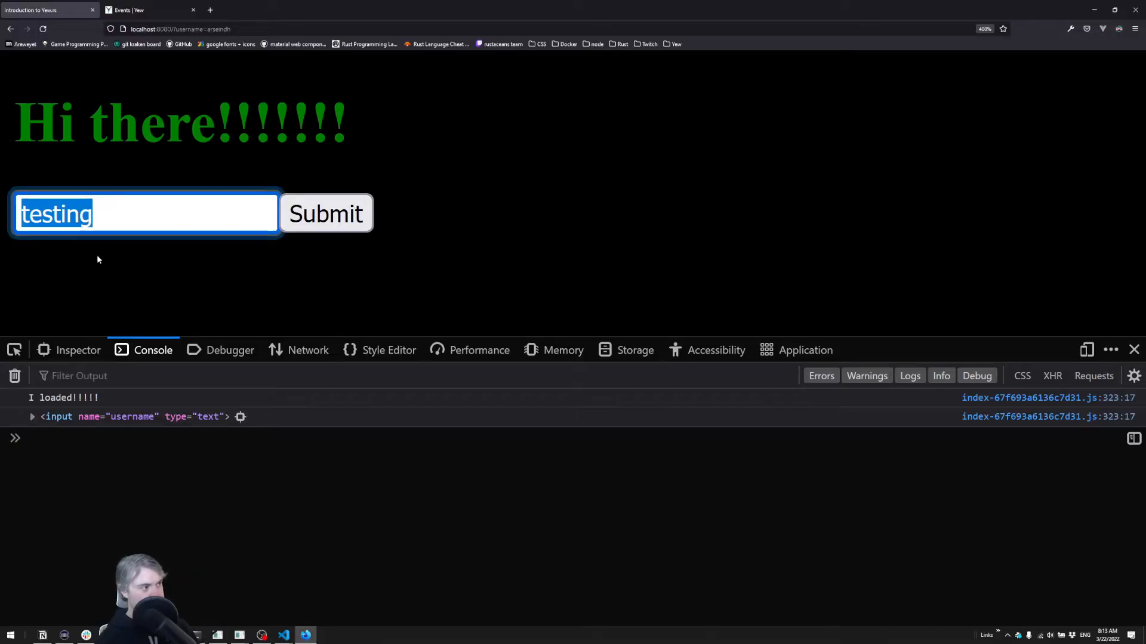
pyautogui.write('arstrsat')
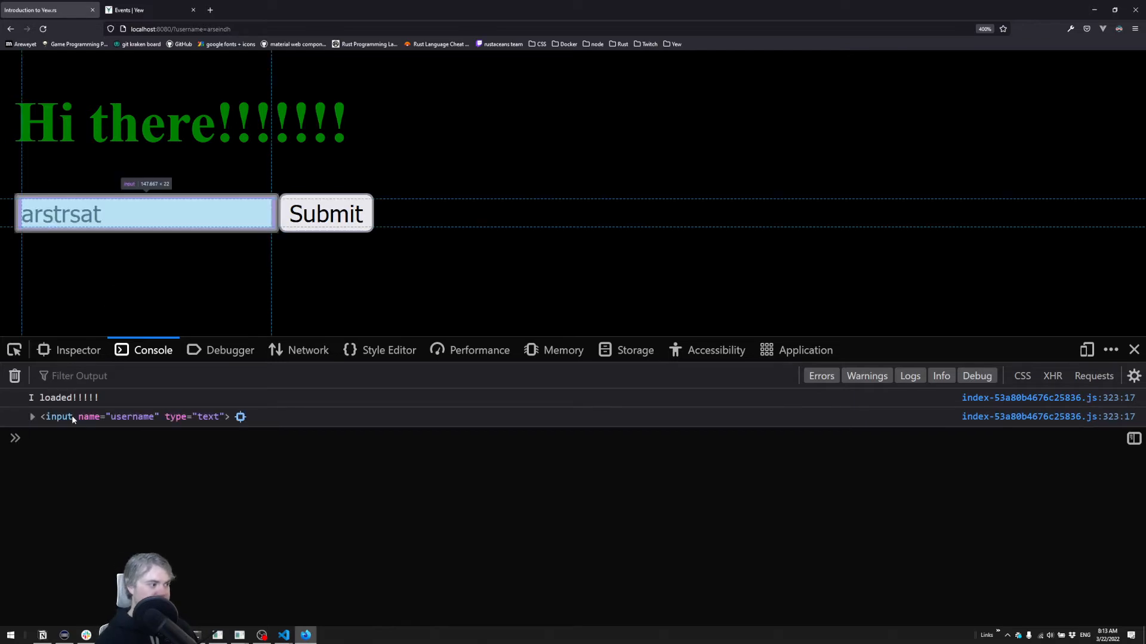
pyautogui.click(283, 634)
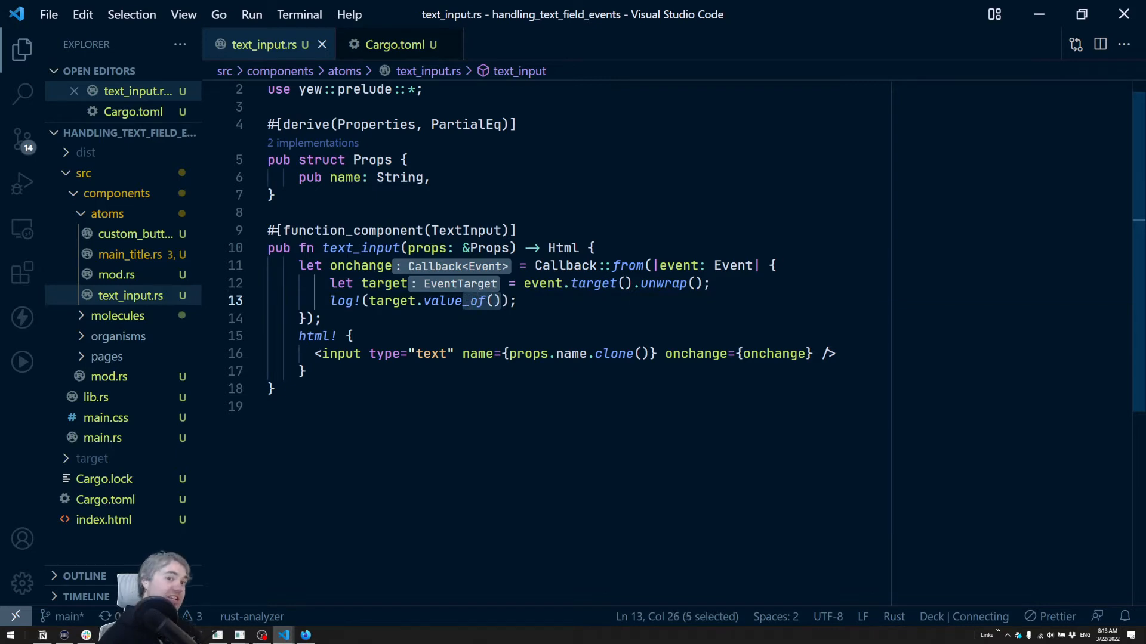
pyautogui.press('alt+tab')
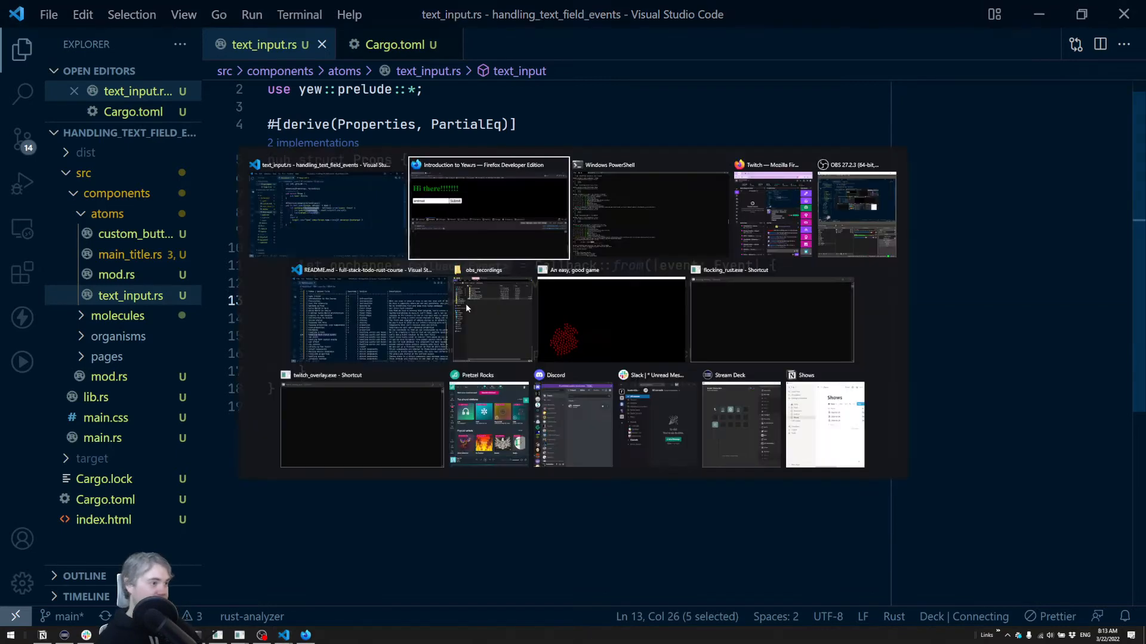
pyautogui.click(489, 208)
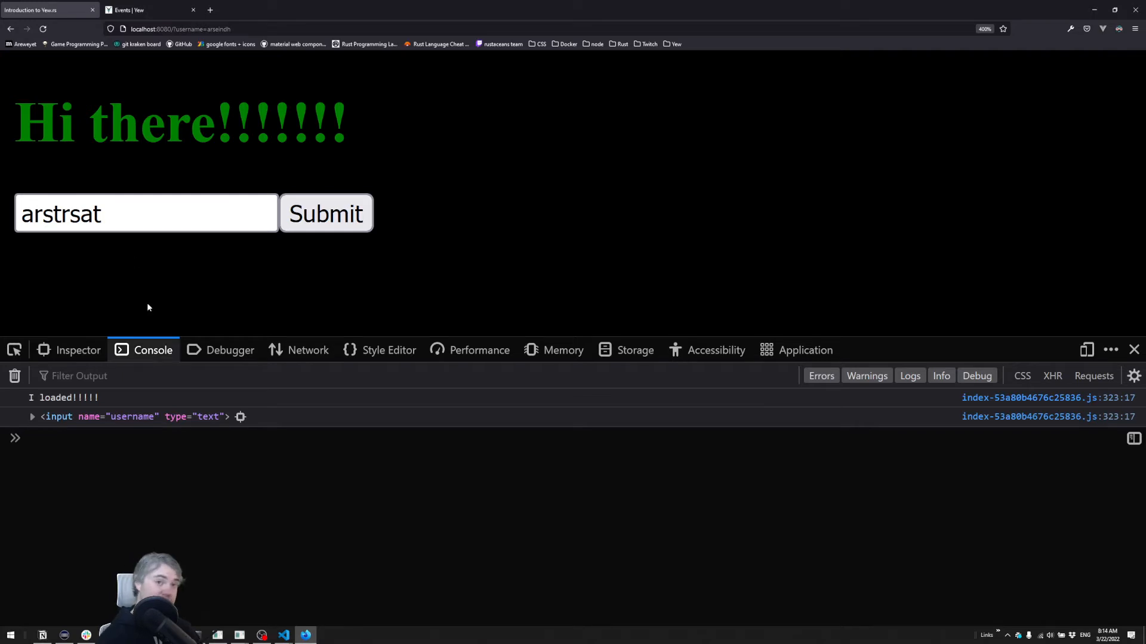
# From the Yew Events tab, open the web_sys Event link in the onchange row.
pyautogui.click(132, 9)
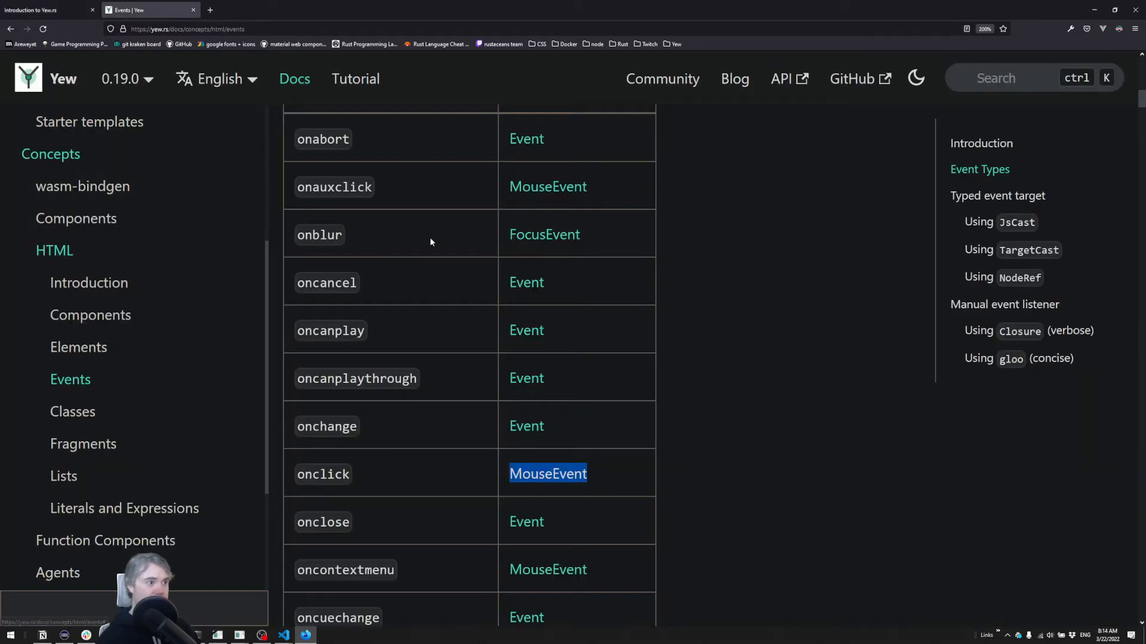
pyautogui.scroll(3)
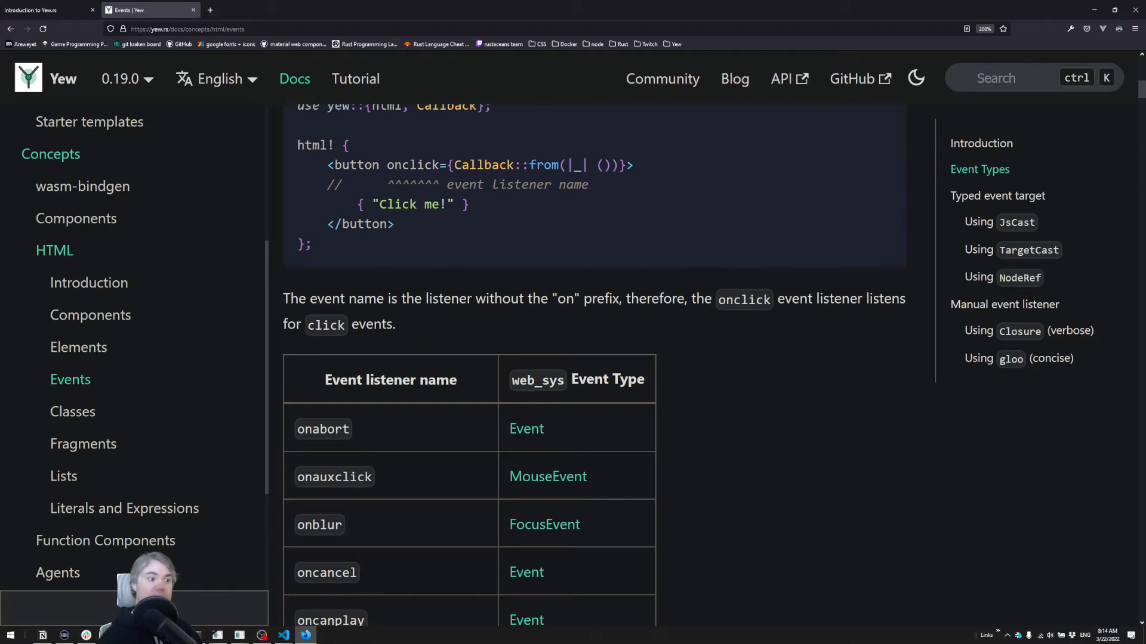
pyautogui.scroll(-3)
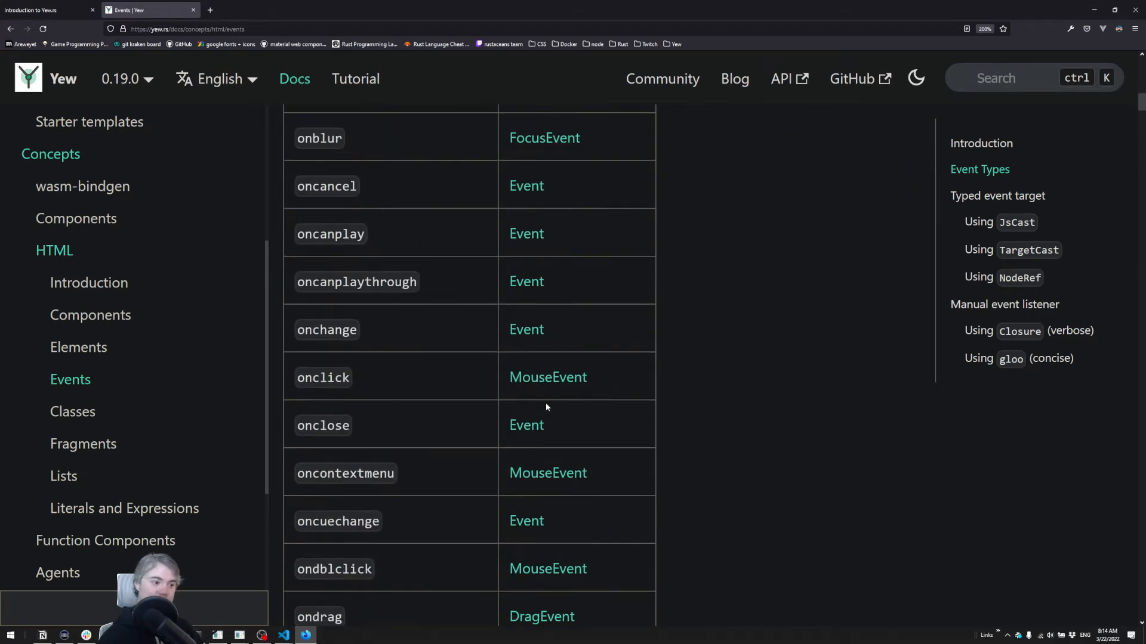
pyautogui.scroll(-3)
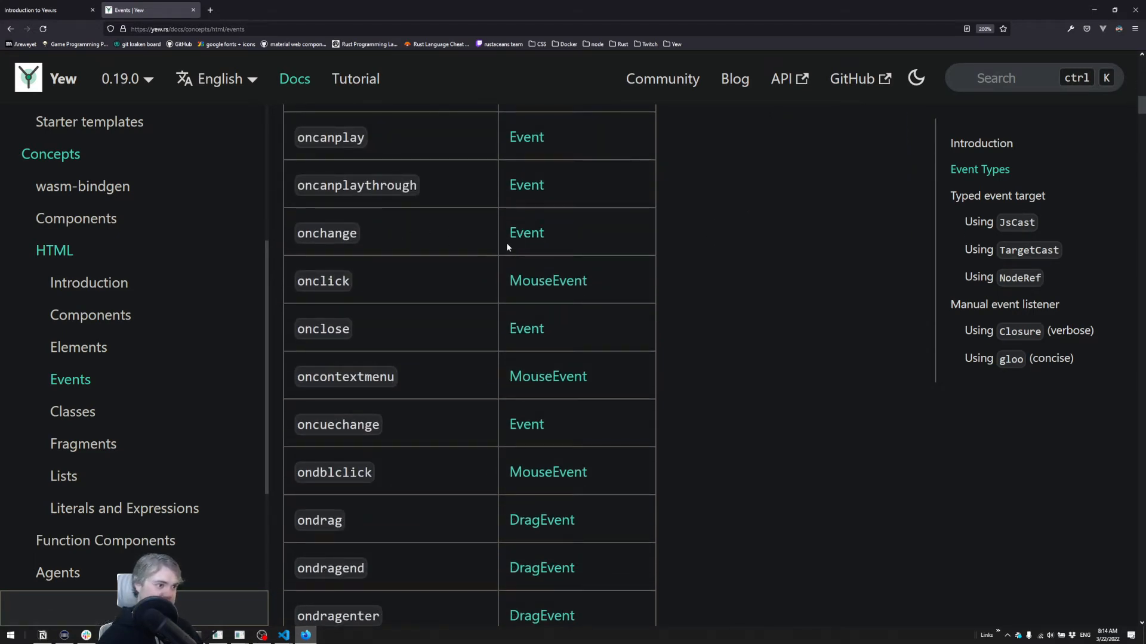
pyautogui.click(525, 233)
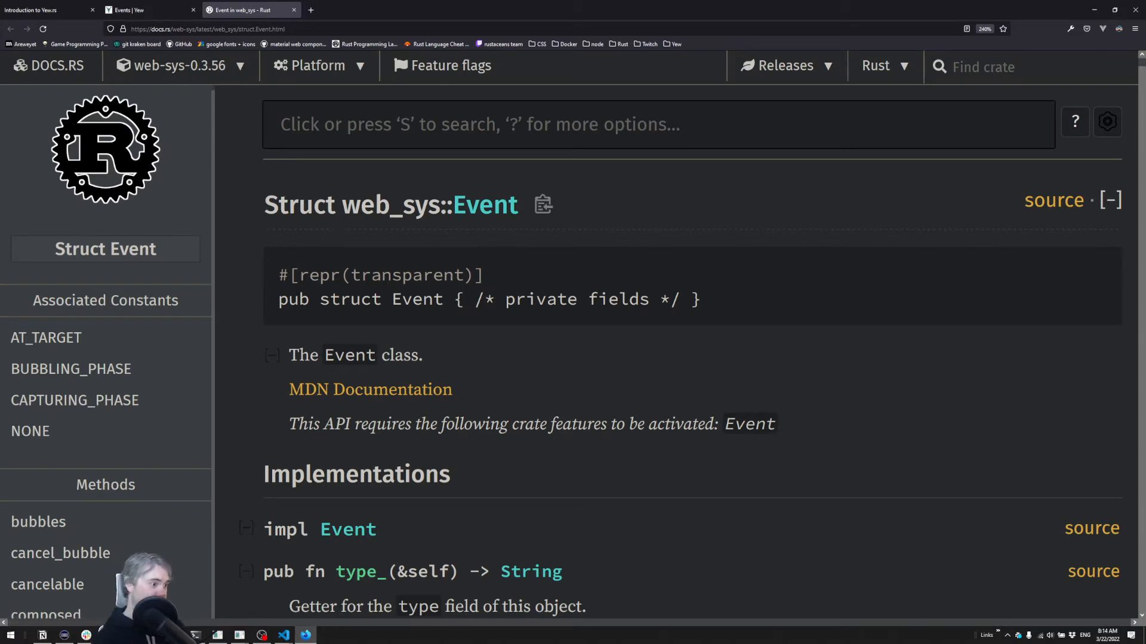
pyautogui.moveTo(412, 385)
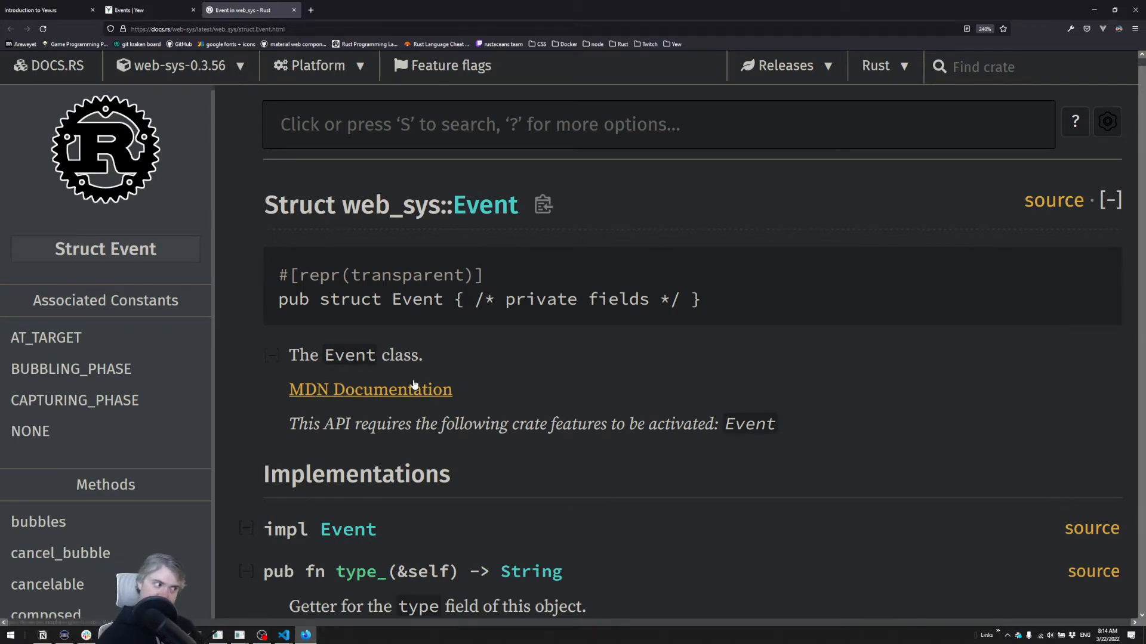
# Scroll web_sys::Event docs to target() returning Option<EventTarget>, then return to the Yew tab.
pyautogui.scroll(-3)
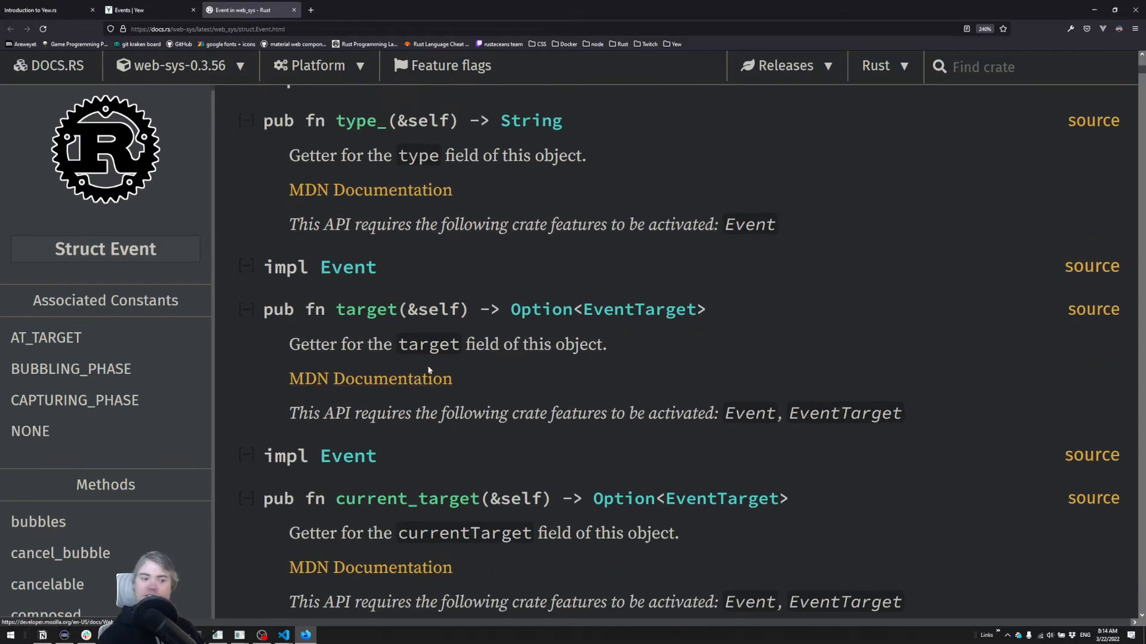
pyautogui.moveTo(455, 435)
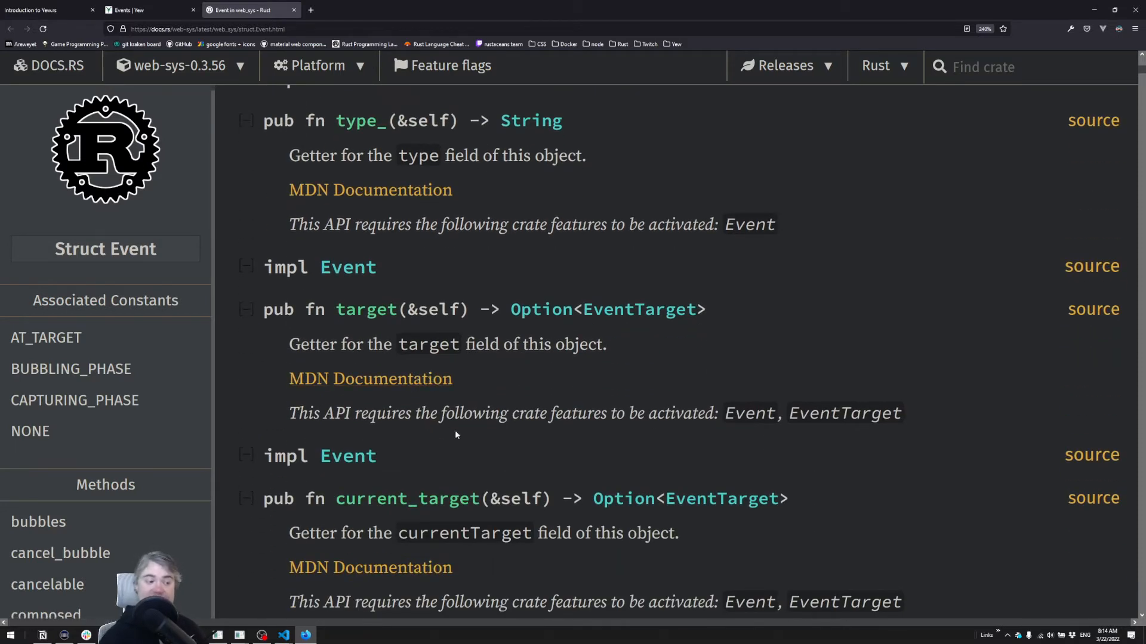
pyautogui.moveTo(469, 397)
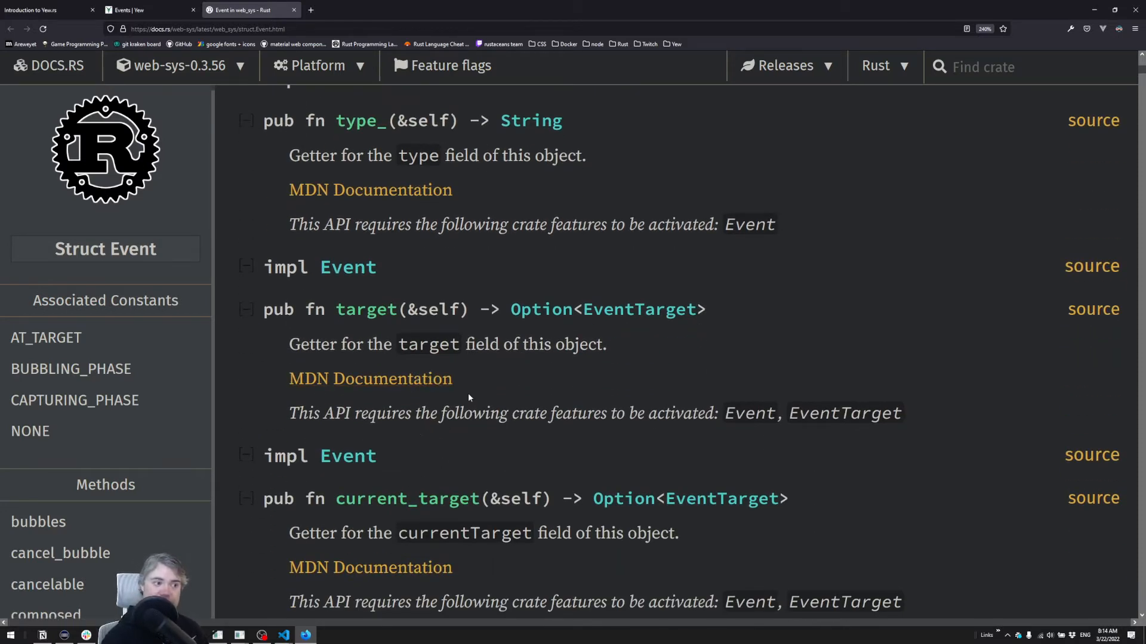
pyautogui.moveTo(462, 394)
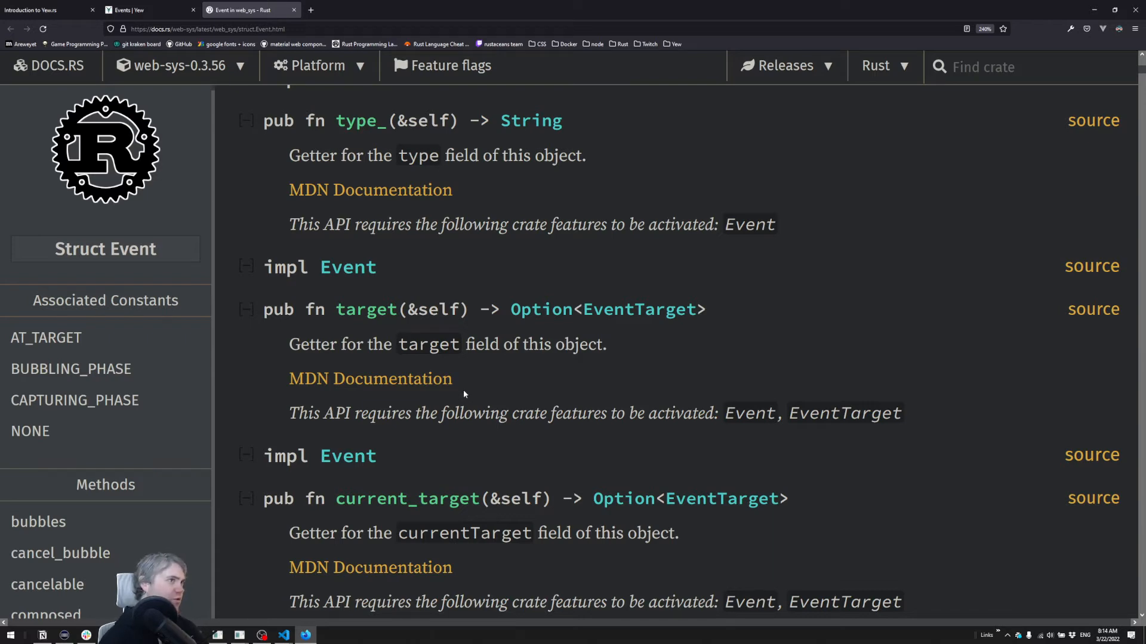
pyautogui.moveTo(482, 374)
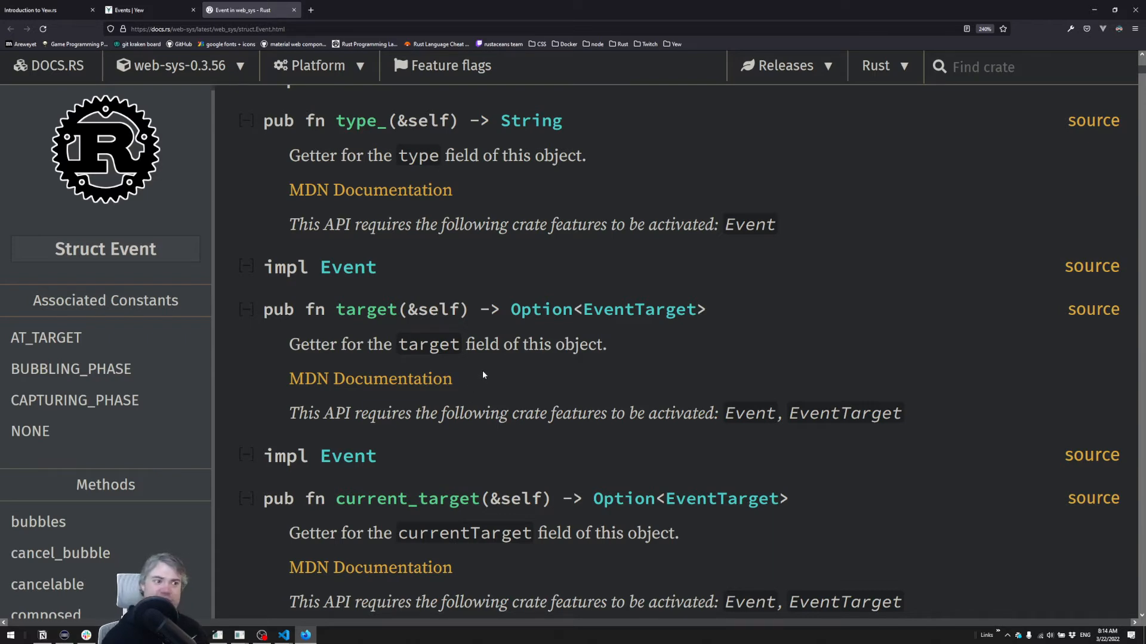
pyautogui.moveTo(473, 384)
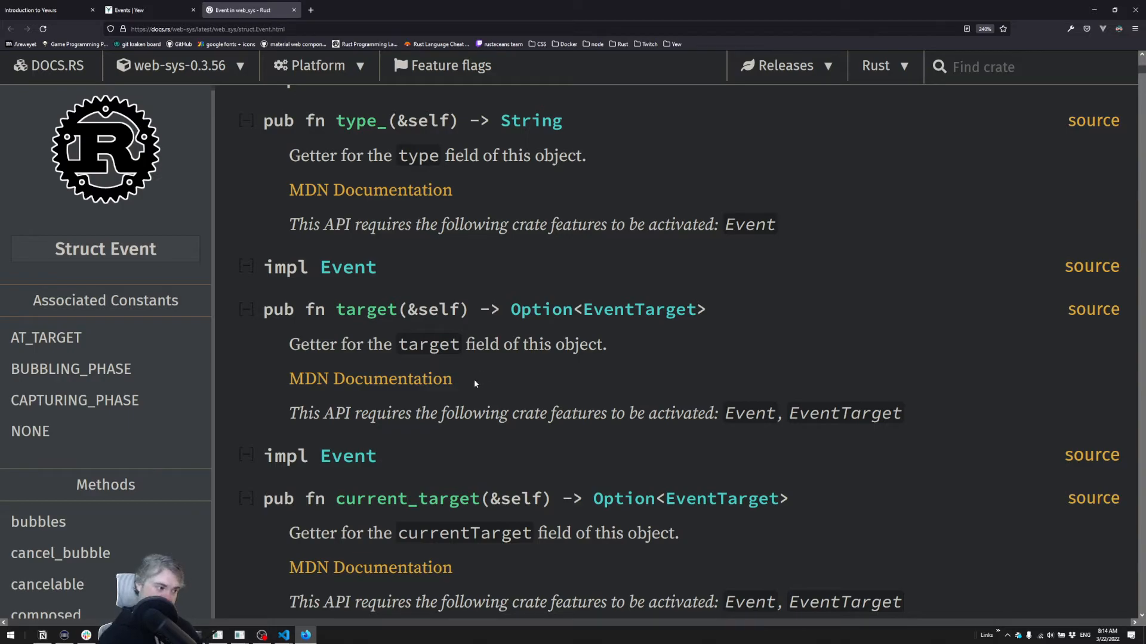
pyautogui.click(283, 634)
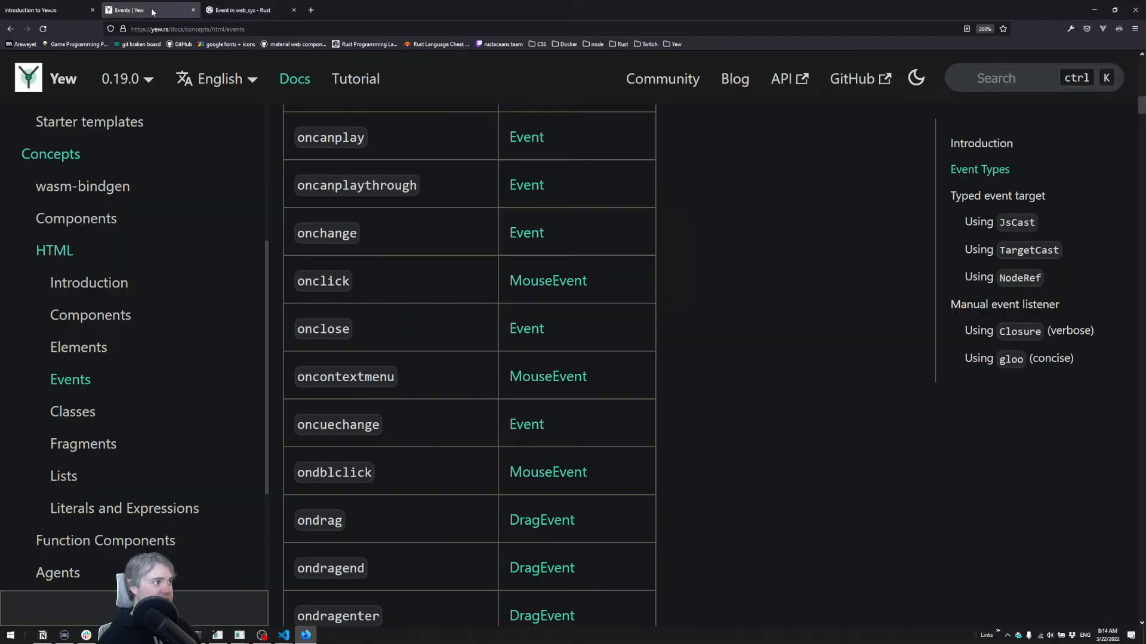
pyautogui.moveTo(618, 370)
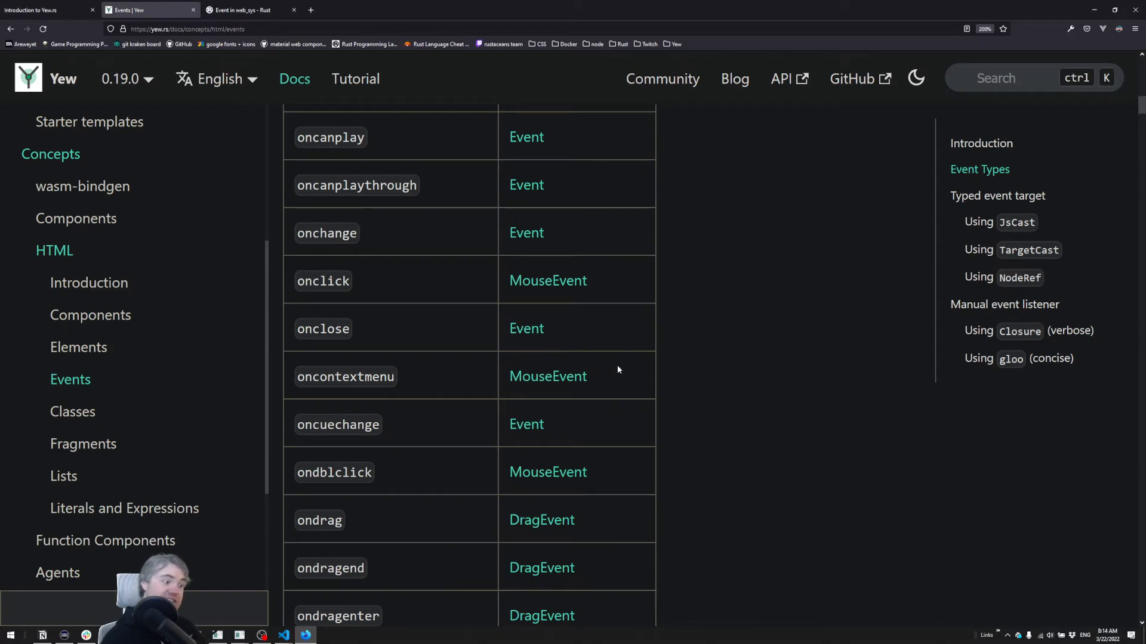
pyautogui.moveTo(530, 370)
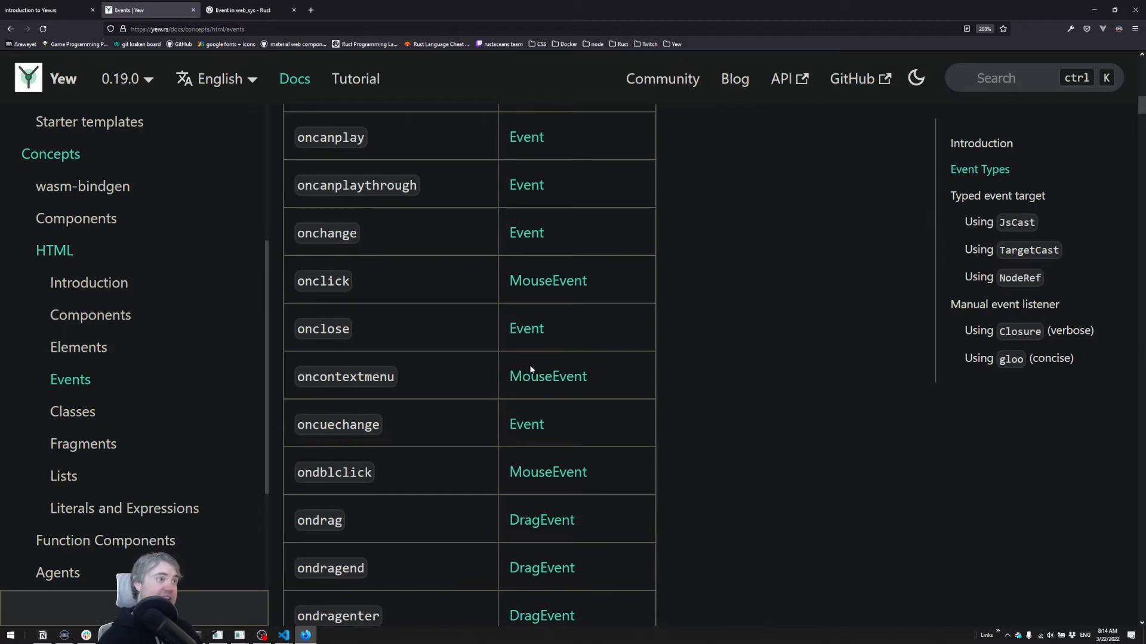
# Scroll past the event types table to the Using JsCast example code and imports.
pyautogui.scroll(-3)
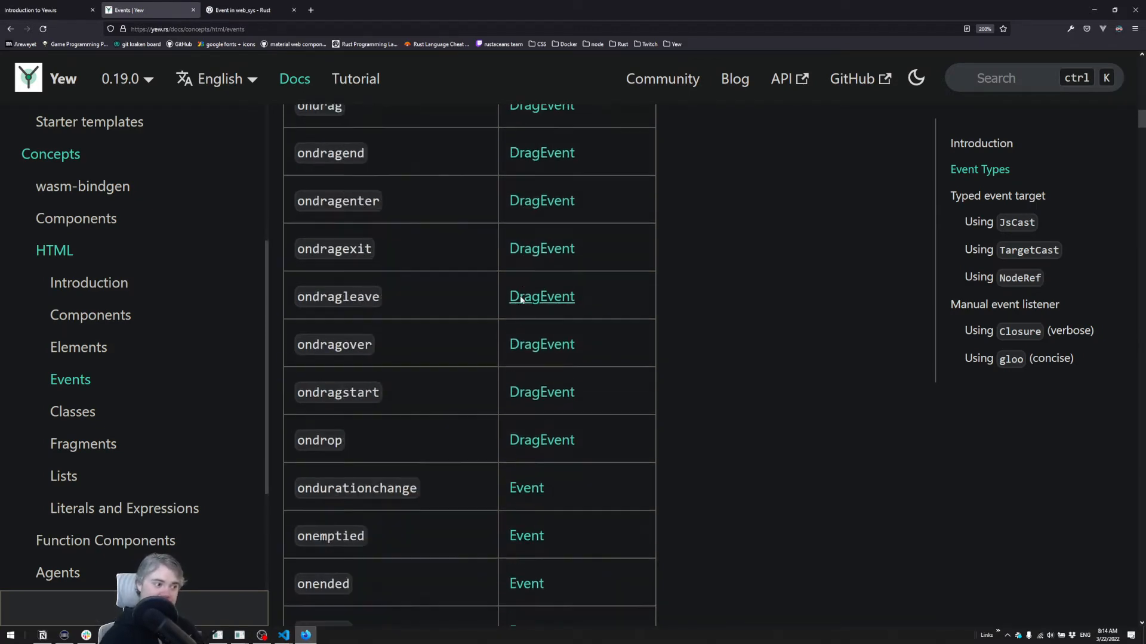
pyautogui.scroll(-3)
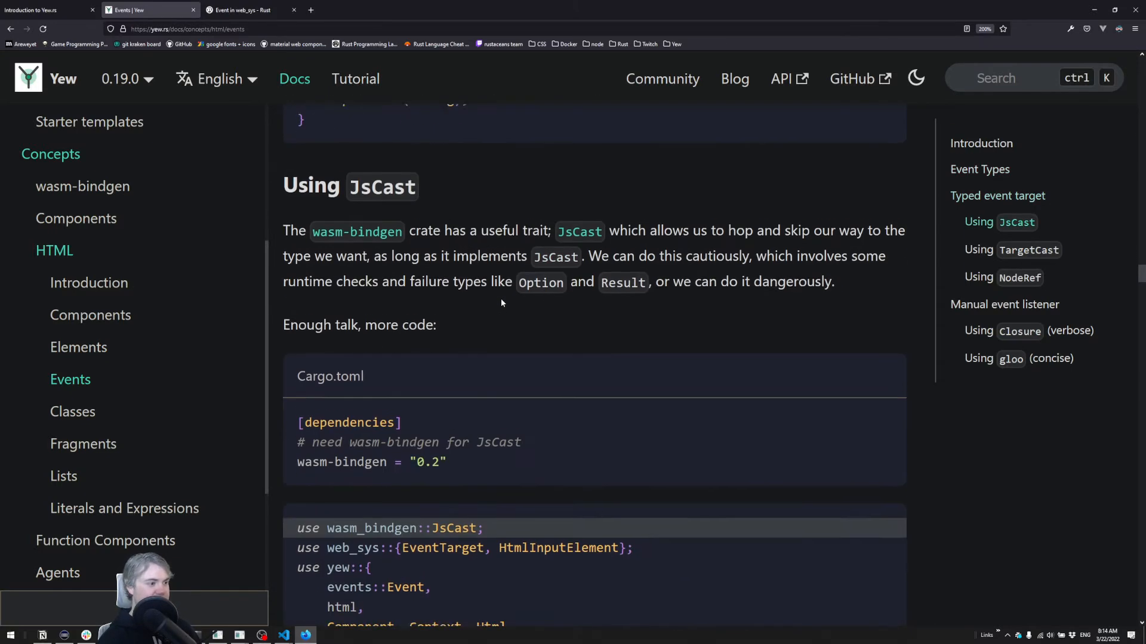
pyautogui.scroll(-3)
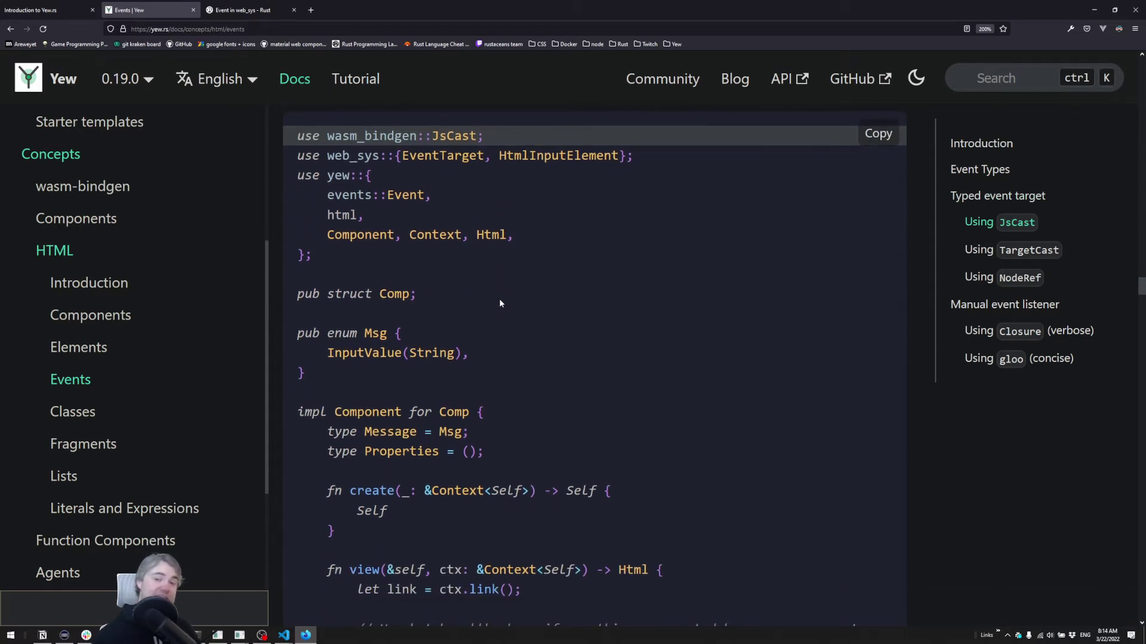
pyautogui.moveTo(491, 340)
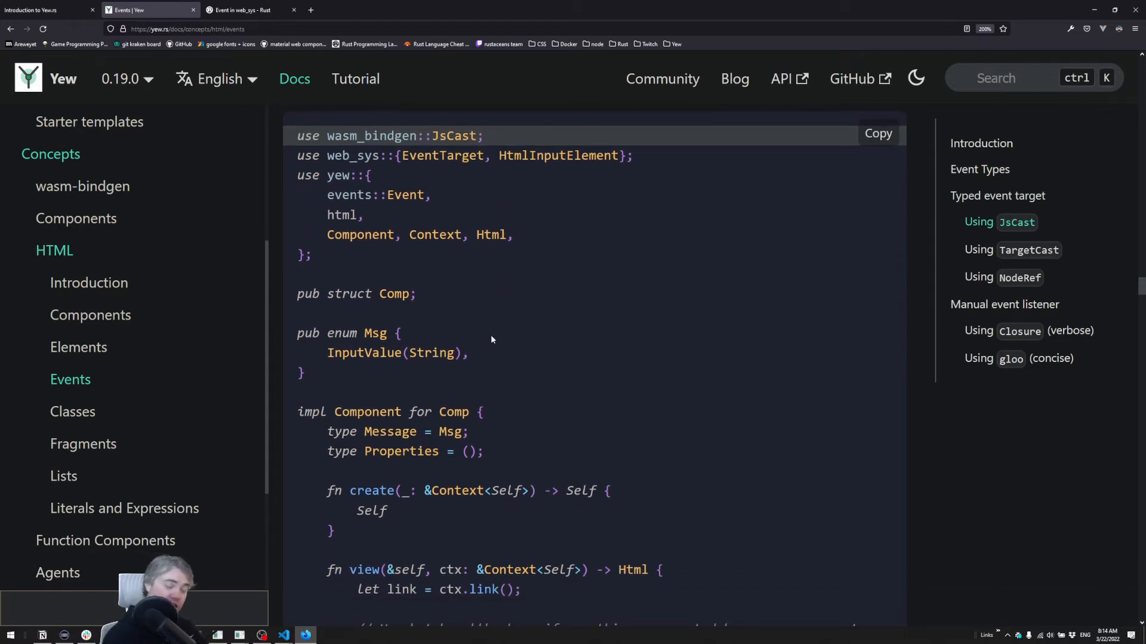
pyautogui.moveTo(479, 379)
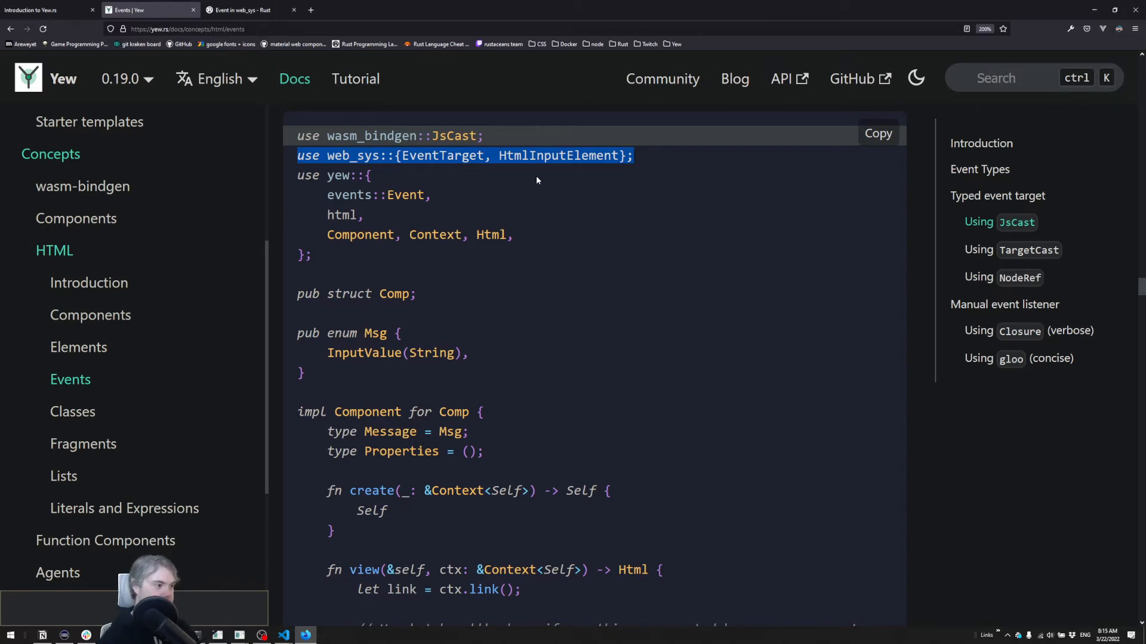
# Scroll the Yew Events example and highlight on_cautious_change and its safe target cast.
pyautogui.scroll(-3)
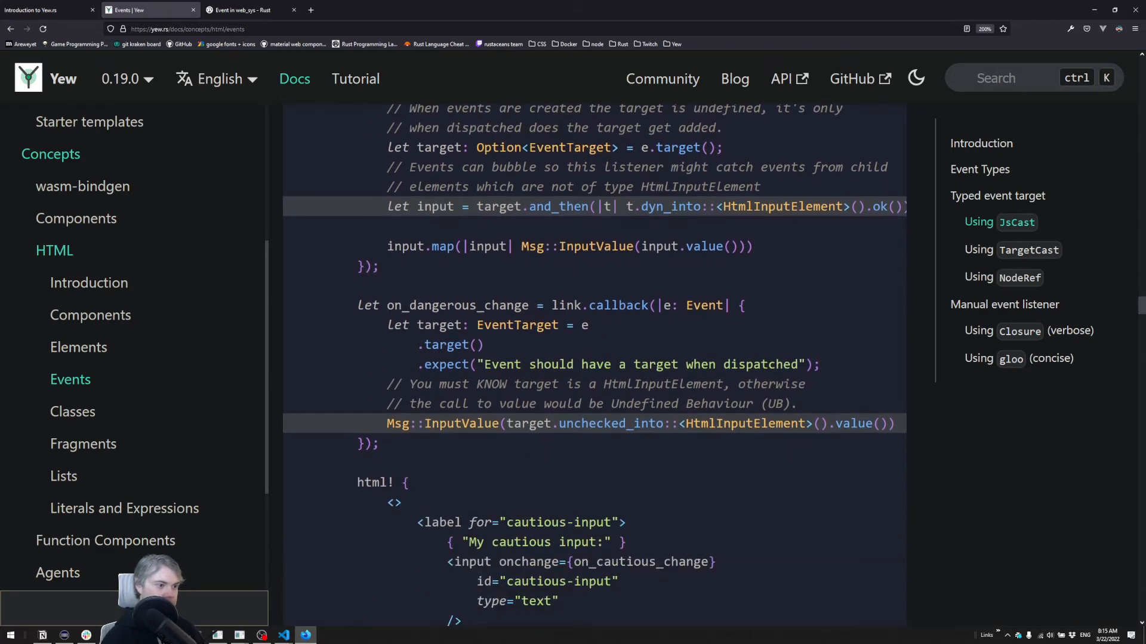
pyautogui.scroll(3)
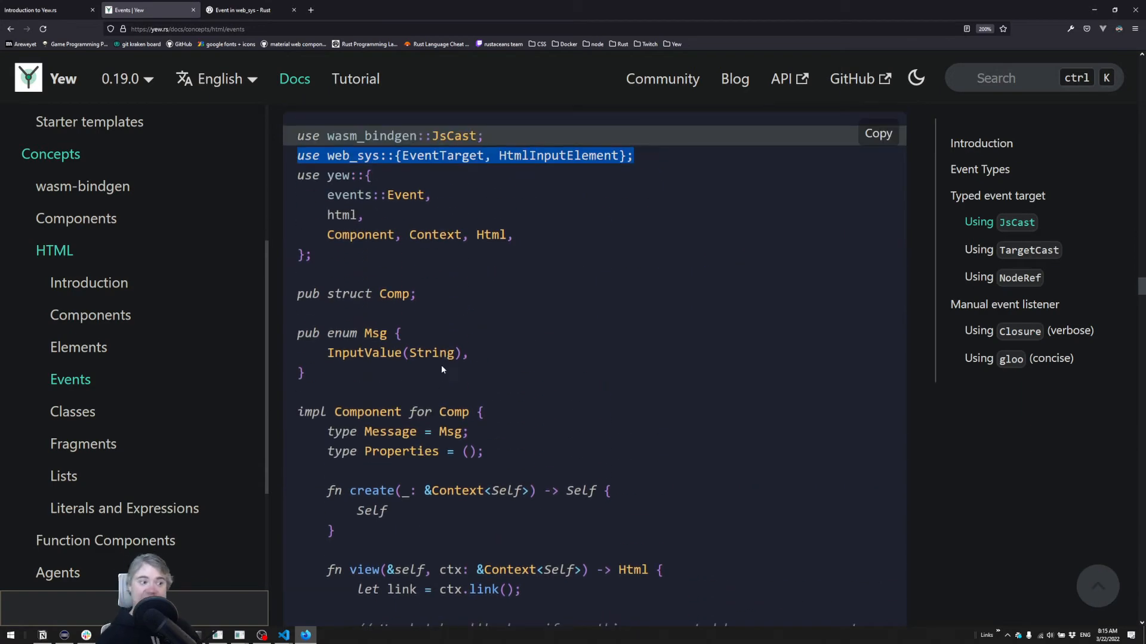
pyautogui.moveTo(417, 378)
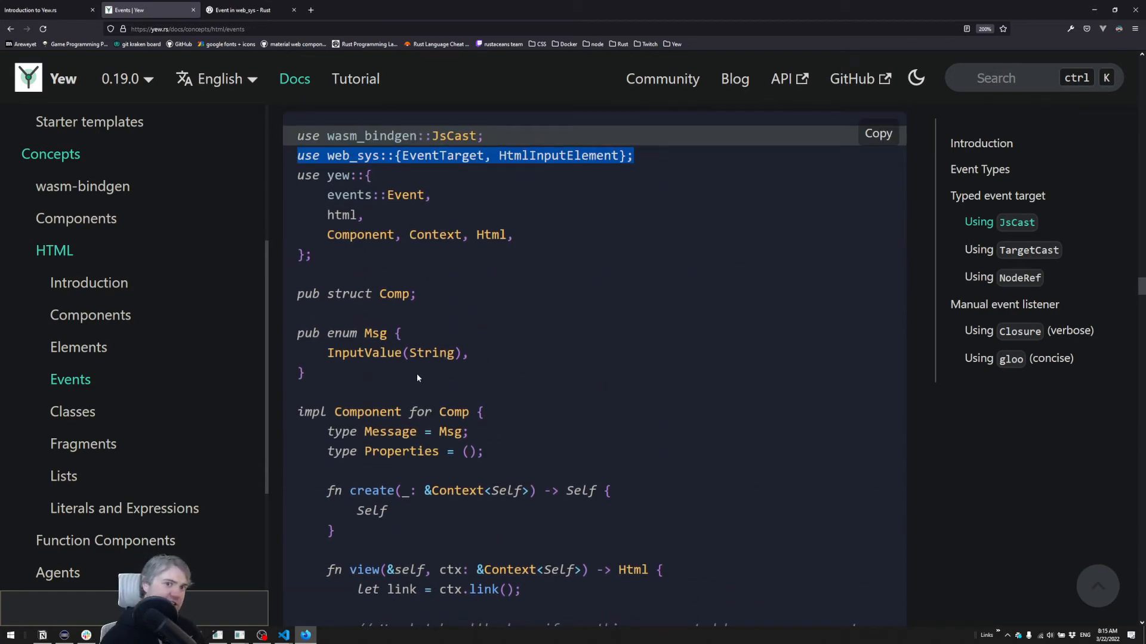
pyautogui.moveTo(284, 192)
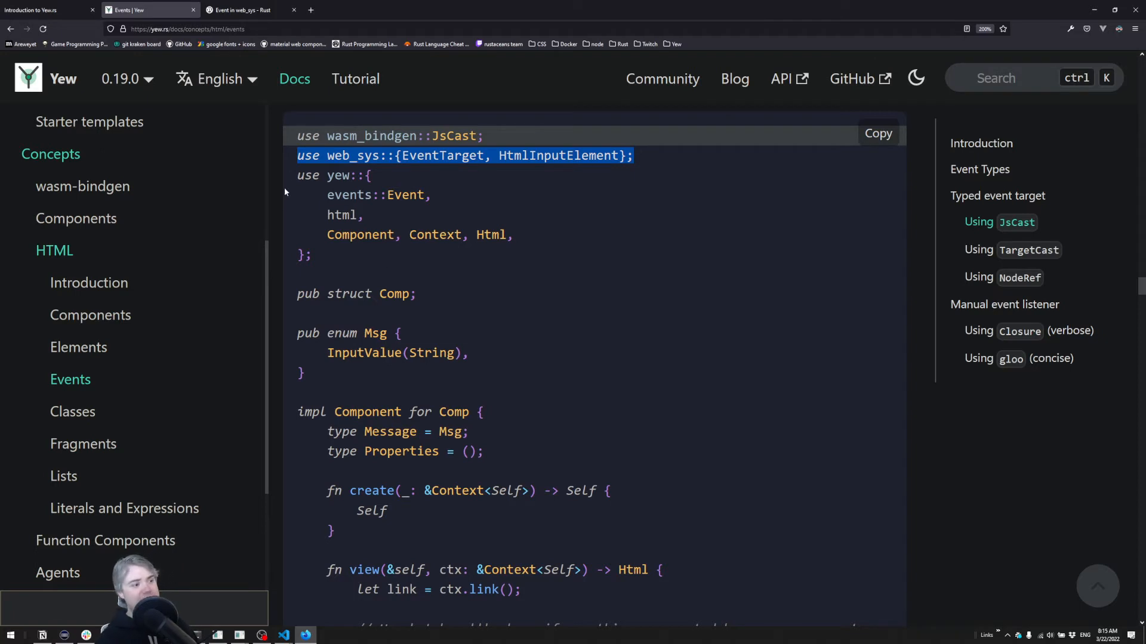
pyautogui.moveTo(297, 155); pyautogui.dragTo(319, 510)
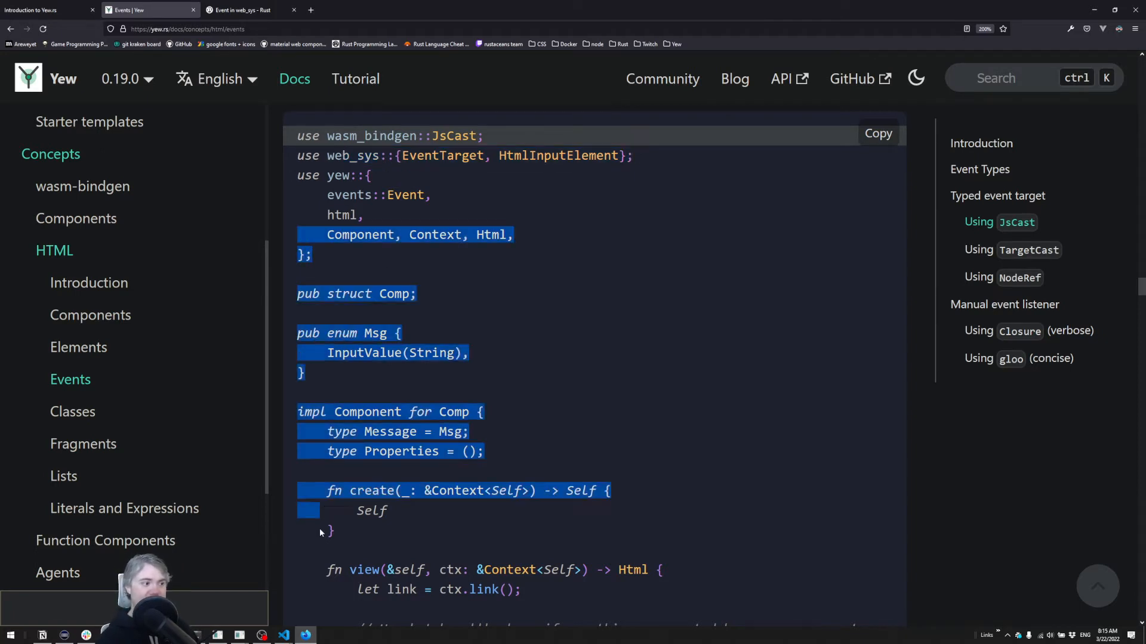
pyautogui.scroll(-3)
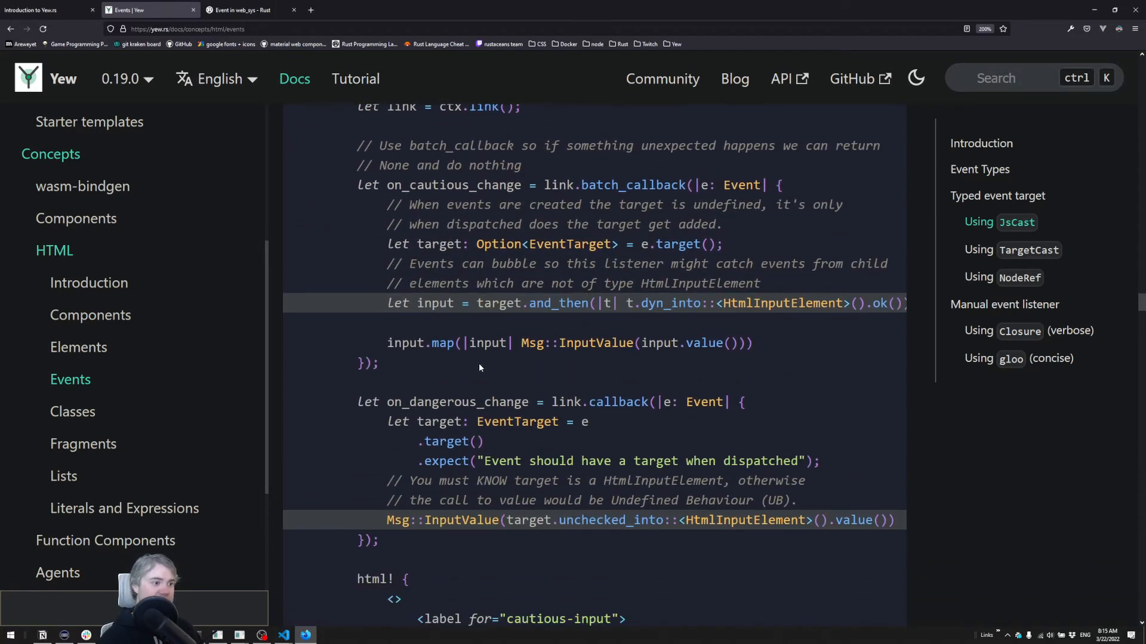
pyautogui.doubleClick(440, 244)
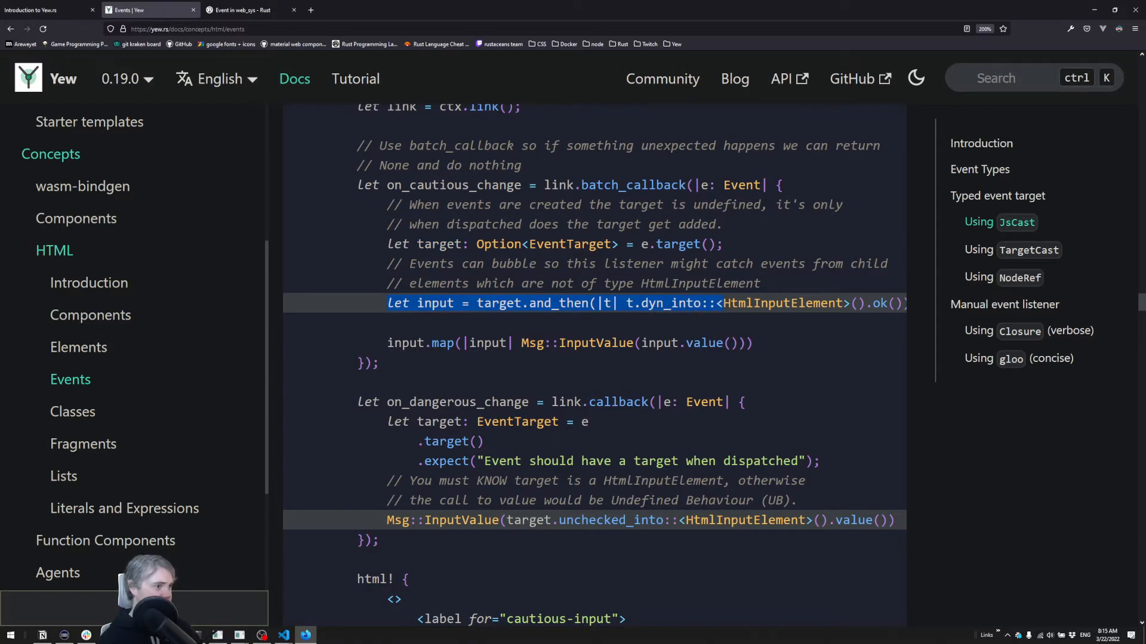
pyautogui.doubleClick(452, 185)
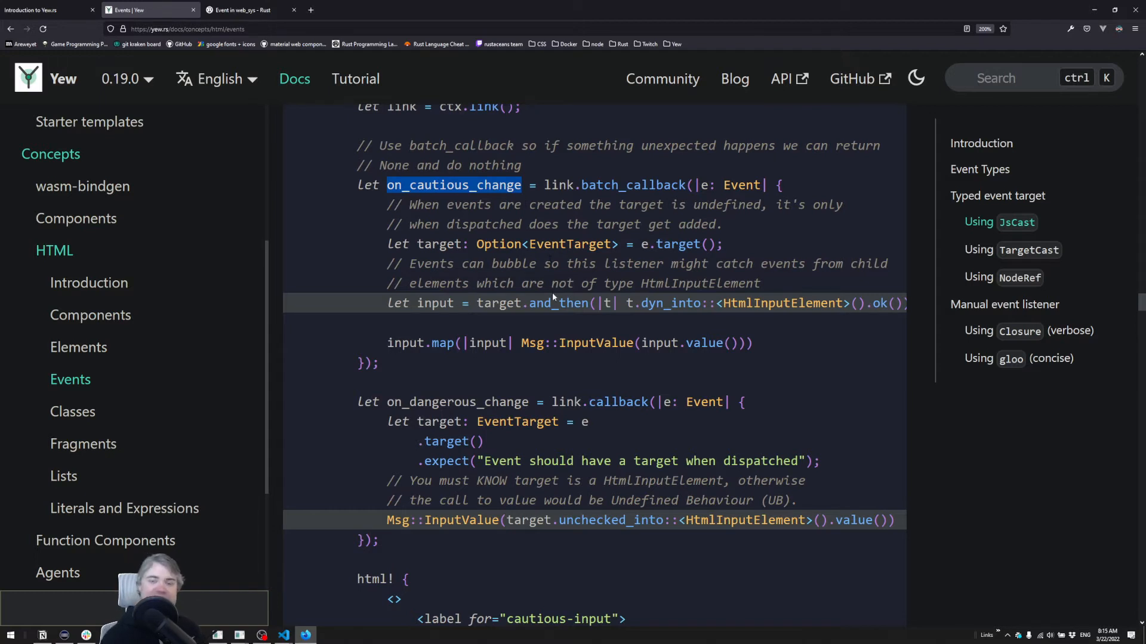
pyautogui.moveTo(709, 335)
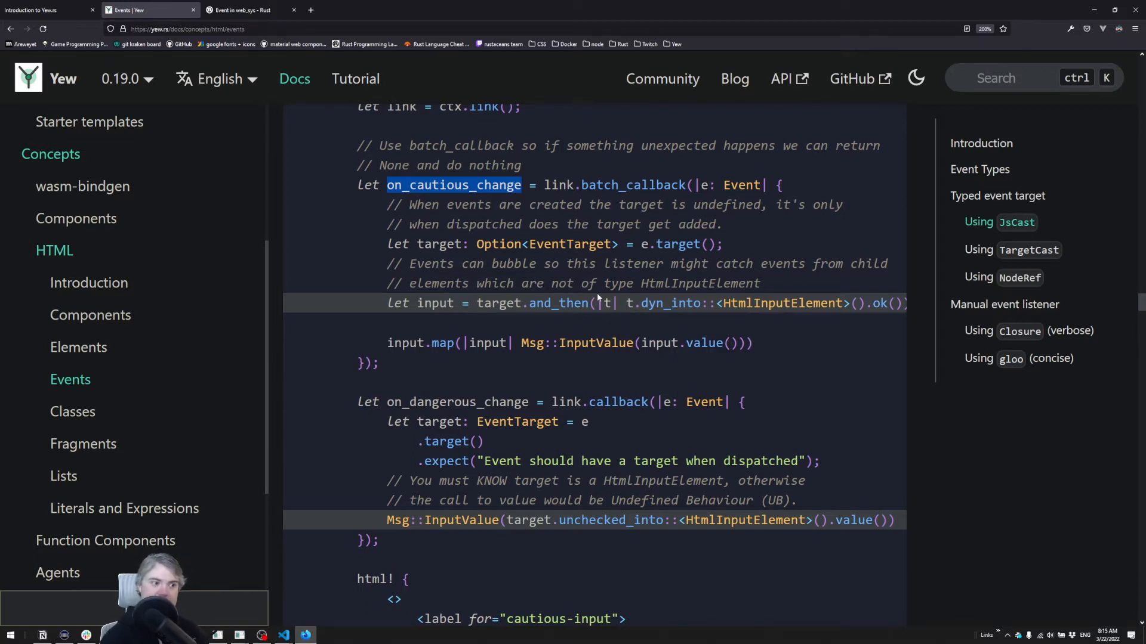
pyautogui.moveTo(415, 385)
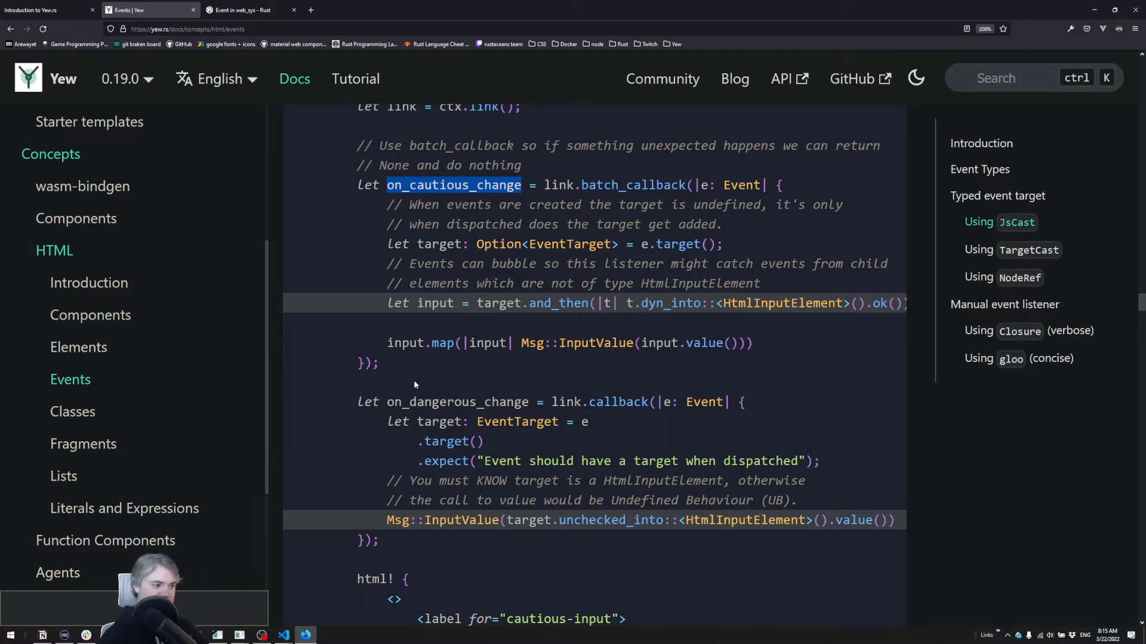
# Highlight on_dangerous_change, its expect call and the unchecked HtmlInputElement cast, glancing at the editor.
pyautogui.doubleClick(458, 401)
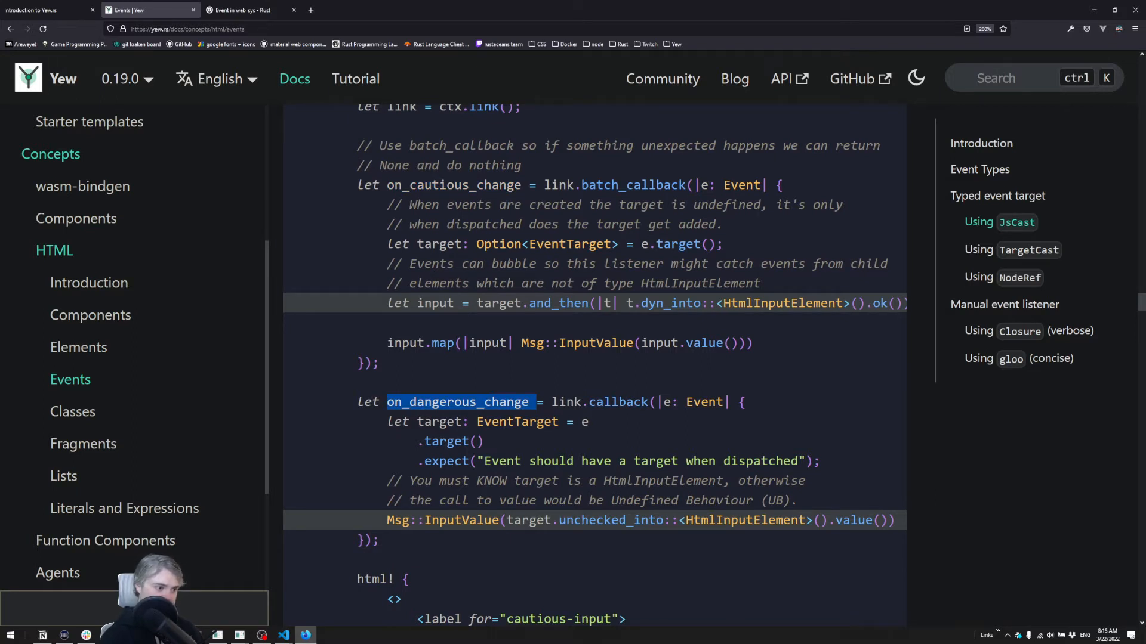
pyautogui.doubleClick(515, 422)
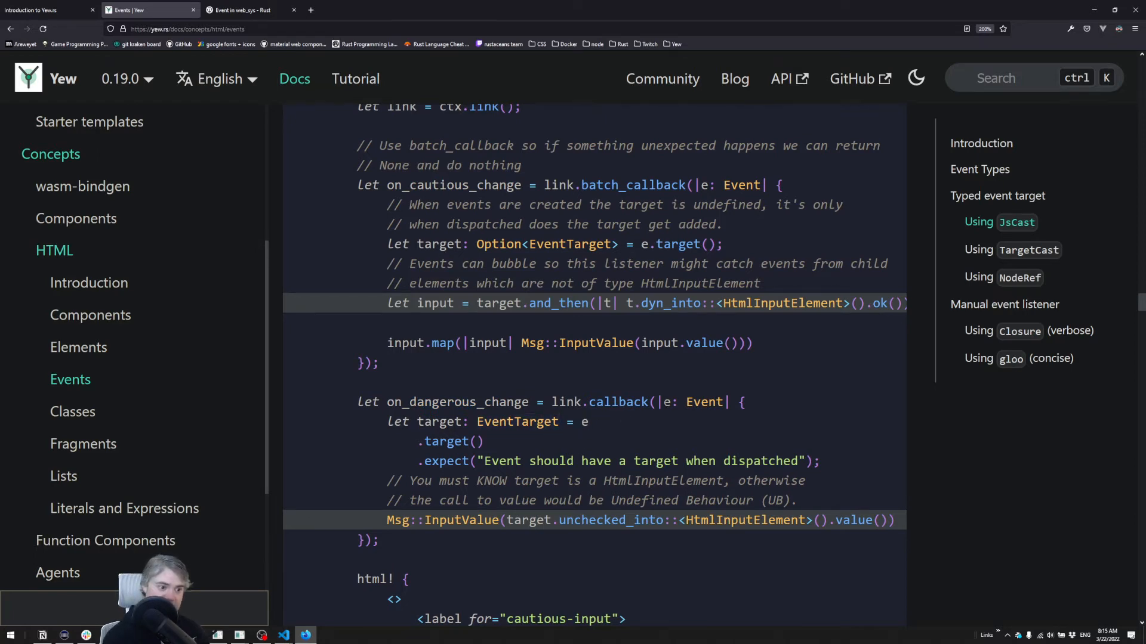
pyautogui.doubleClick(446, 442)
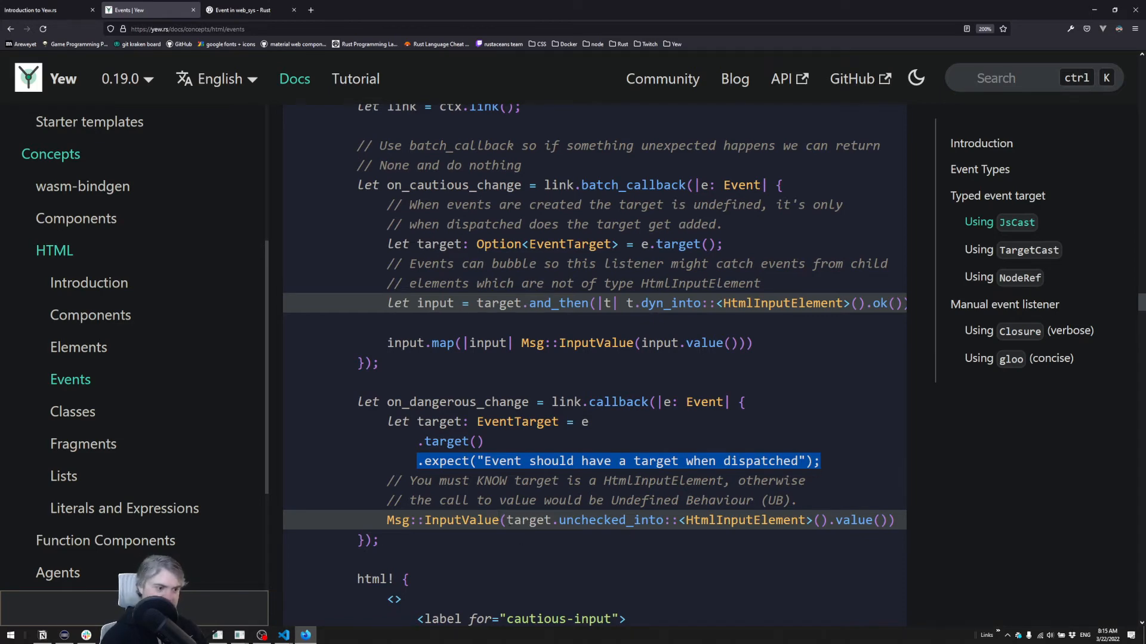
pyautogui.doubleClick(608, 520)
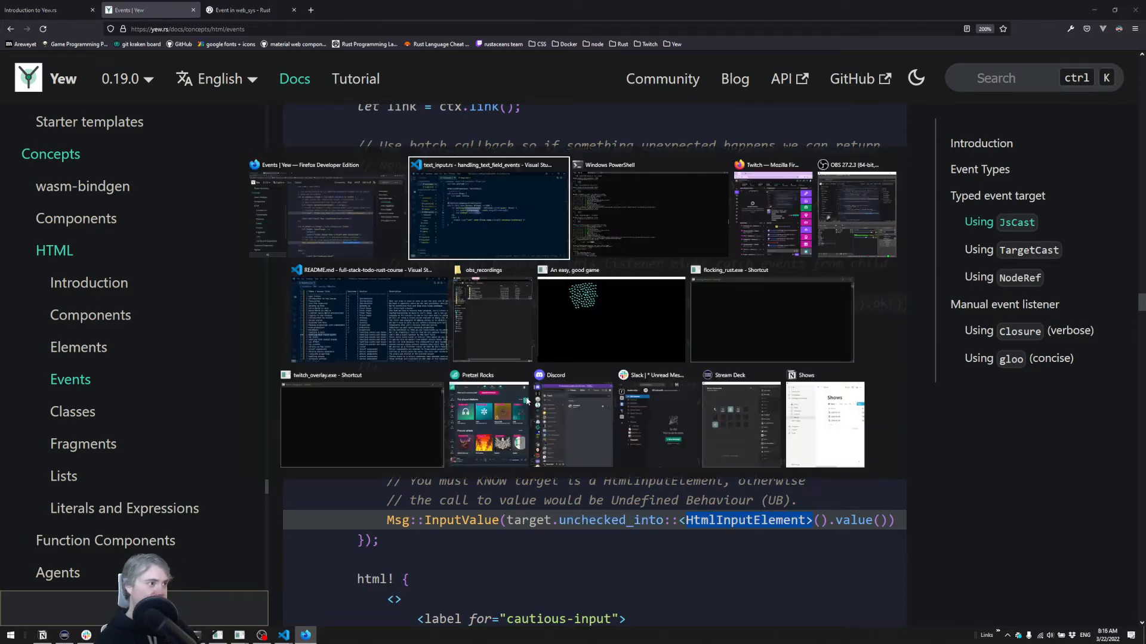
pyautogui.click(488, 208)
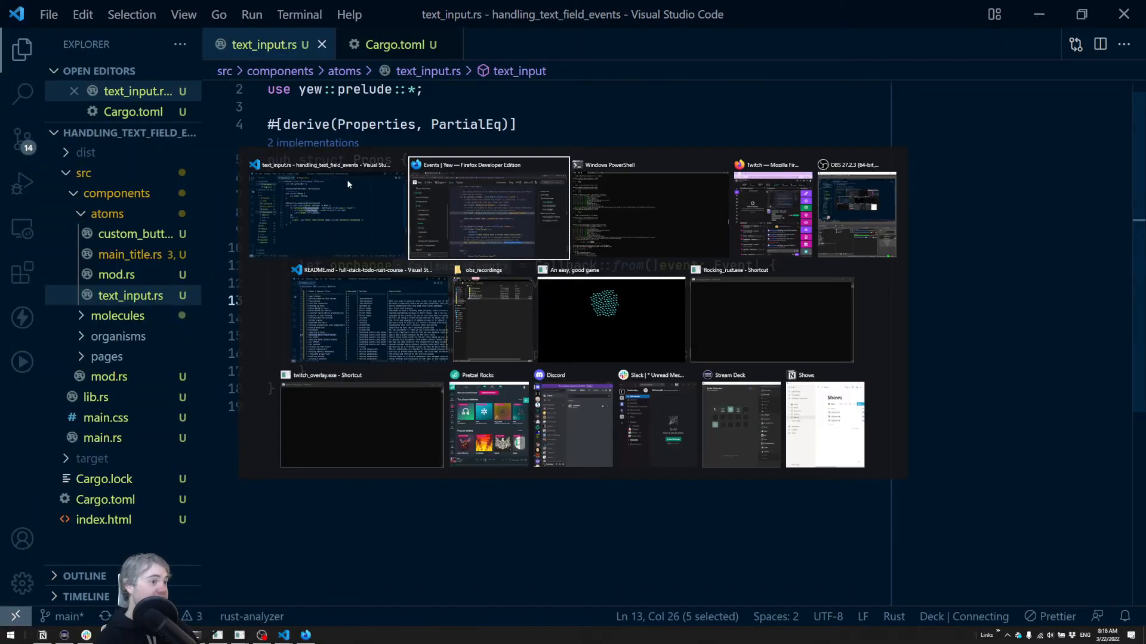
pyautogui.click(488, 208)
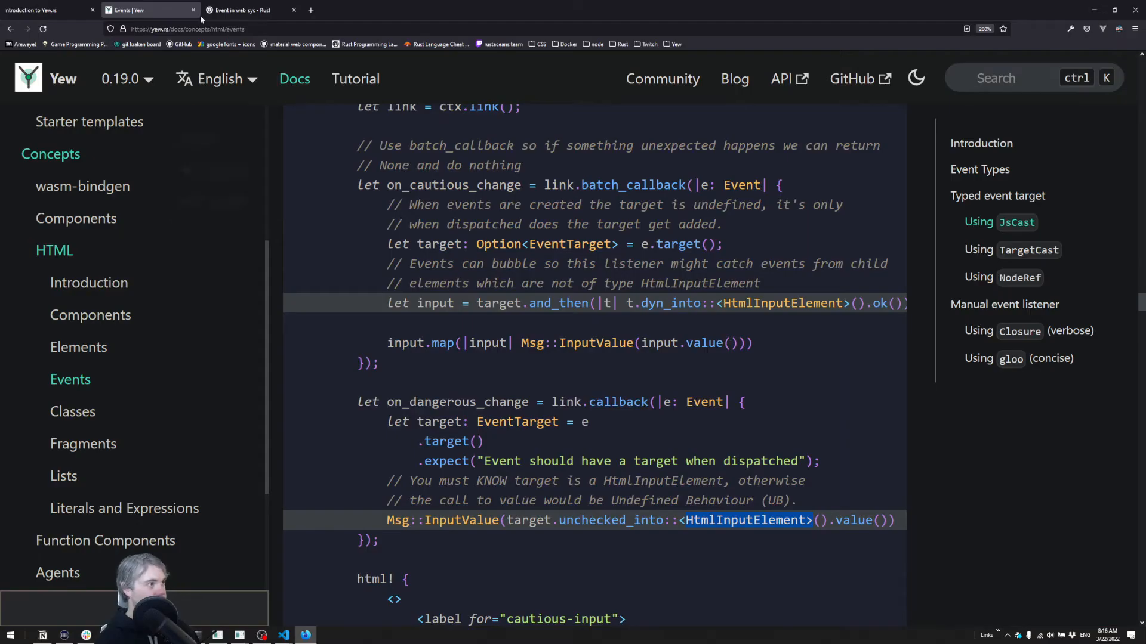
# In text_input.rs, type 'let input = target.unch' under the target line.
pyautogui.click(284, 634)
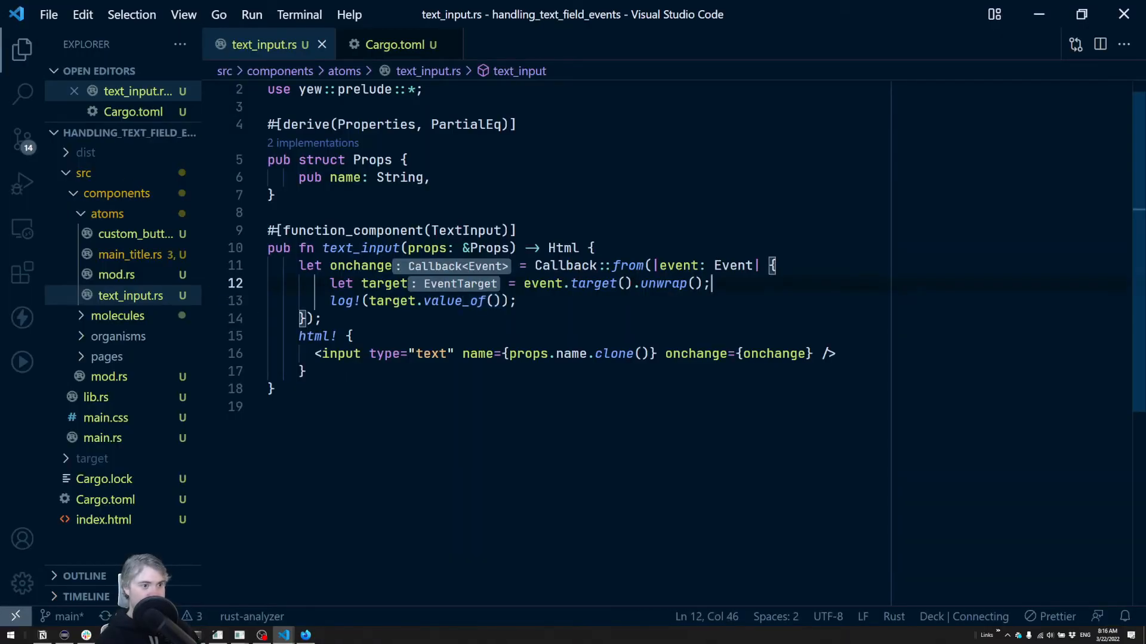
pyautogui.write('let')
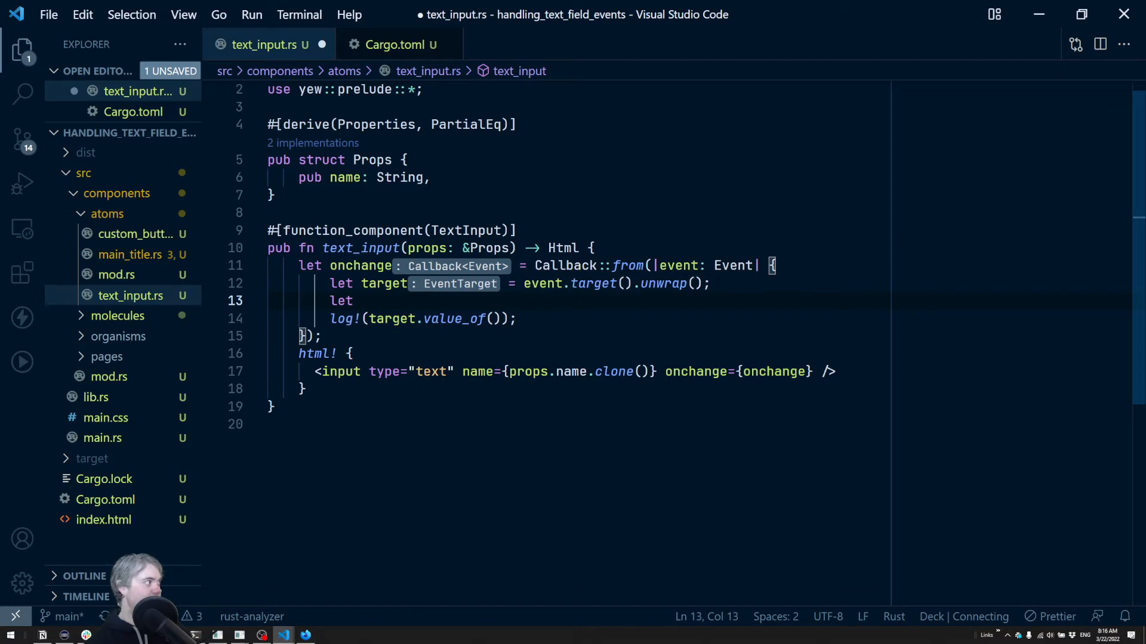
pyautogui.write('input')
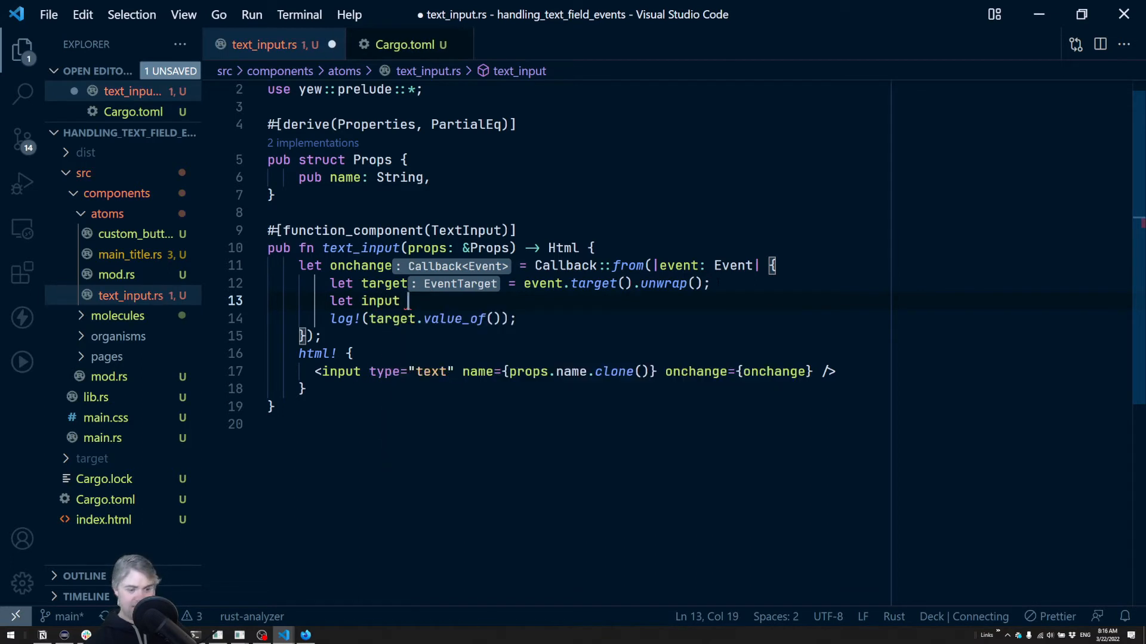
pyautogui.write('= target')
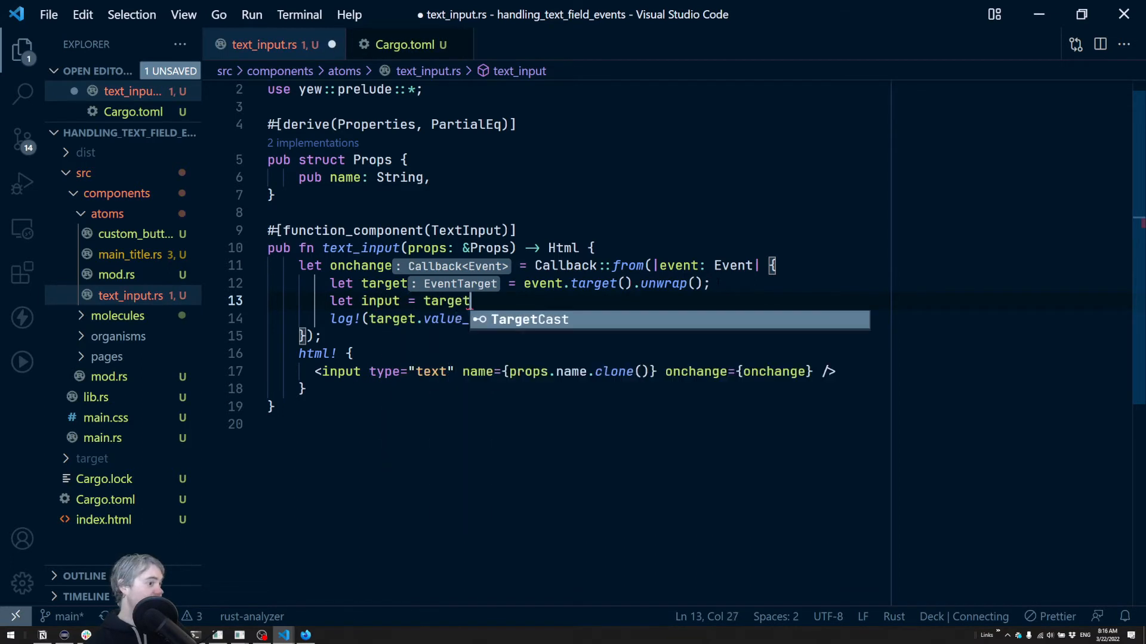
pyautogui.write('.unch')
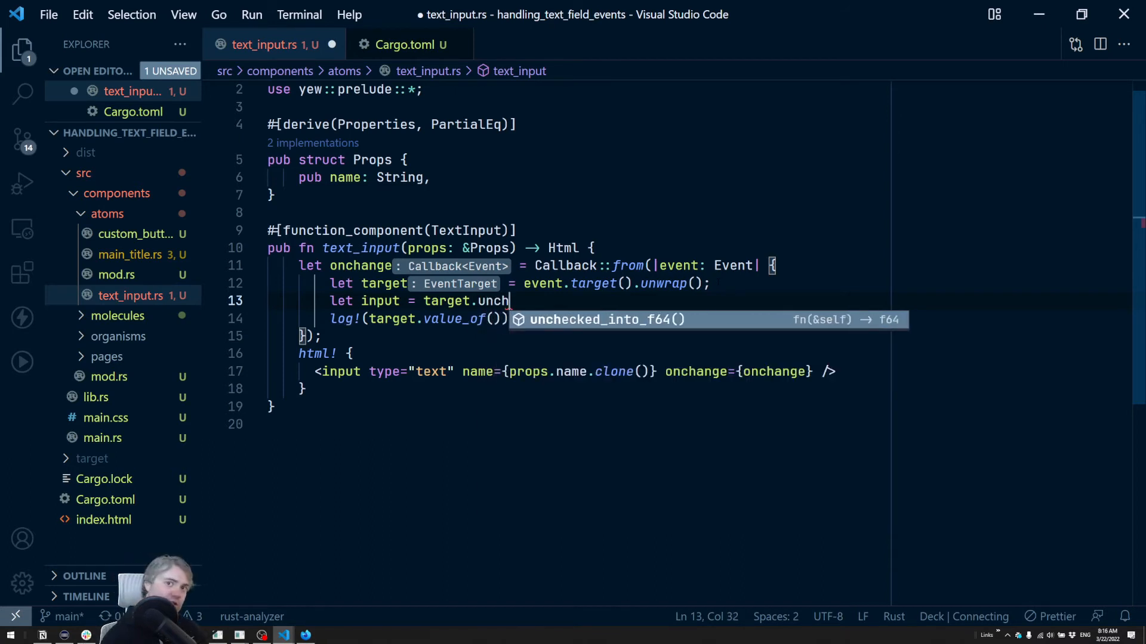
pyautogui.press('alt+tab')
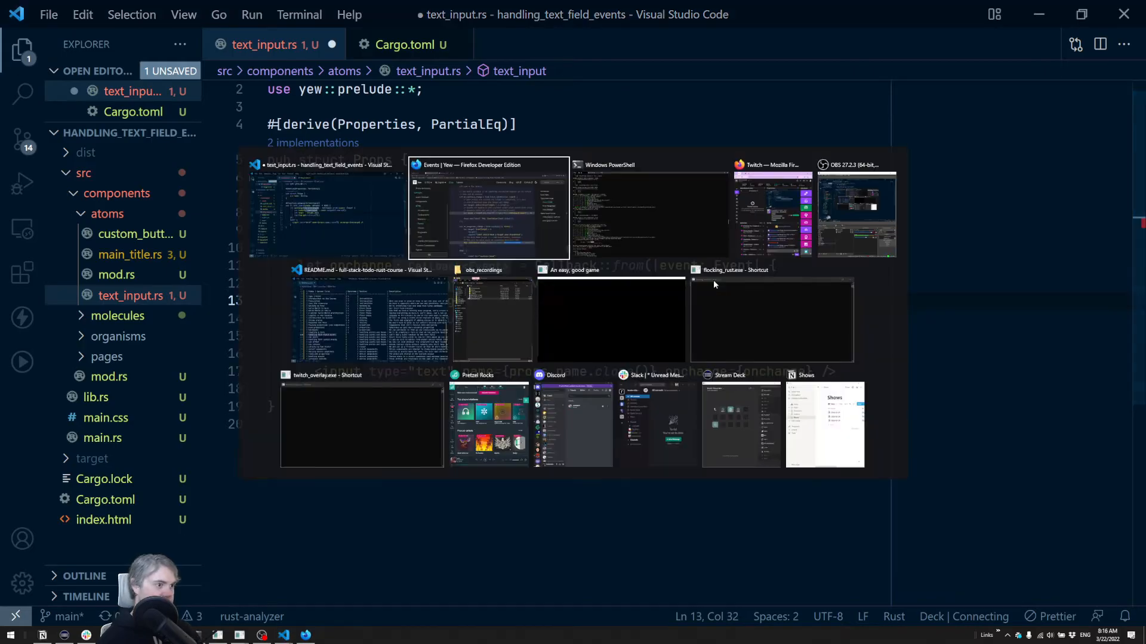
# Review the JsCast example's Cargo.toml snippet and select the wasm-bindgen dependency.
pyautogui.click(488, 208)
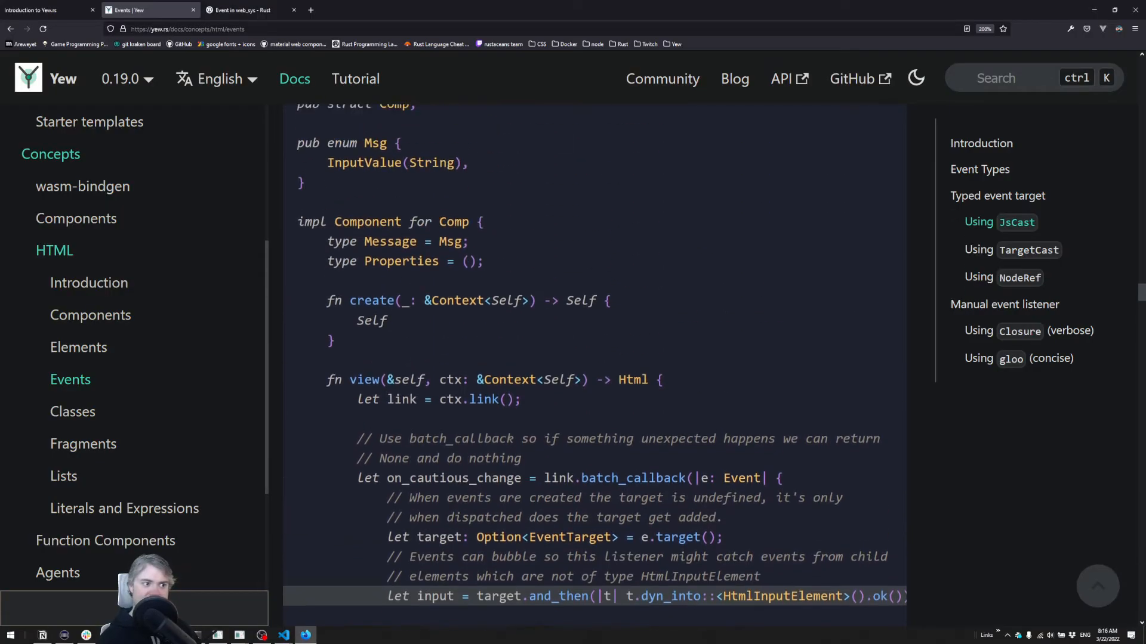
pyautogui.scroll(3)
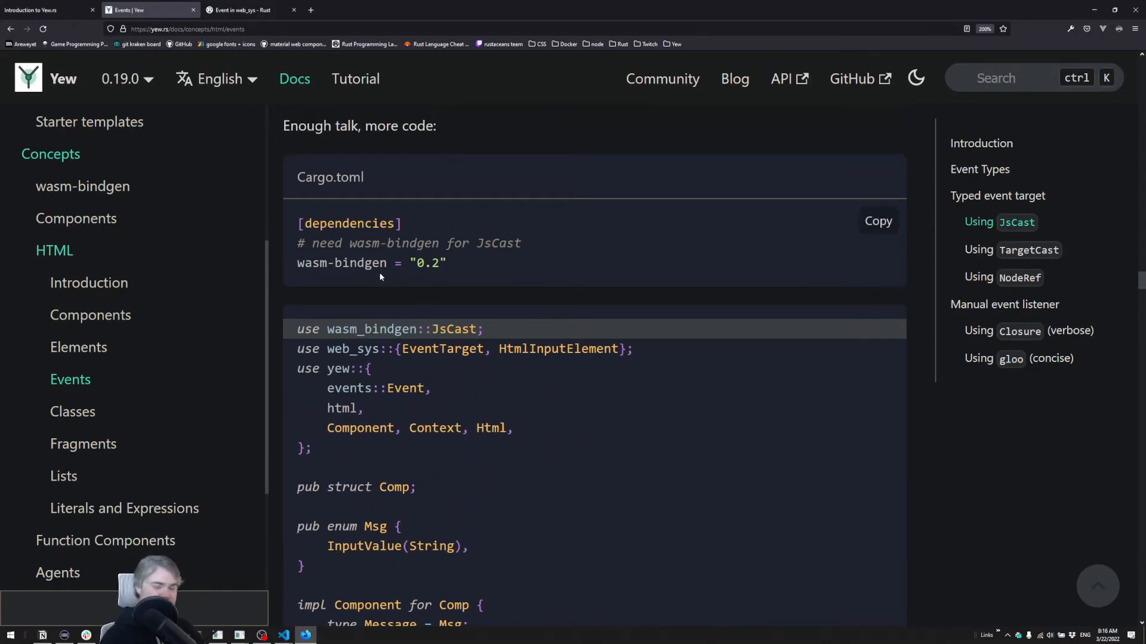
pyautogui.doubleClick(340, 263)
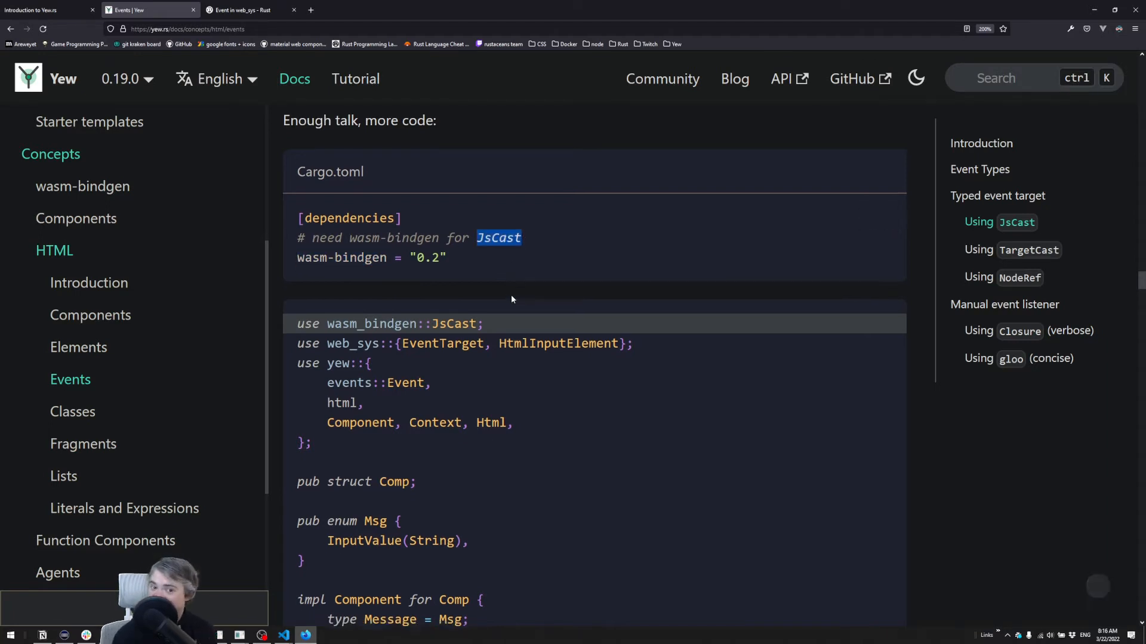
pyautogui.scroll(-3)
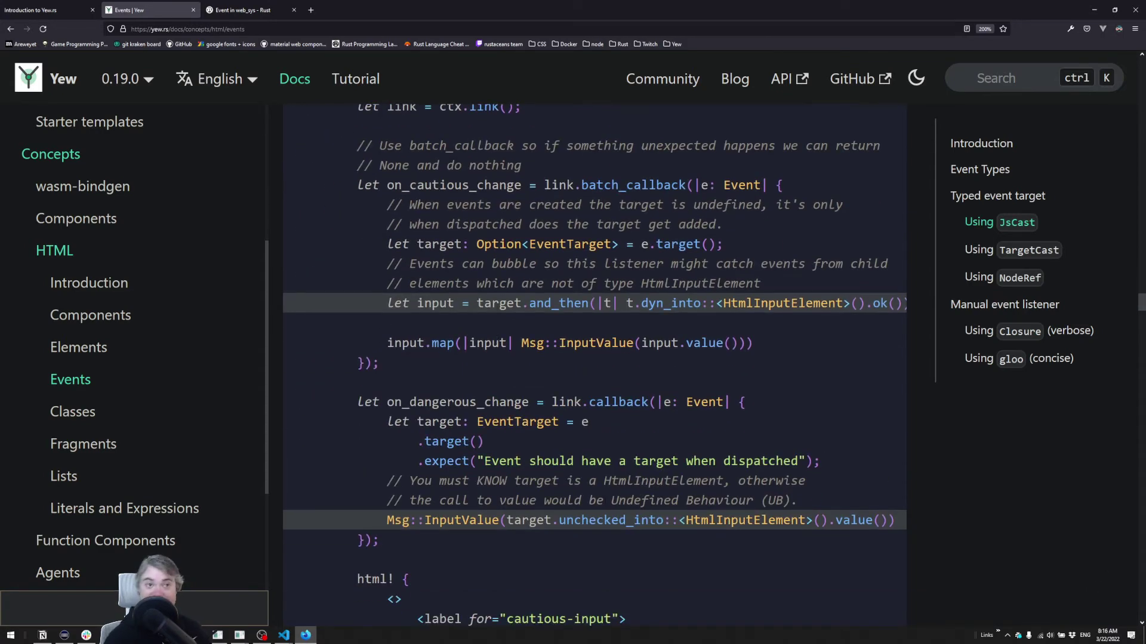
pyautogui.scroll(3)
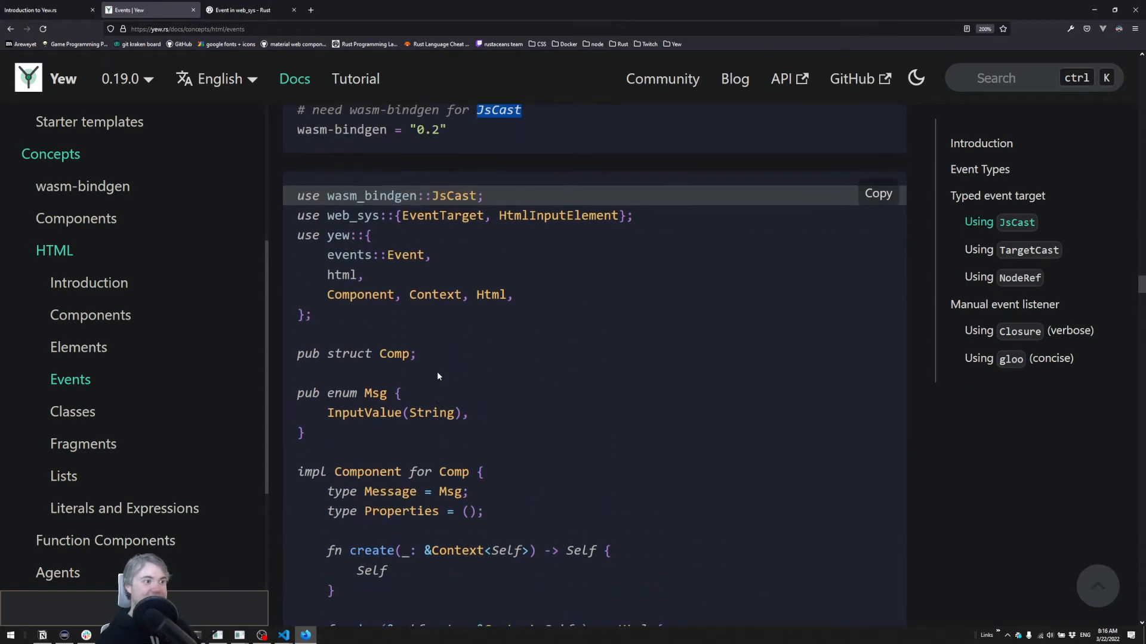
pyautogui.press('alt+tab')
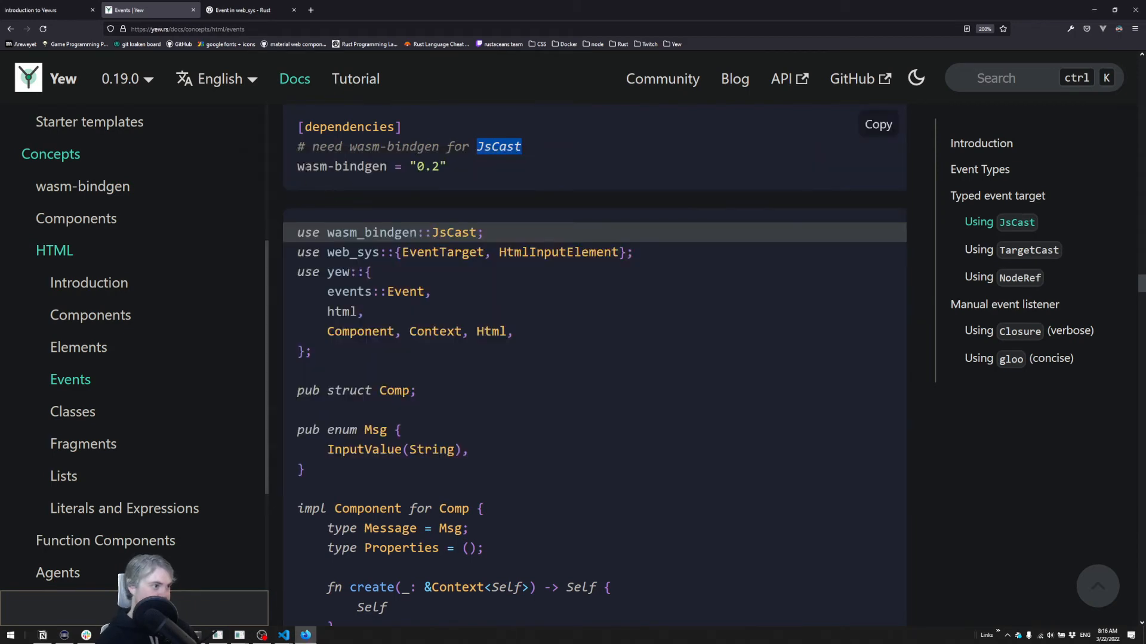
pyautogui.doubleClick(341, 166)
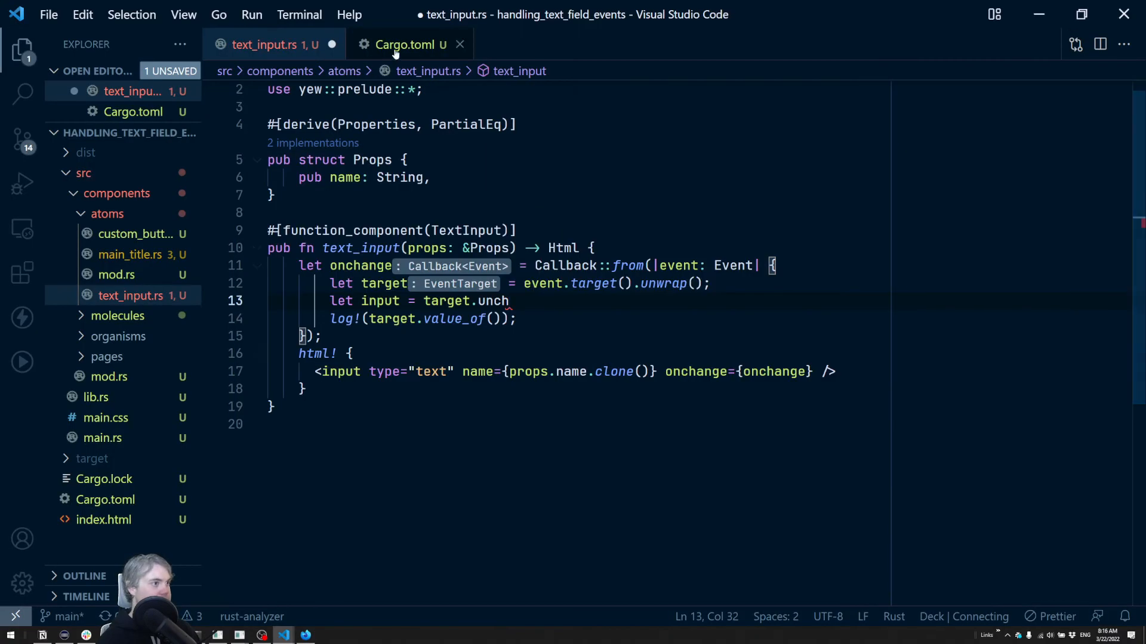
# In Cargo.toml, type 'wasm-bindgen =' on a new line under [dependencies].
pyautogui.click(403, 44)
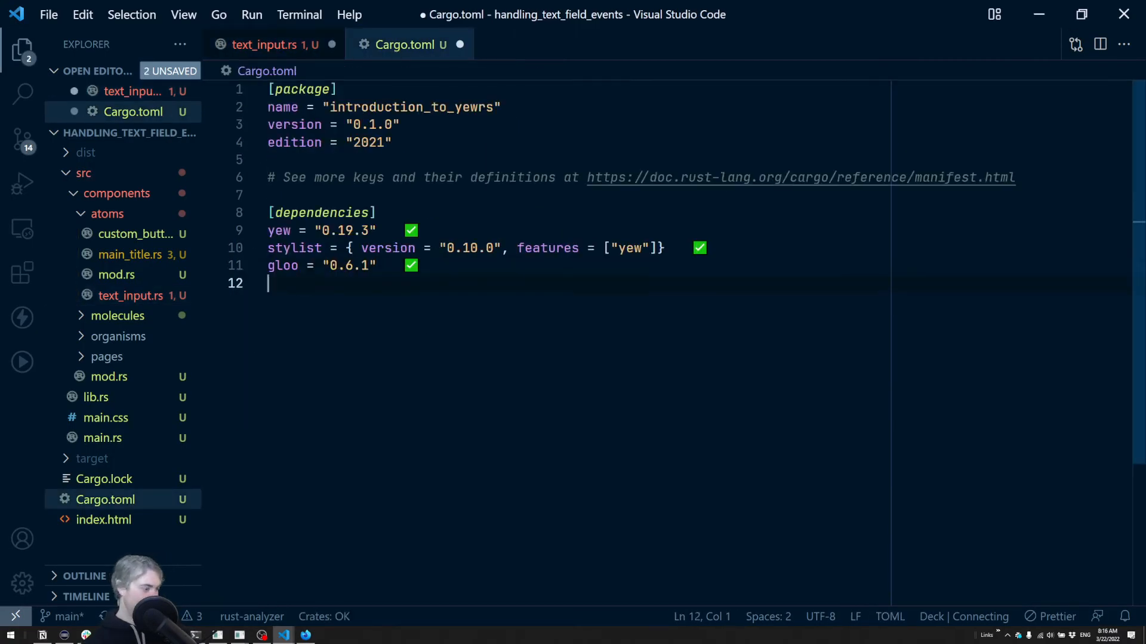
pyautogui.write('wasm-bindgen =')
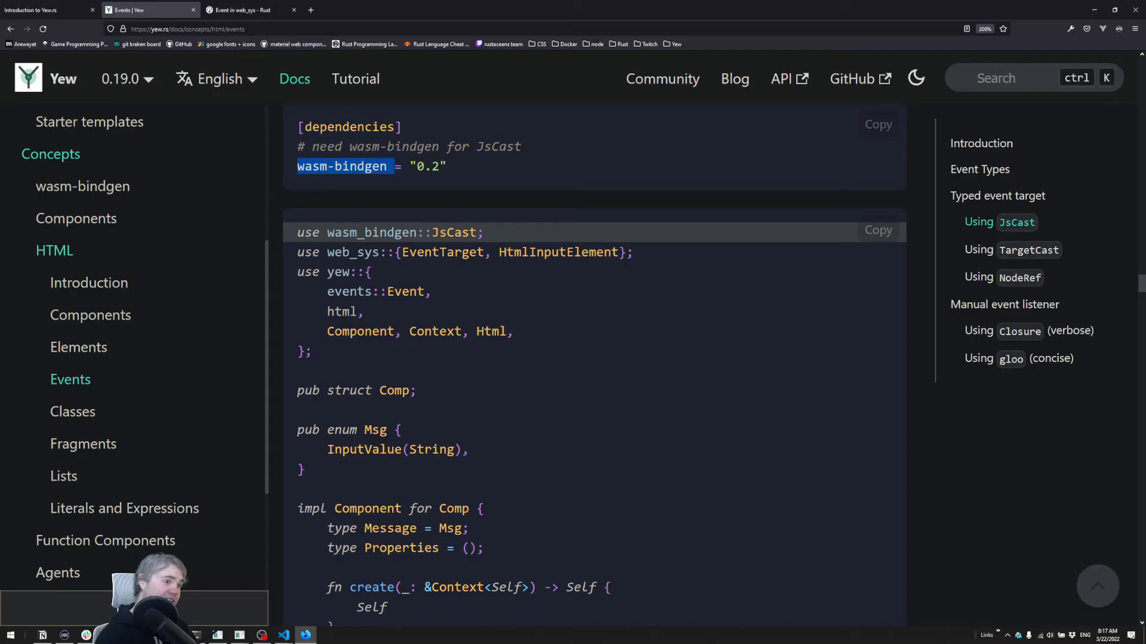
# On docs.rs, open web_sys::HtmlInputElement and find its required HtmlInputElement feature.
pyautogui.doubleClick(557, 252)
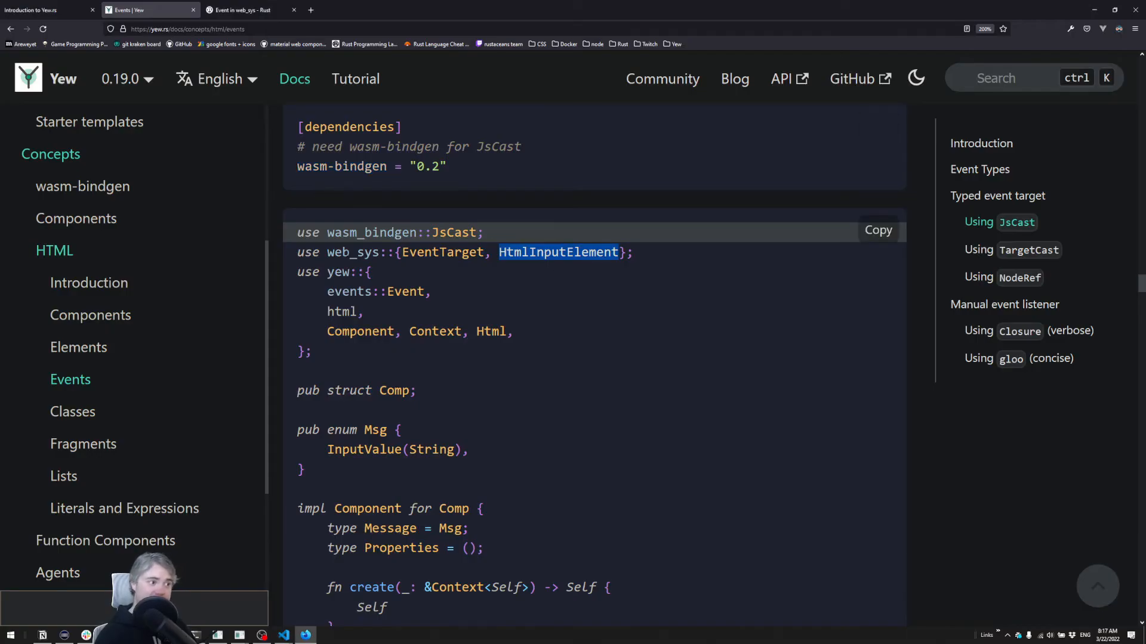
pyautogui.doubleClick(352, 252)
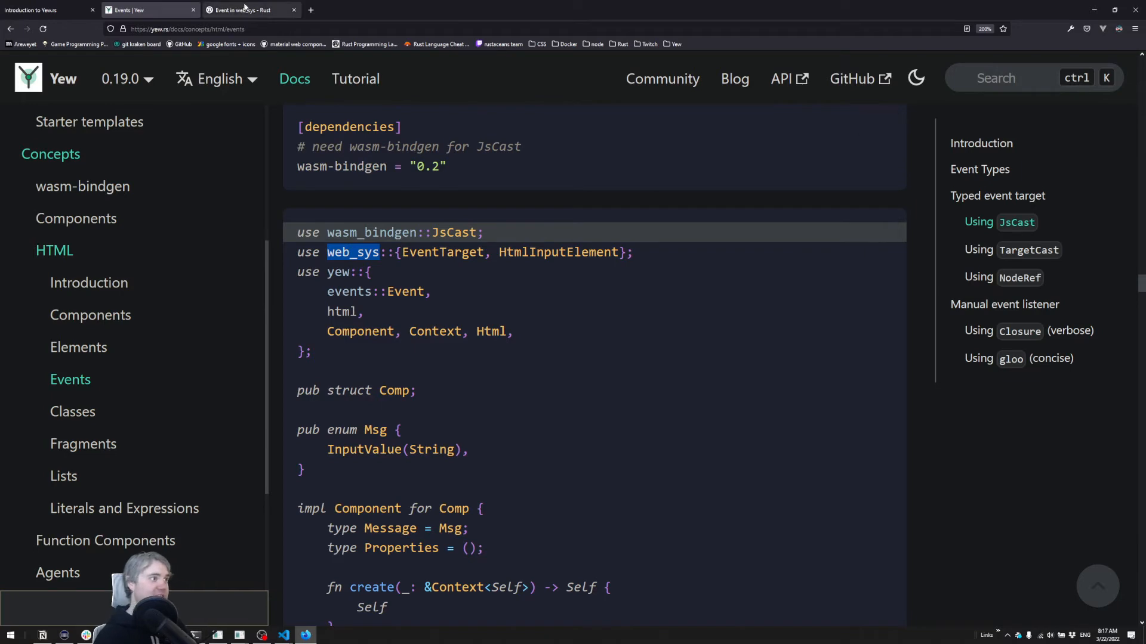
pyautogui.click(248, 10)
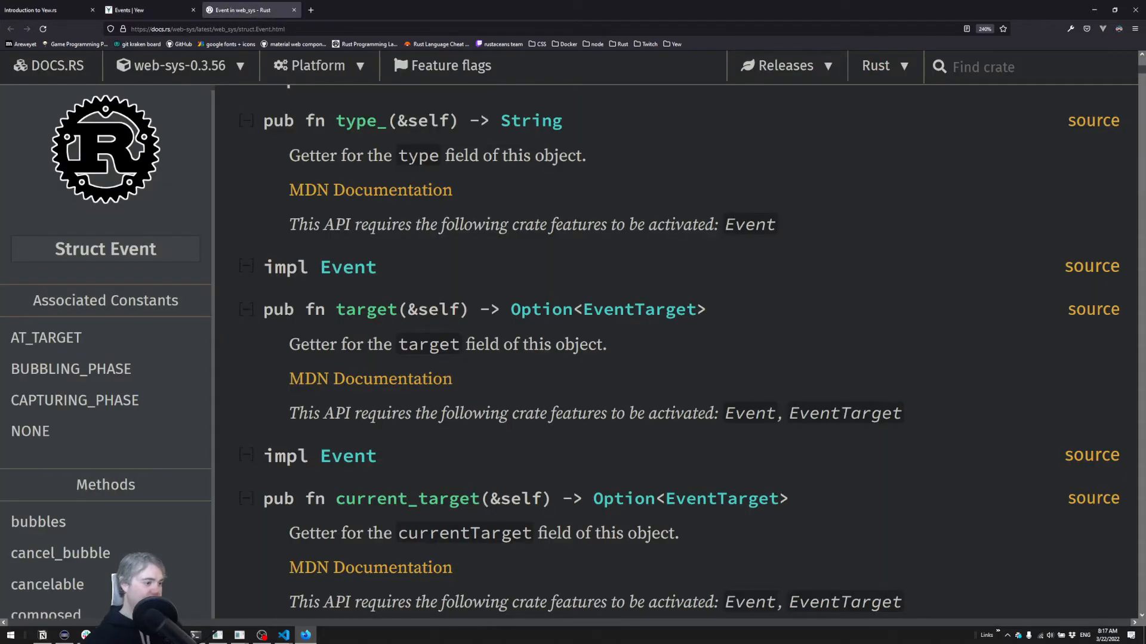
pyautogui.scroll(3)
pyautogui.write('htmlinput')
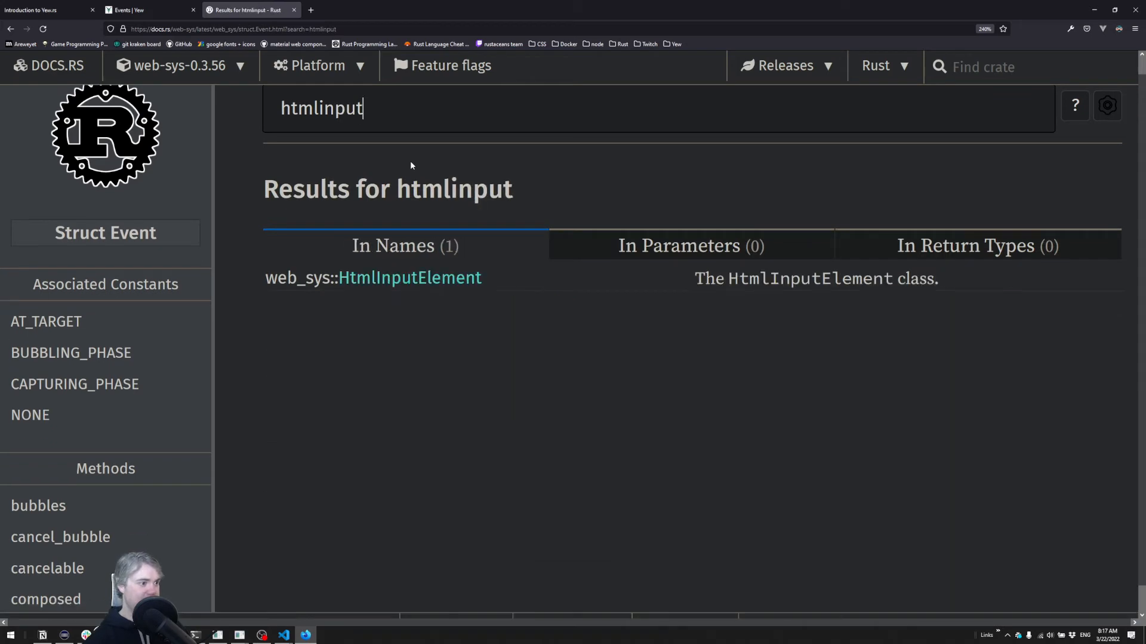
pyautogui.click(373, 279)
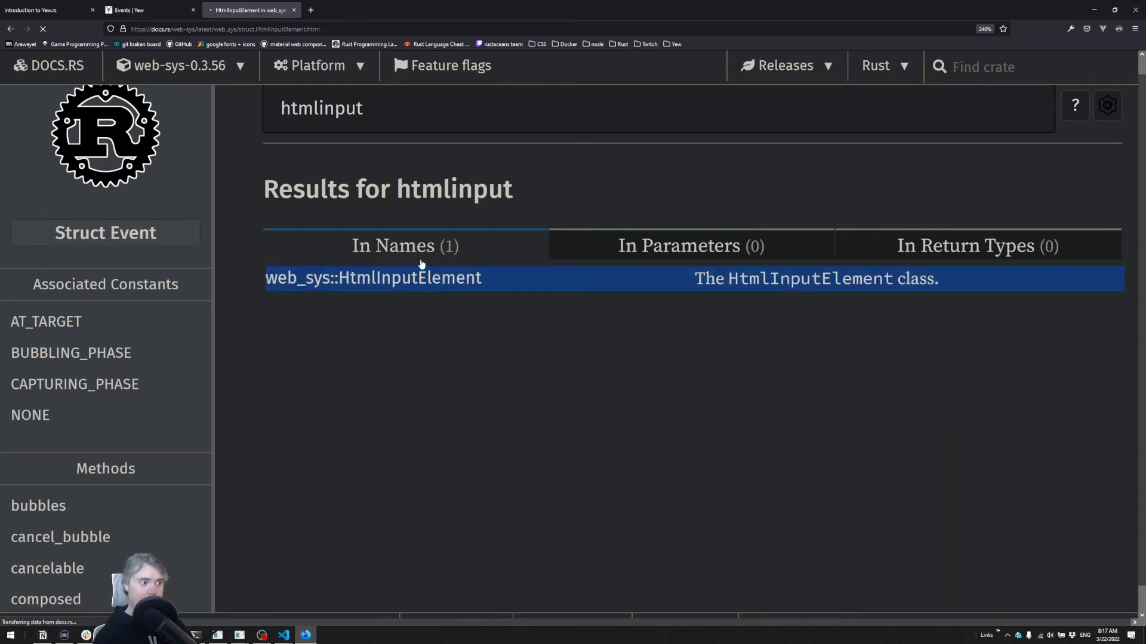
pyautogui.click(374, 277)
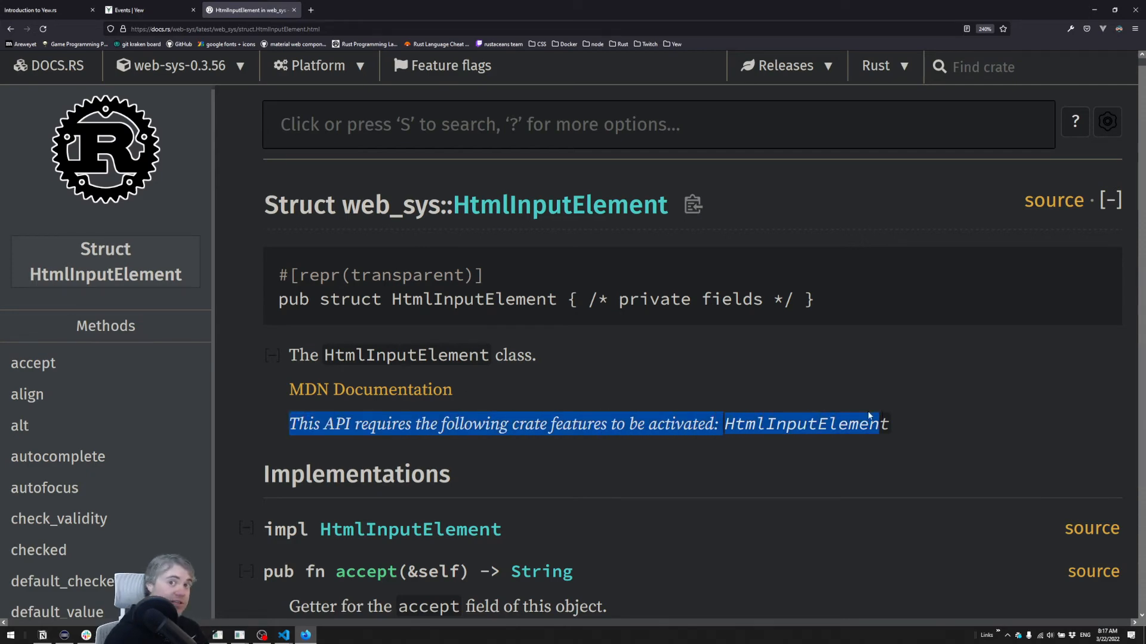
pyautogui.moveTo(859, 440)
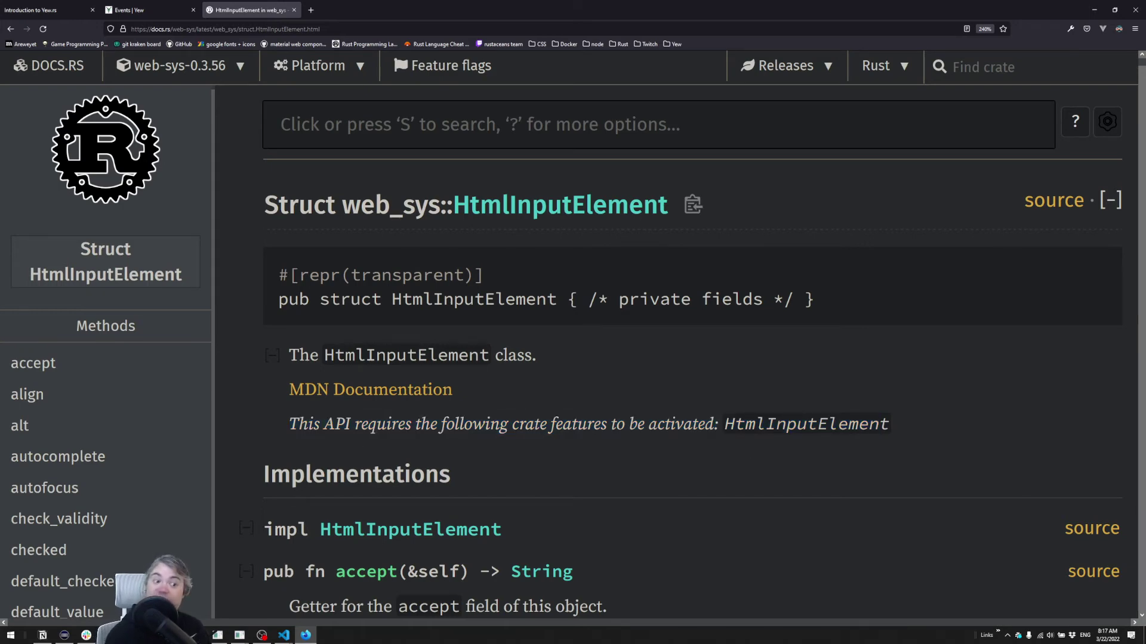
pyautogui.doubleClick(807, 423)
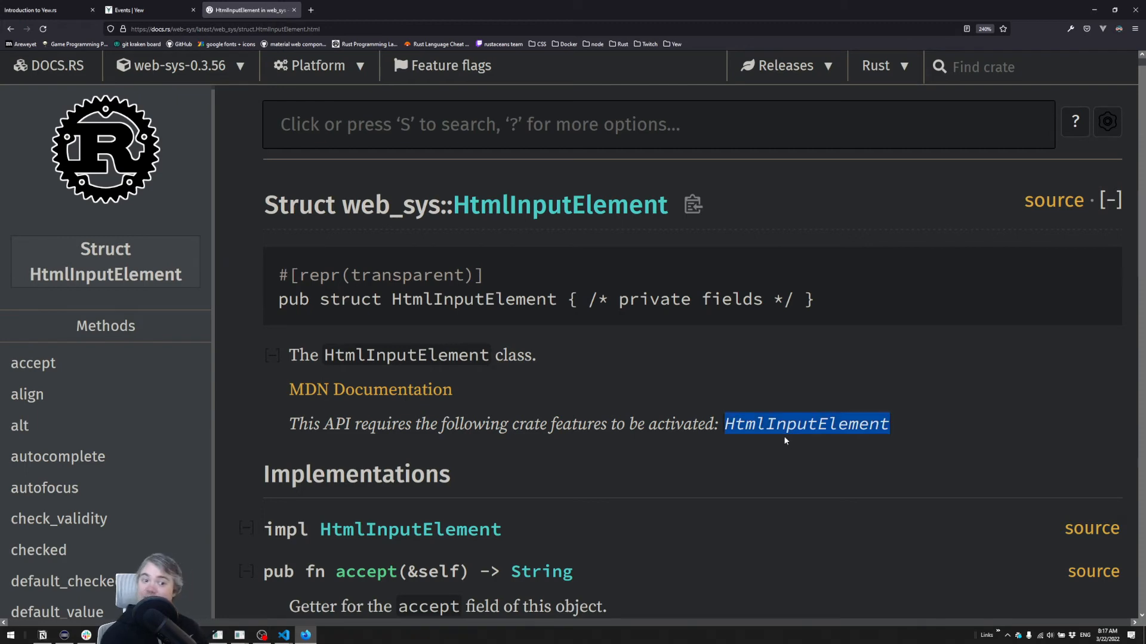
pyautogui.moveTo(621, 336)
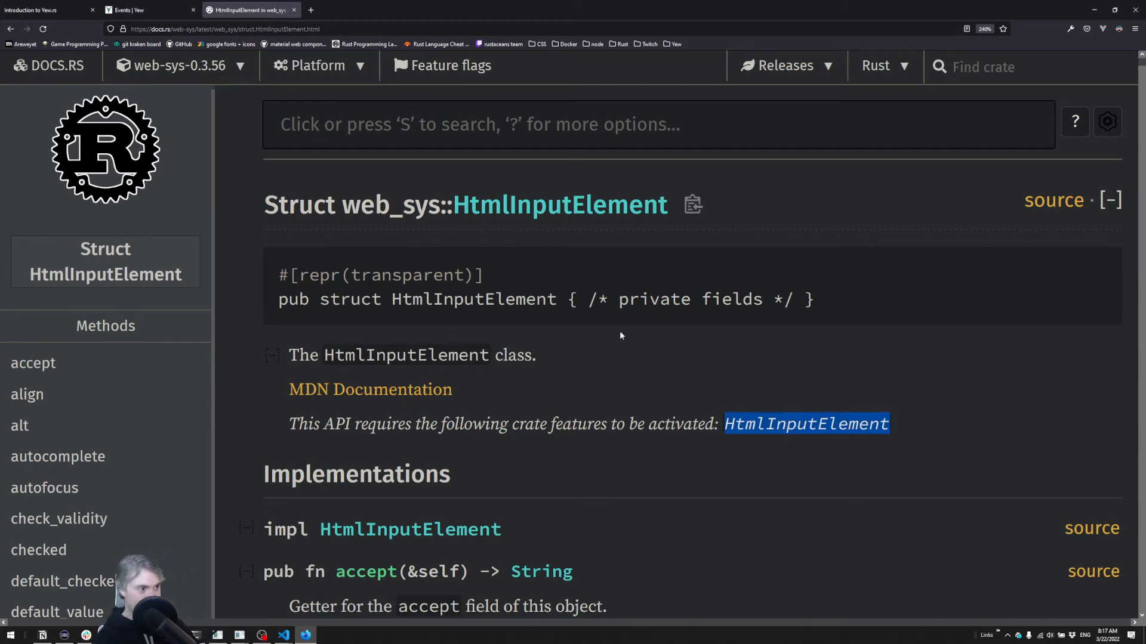
pyautogui.moveTo(541, 344)
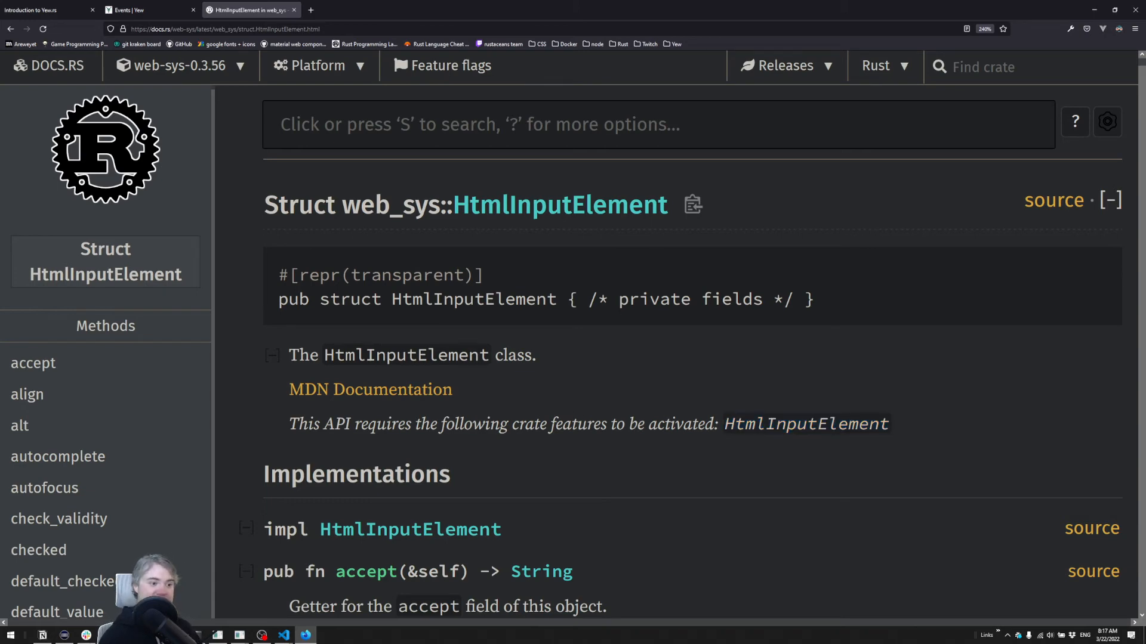
pyautogui.press('alt+tab')
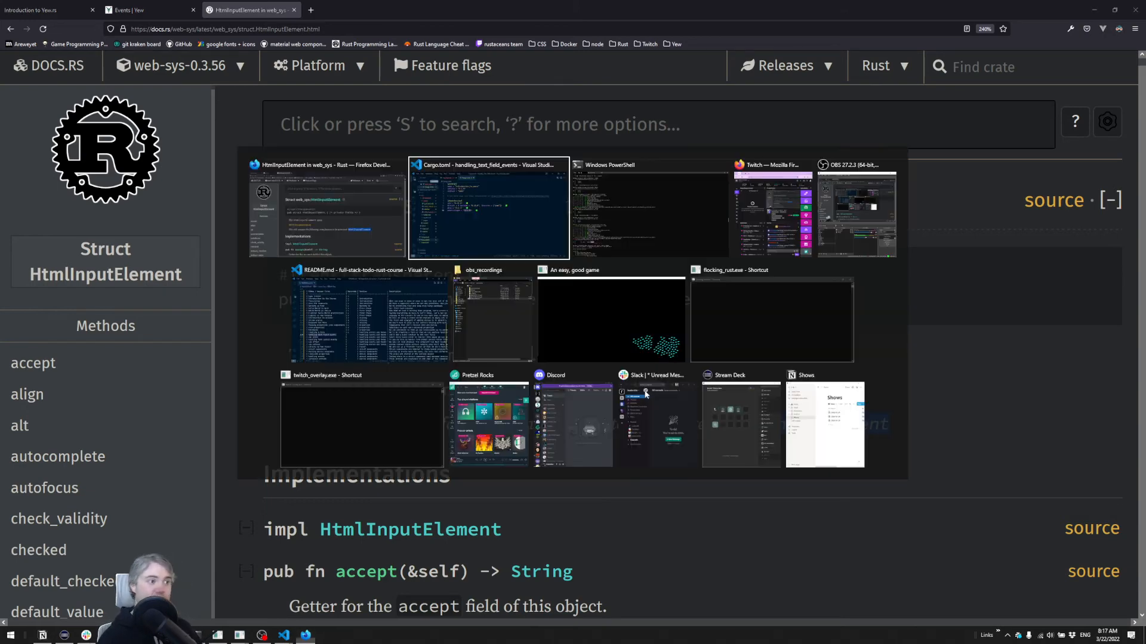
# Add web-sys = { version = "0.3.56", features = ["HtmlInputElement"] } to Cargo.toml.
pyautogui.click(488, 209)
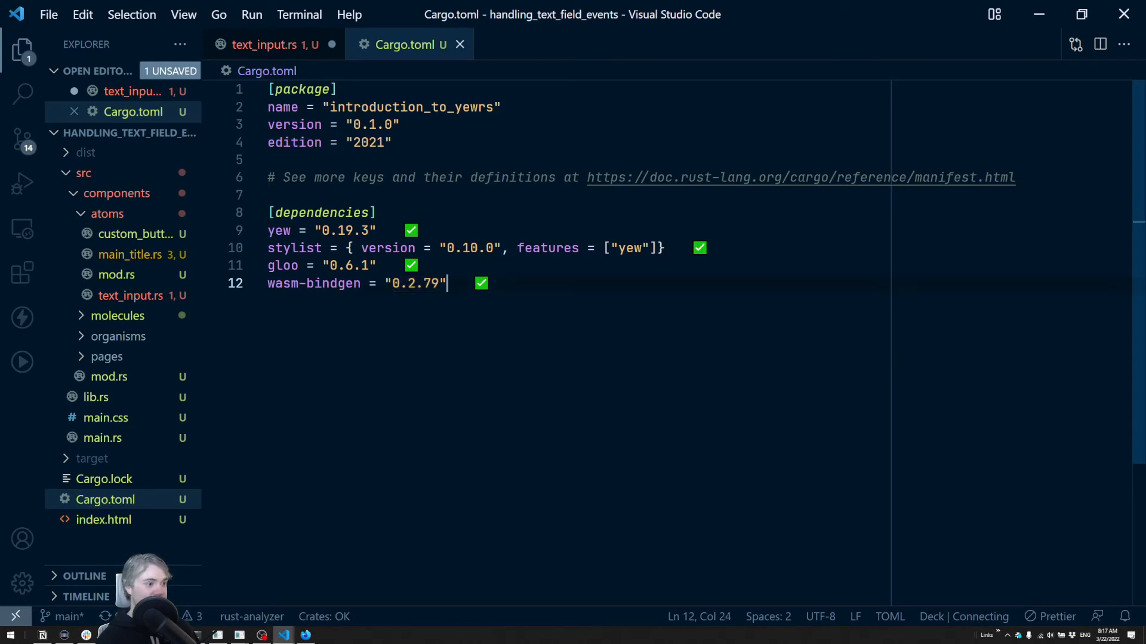
pyautogui.write('w')
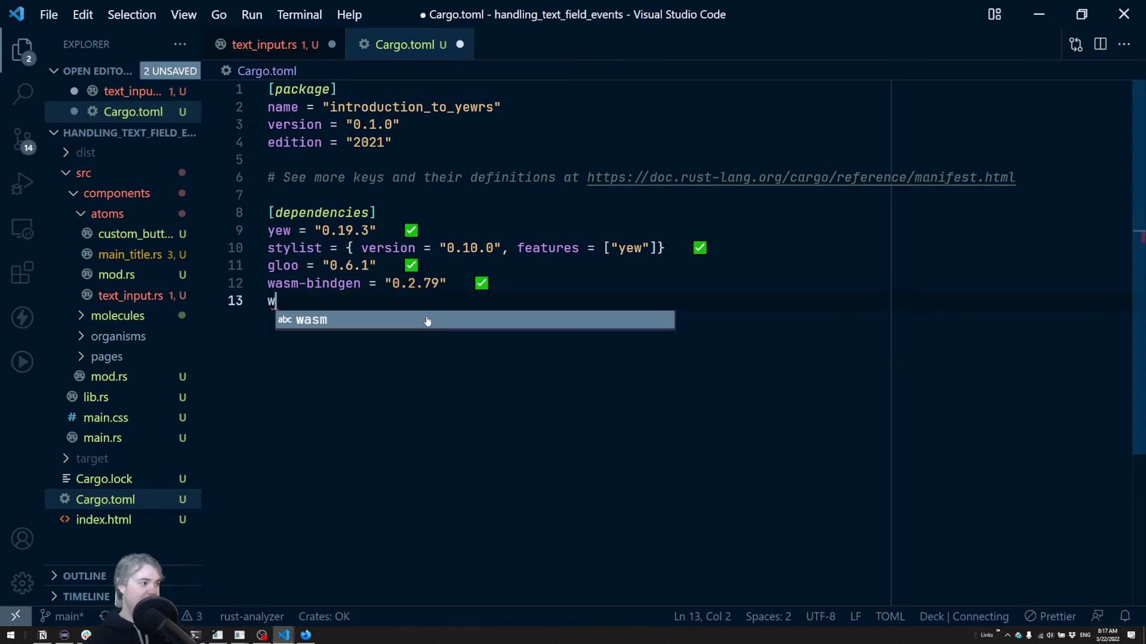
pyautogui.write('eb-sys =')
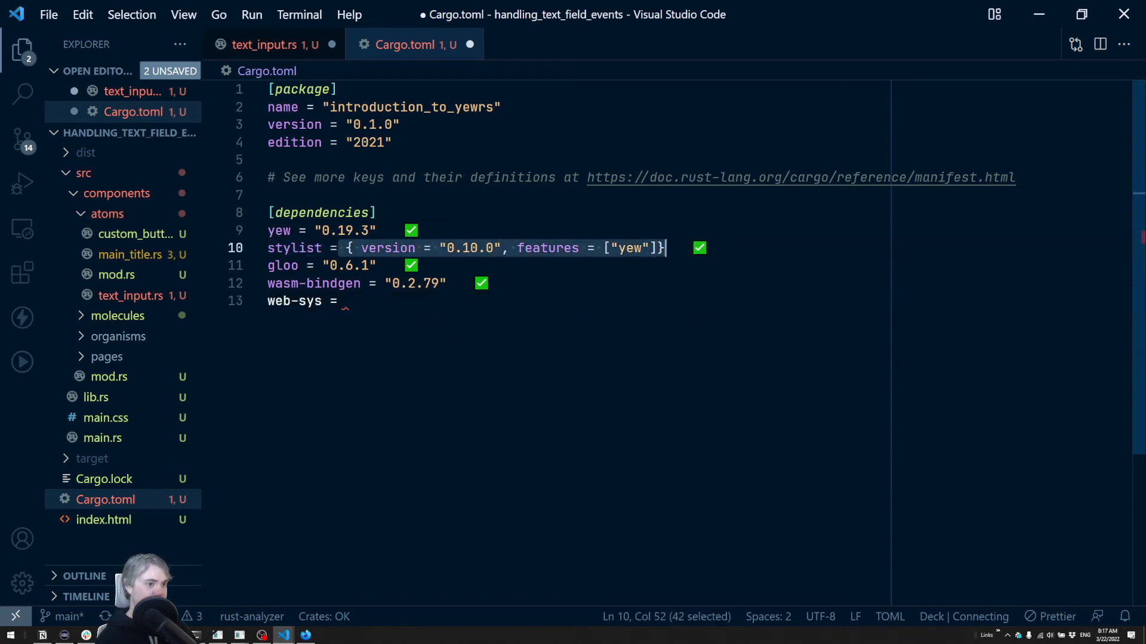
pyautogui.click(348, 300)
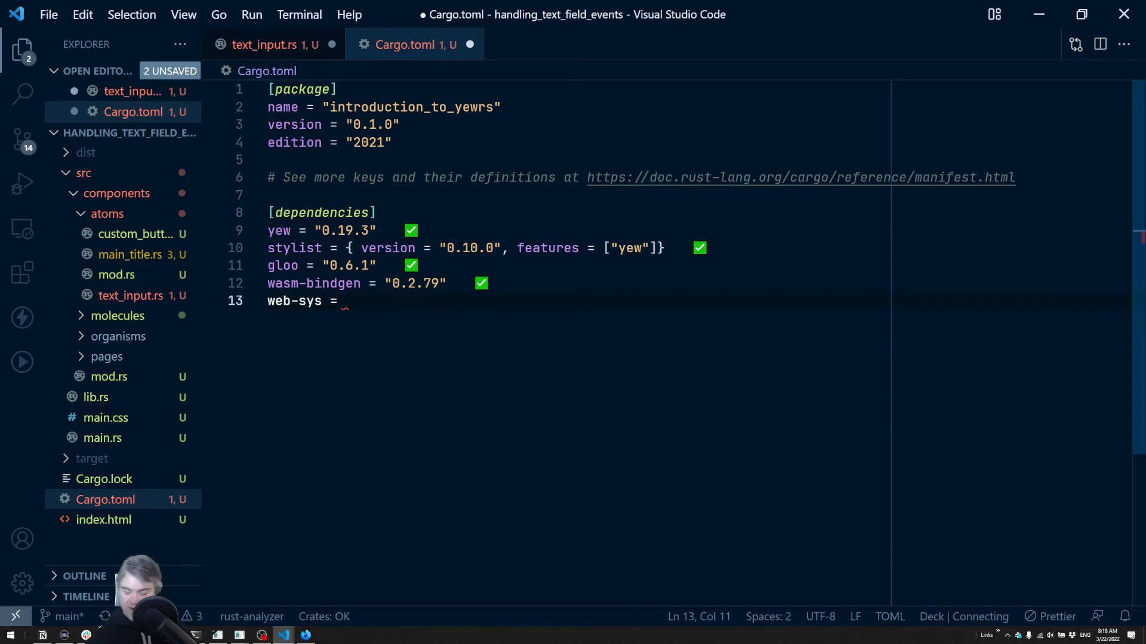
pyautogui.write('{ version = "')
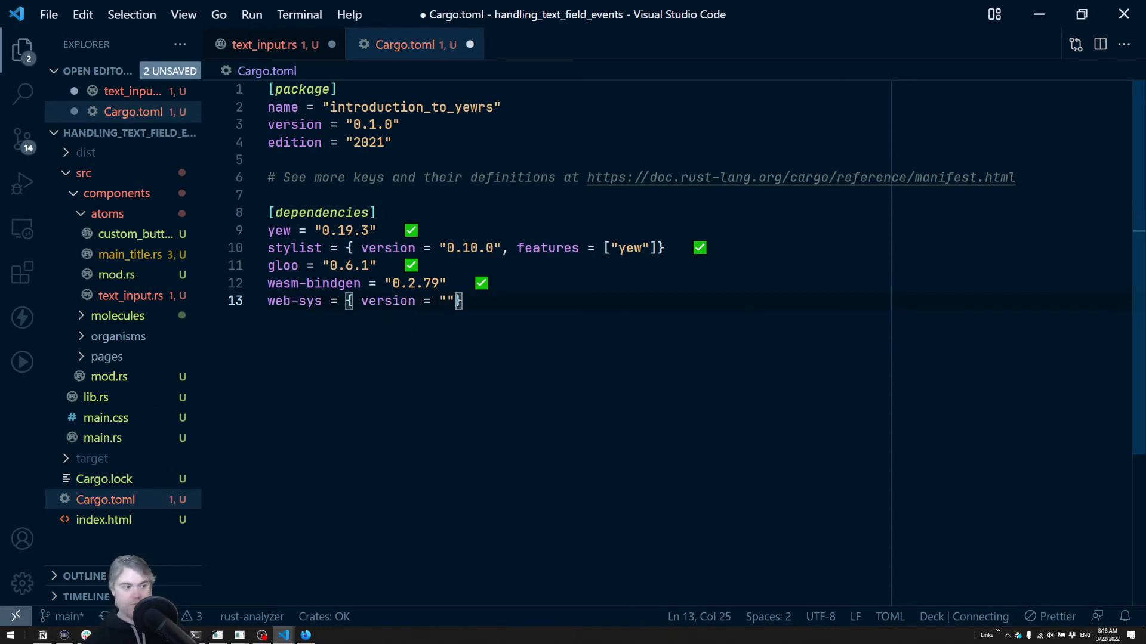
pyautogui.write(', features = [')
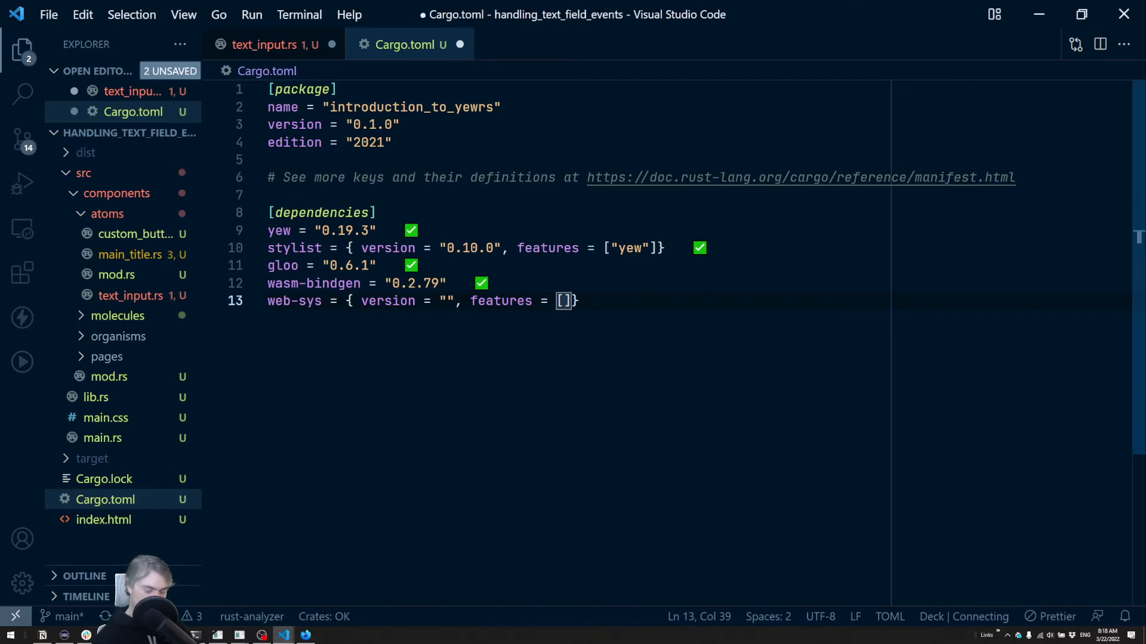
pyautogui.write('"HtmlInputElement"')
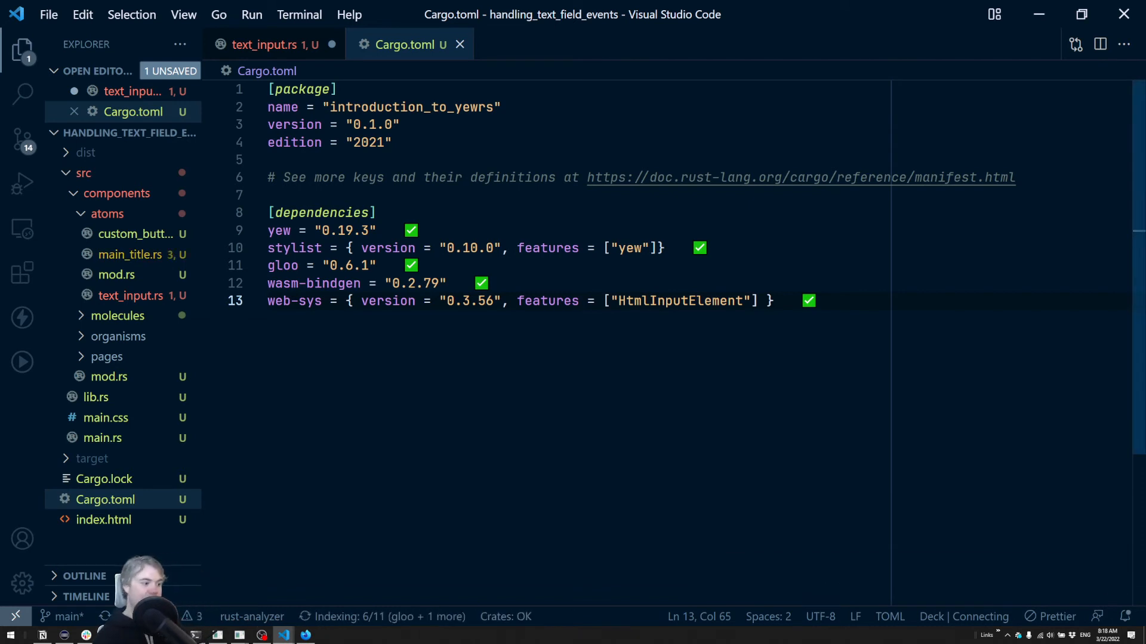
pyautogui.moveTo(273, 45)
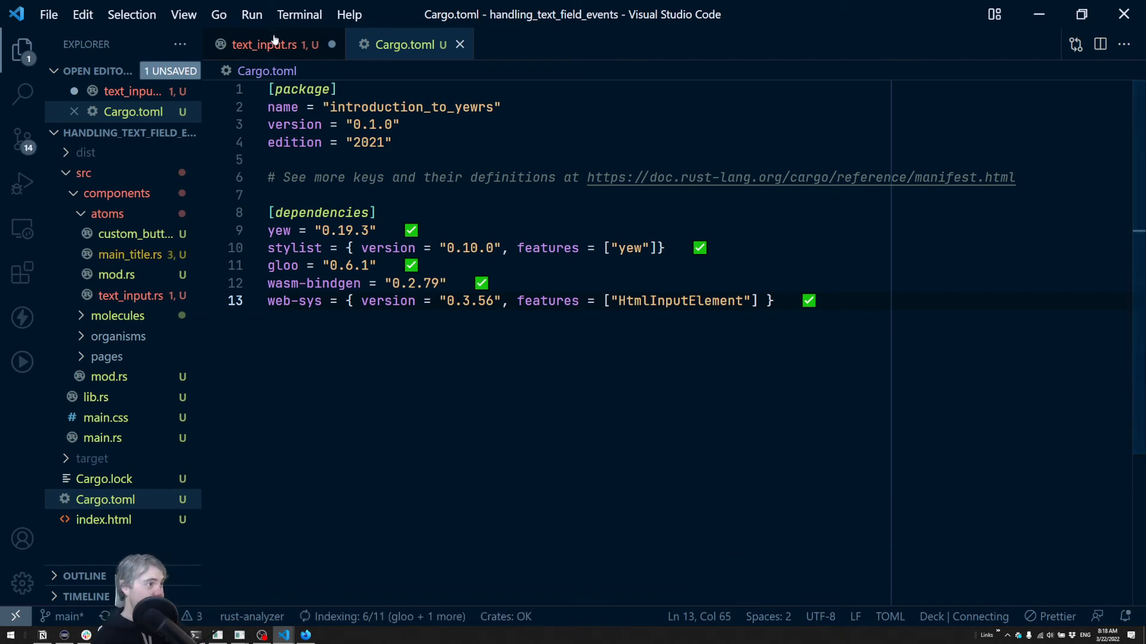
# Write let input = target.unchecked_into::<HtmlInputElement>() and add JsCast and HtmlInputElement imports.
pyautogui.click(263, 44)
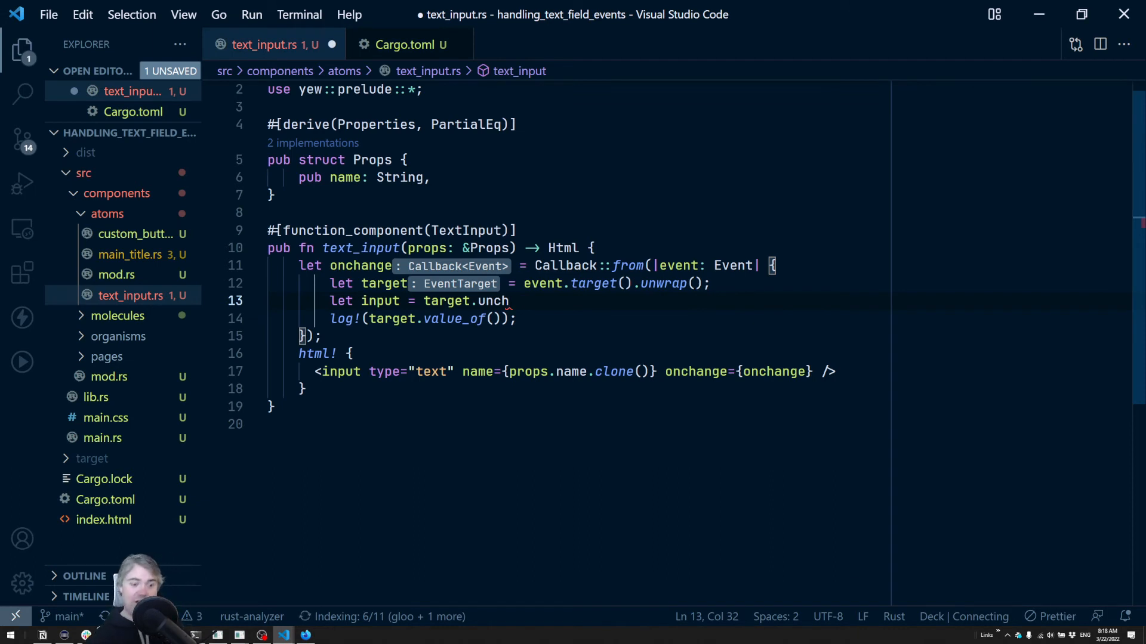
pyautogui.press('BackSpace')
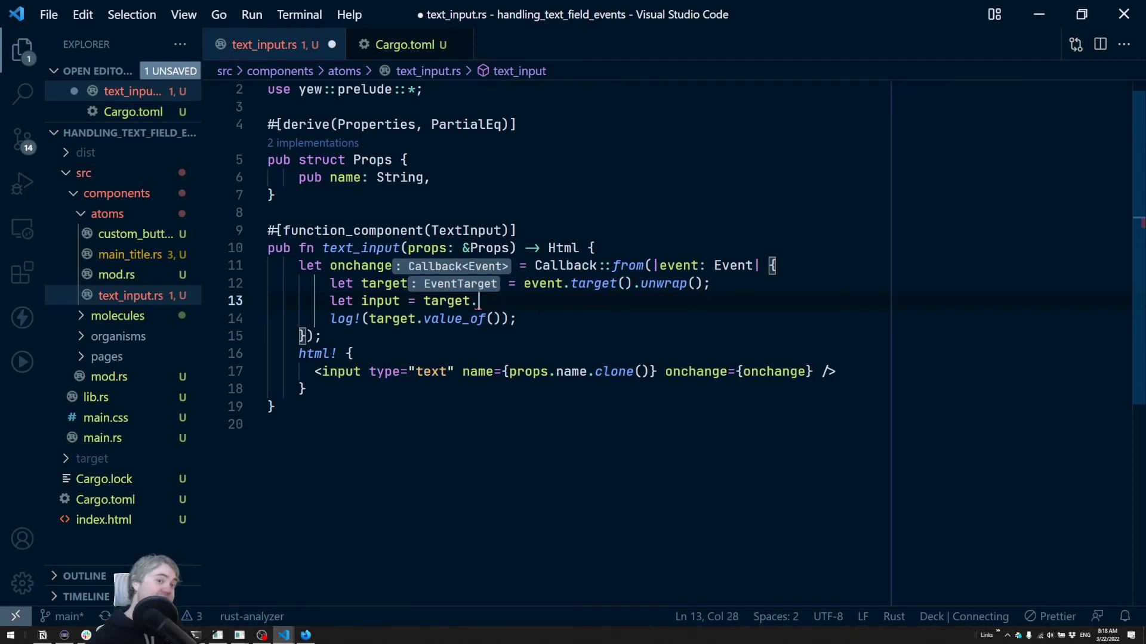
pyautogui.write('unch')
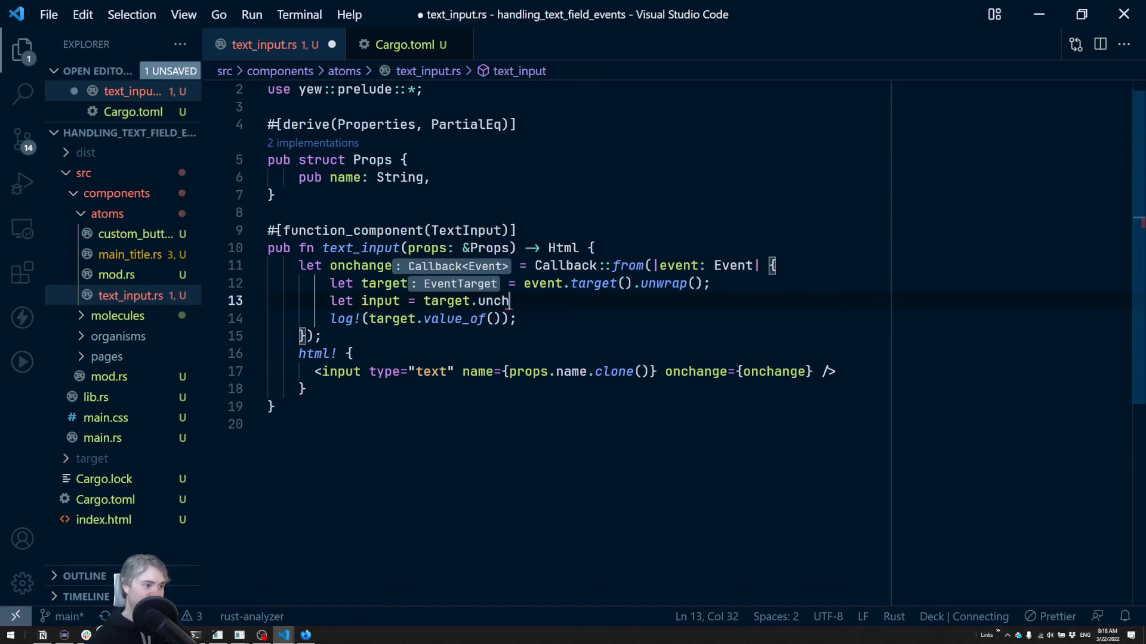
pyautogui.write('ecked')
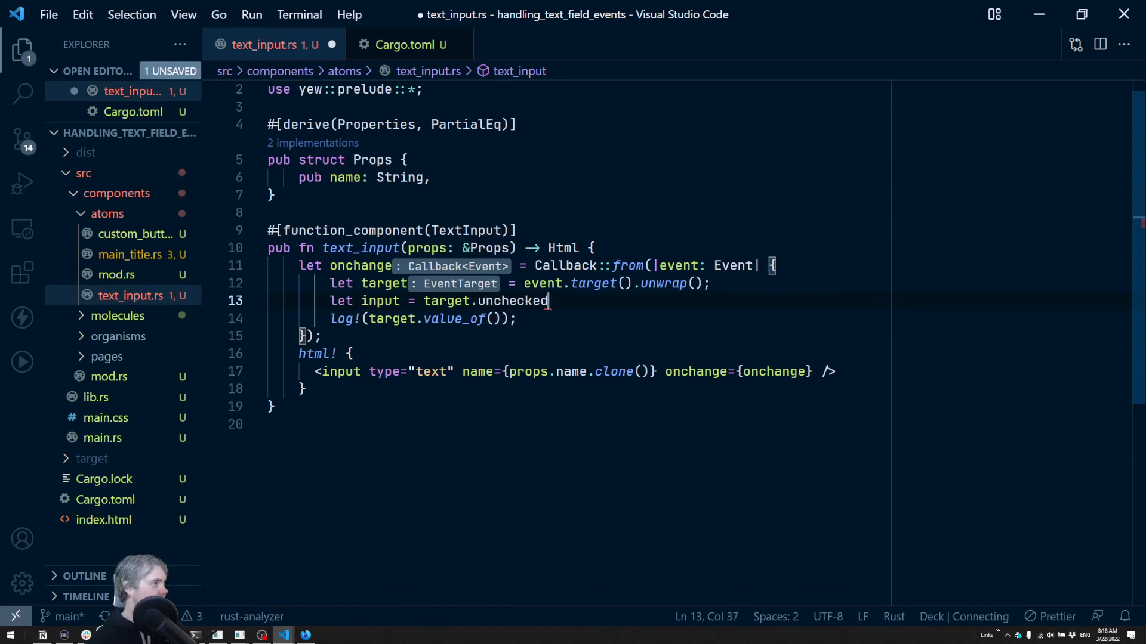
pyautogui.press('Backspace')
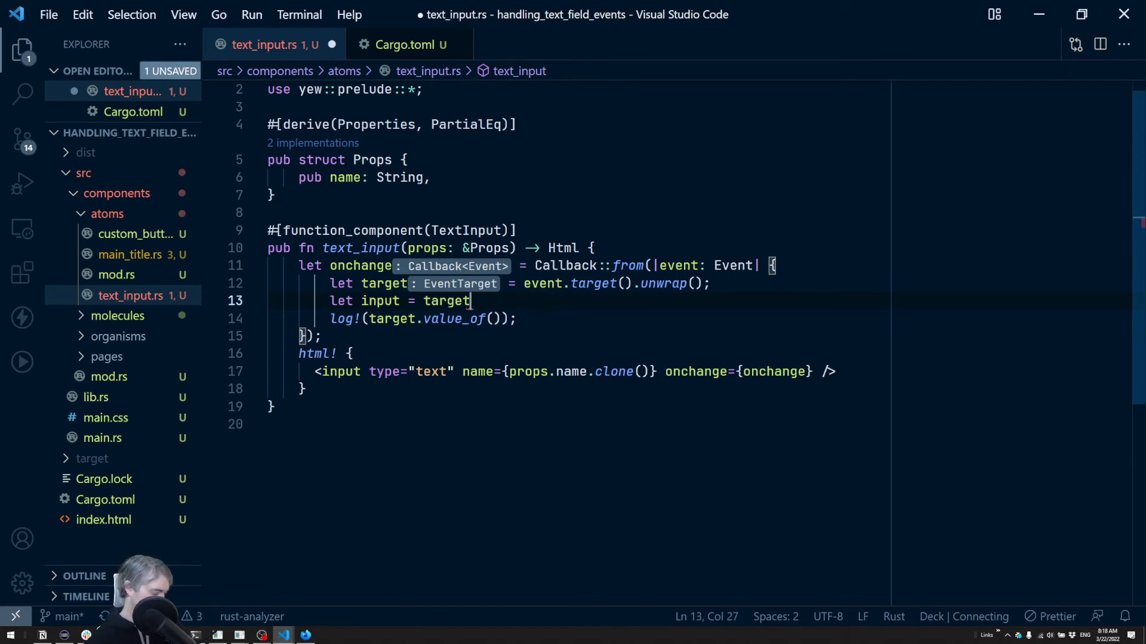
pyautogui.press('Backspace')
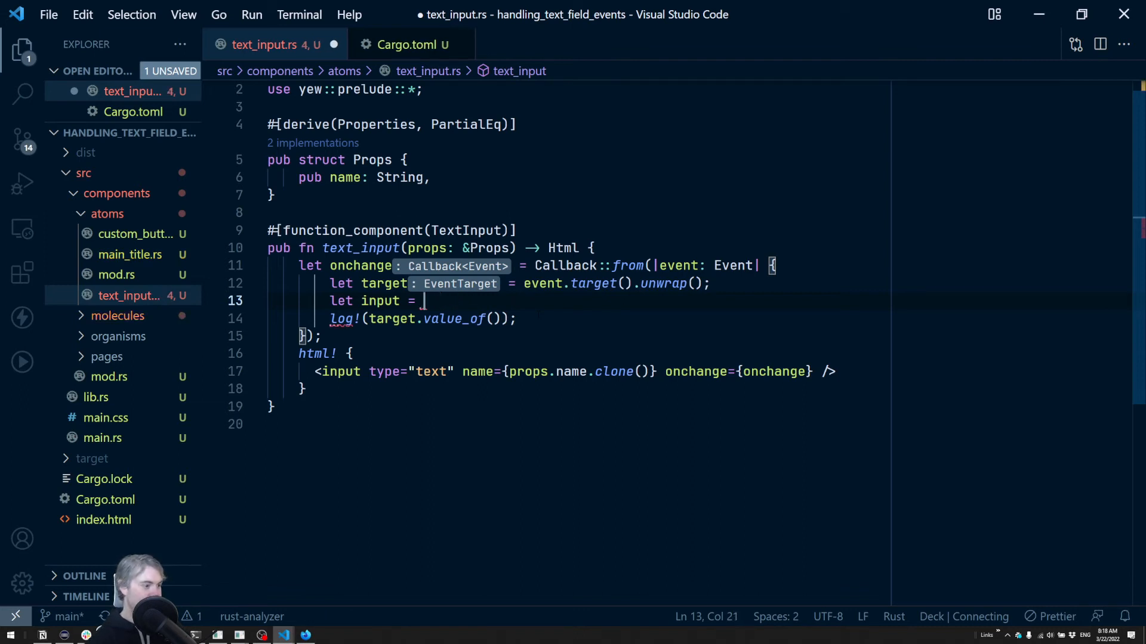
pyautogui.write('target.un')
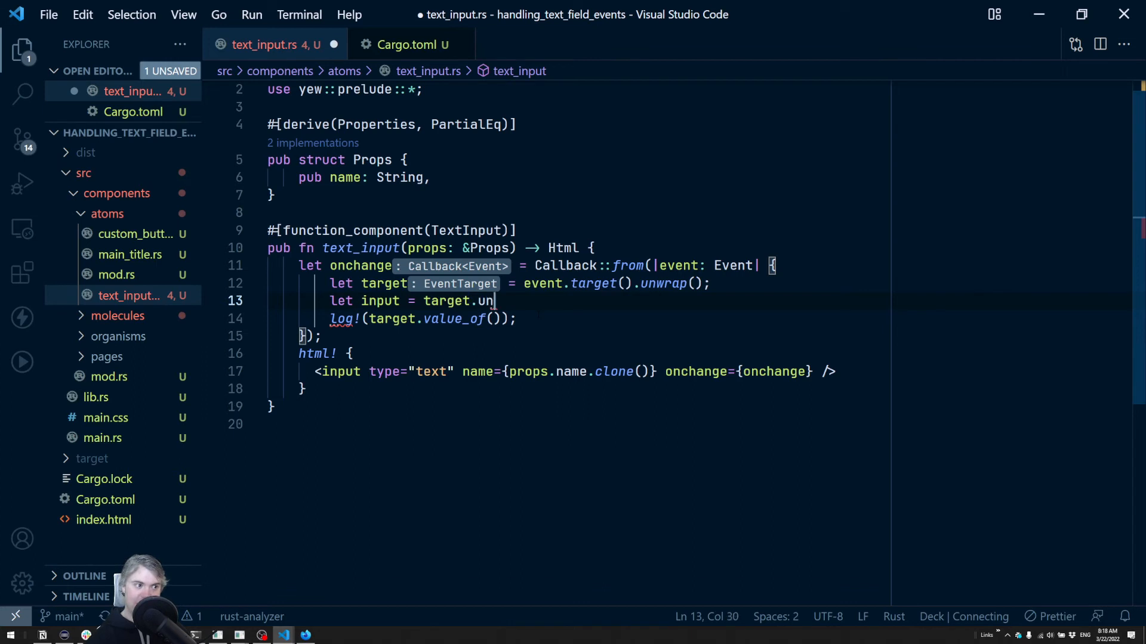
pyautogui.write('checked_into::<>(')
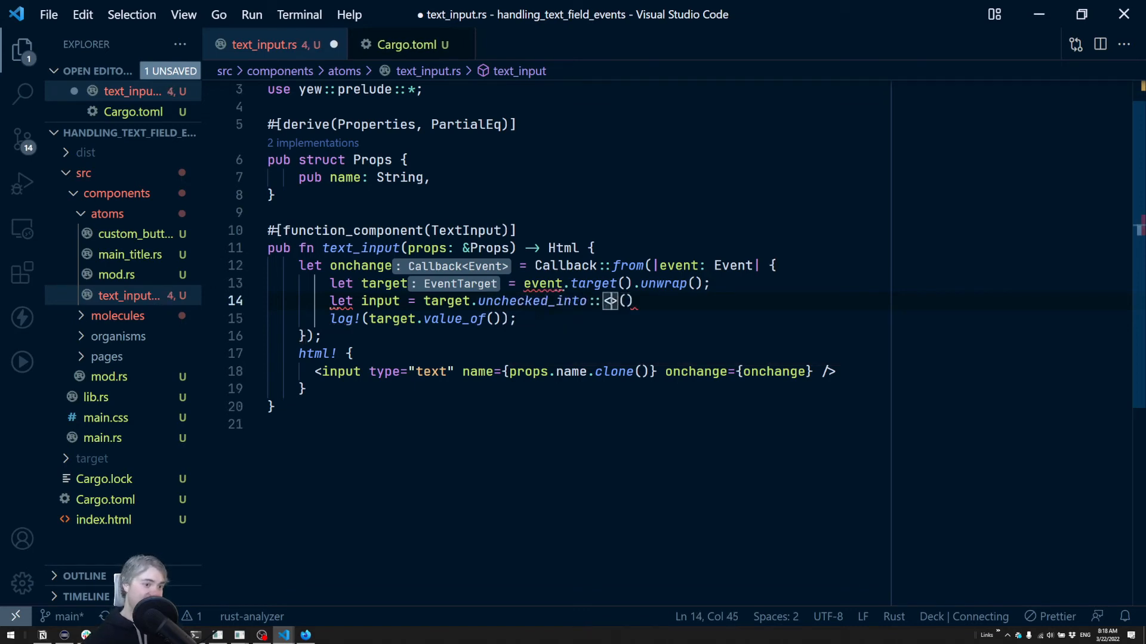
pyautogui.write('HtmlInputElement')
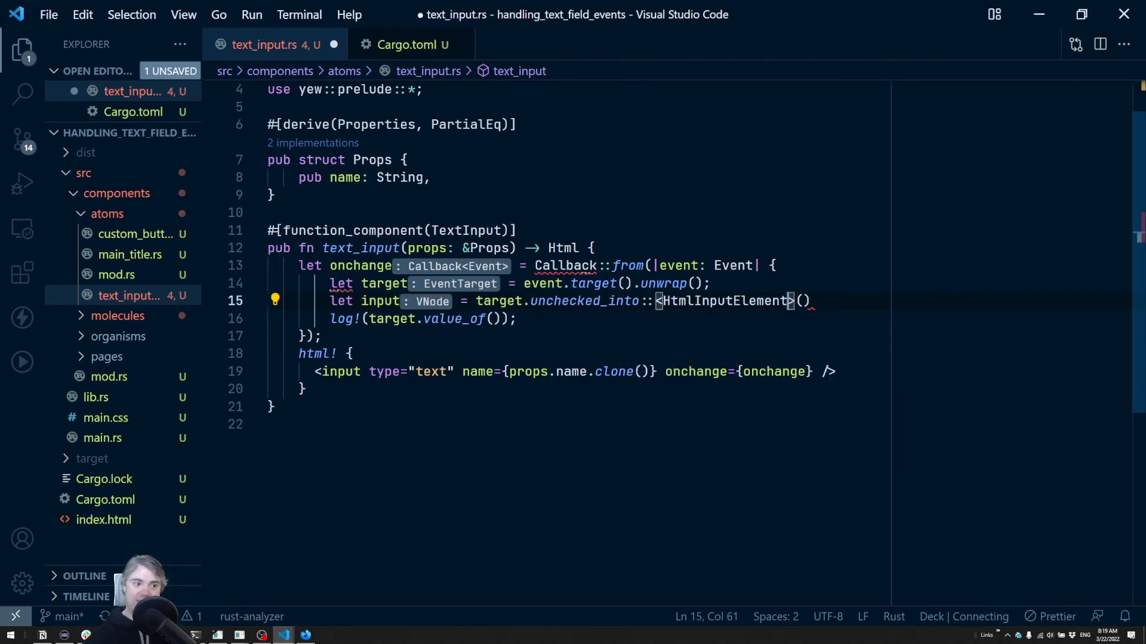
pyautogui.scroll(3)
pyautogui.write(';')
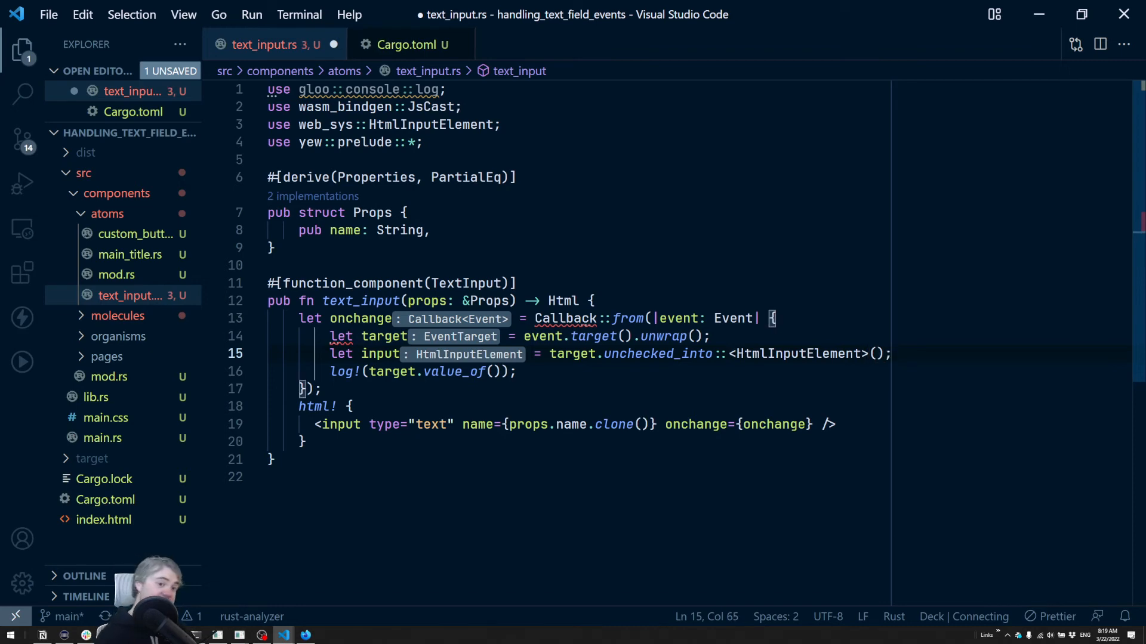
pyautogui.moveTo(649, 354)
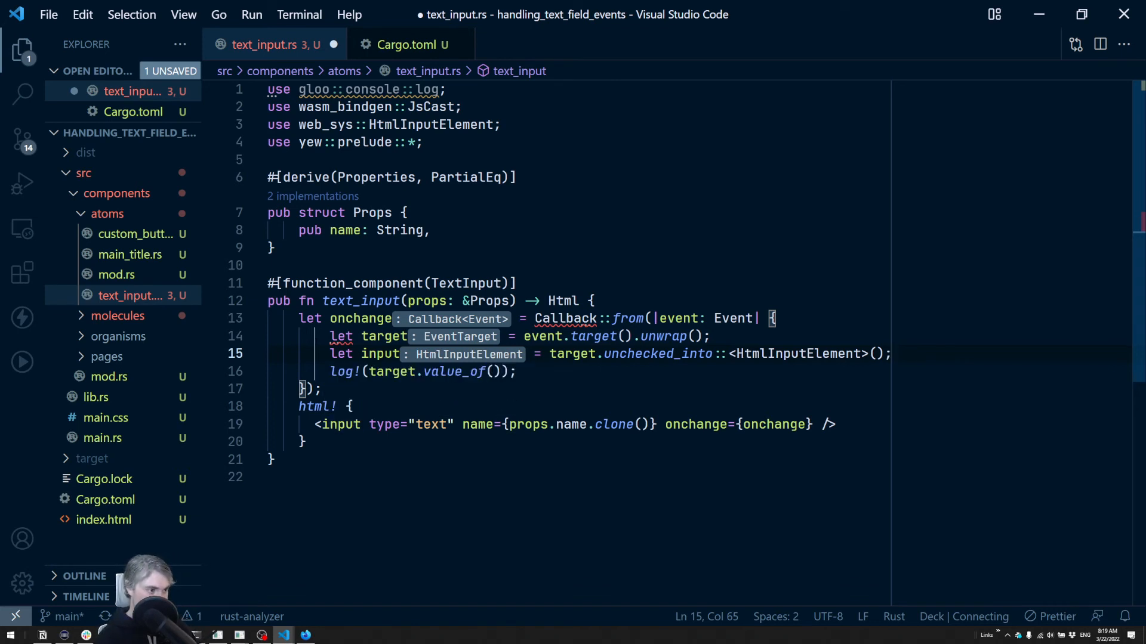
# Replace target.value_of() in the log! call with input.value() and save.
pyautogui.click(535, 354)
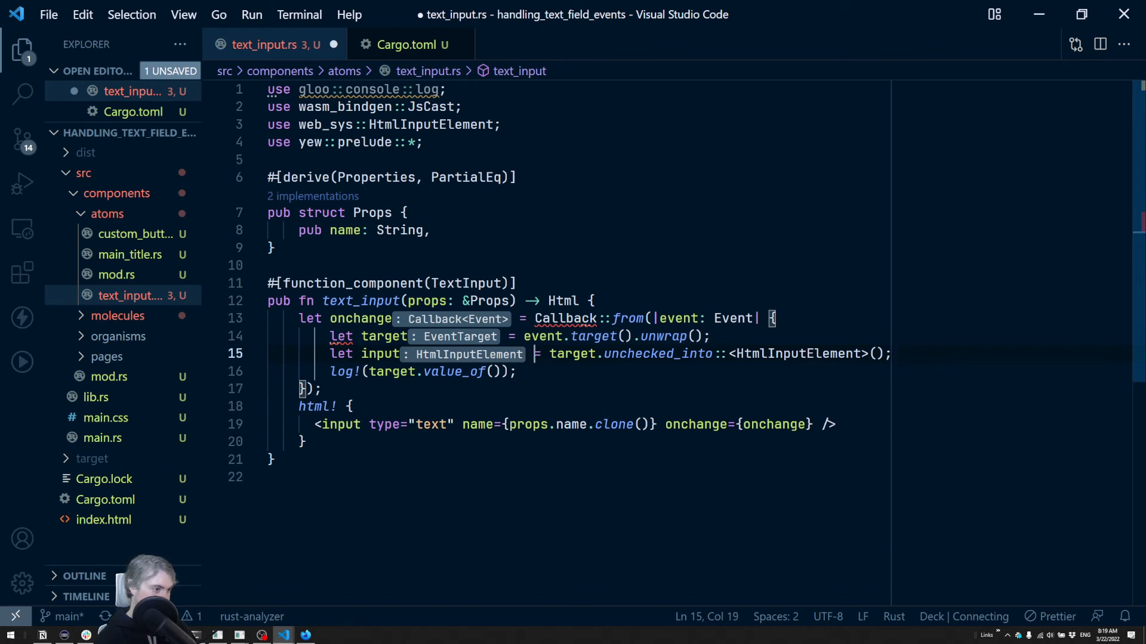
pyautogui.press('ctrl+s')
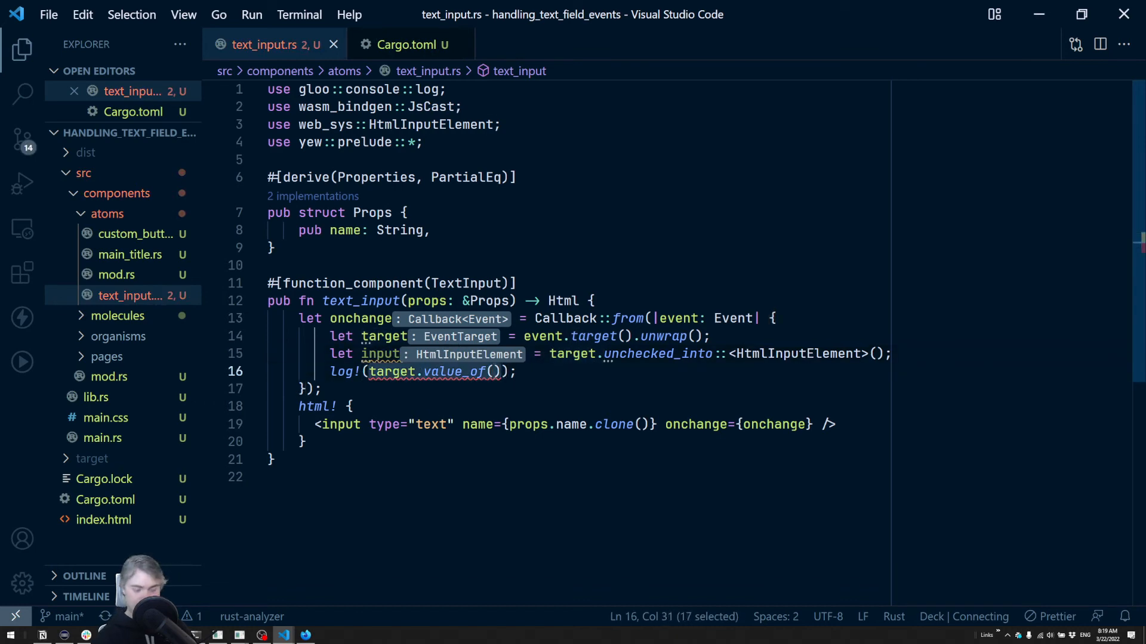
pyautogui.write('input.i);')
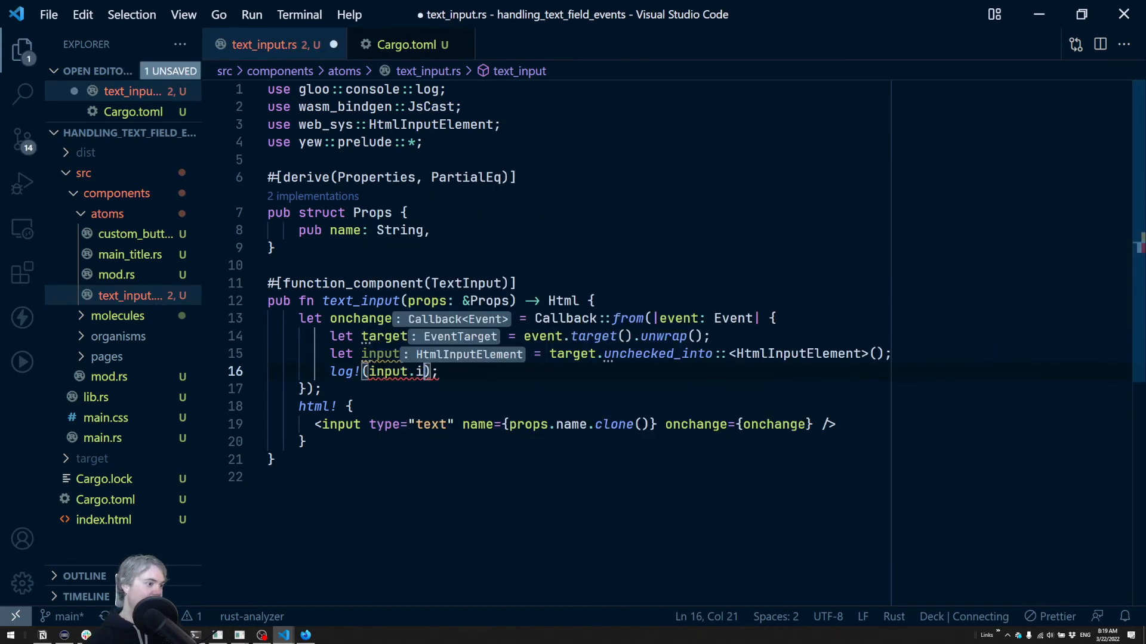
pyautogui.write('va')
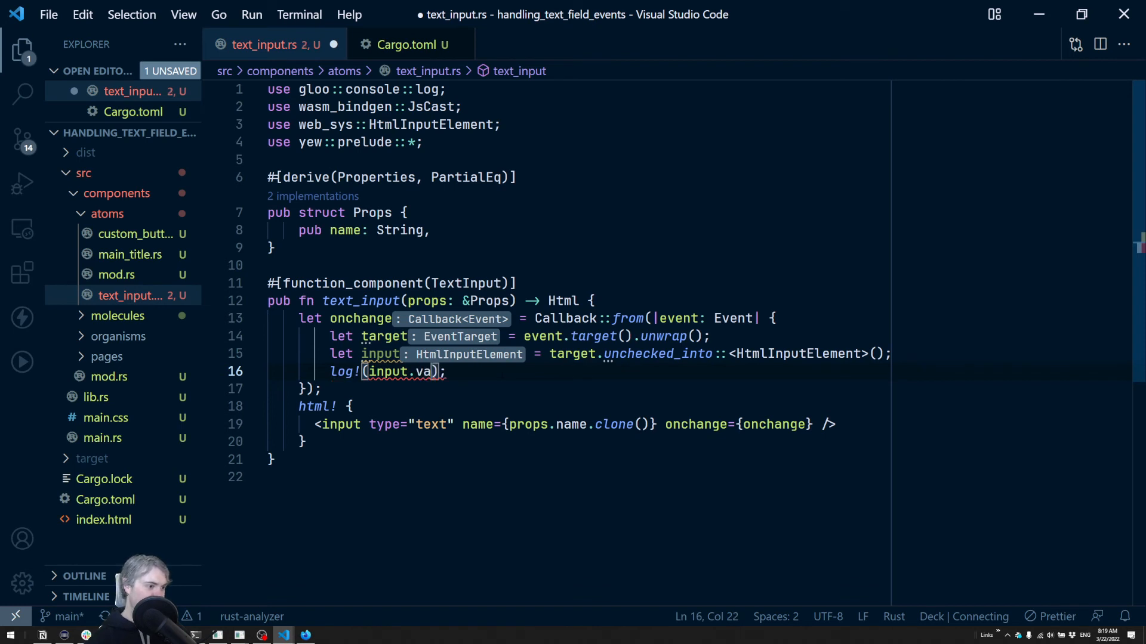
pyautogui.write('lue()')
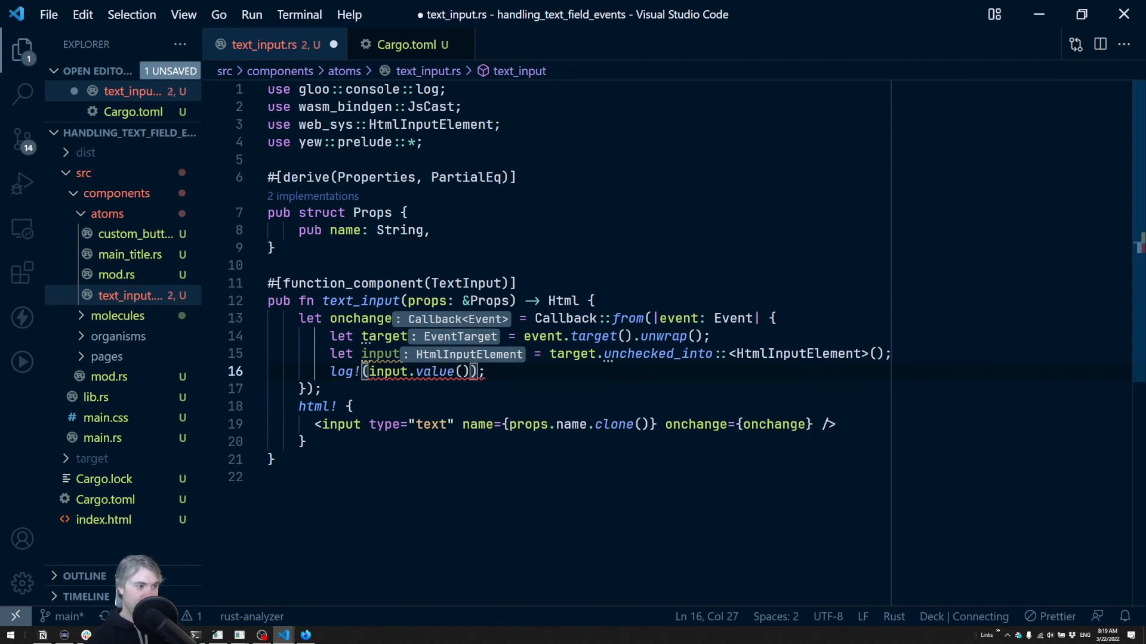
pyautogui.press('ctrl+s')
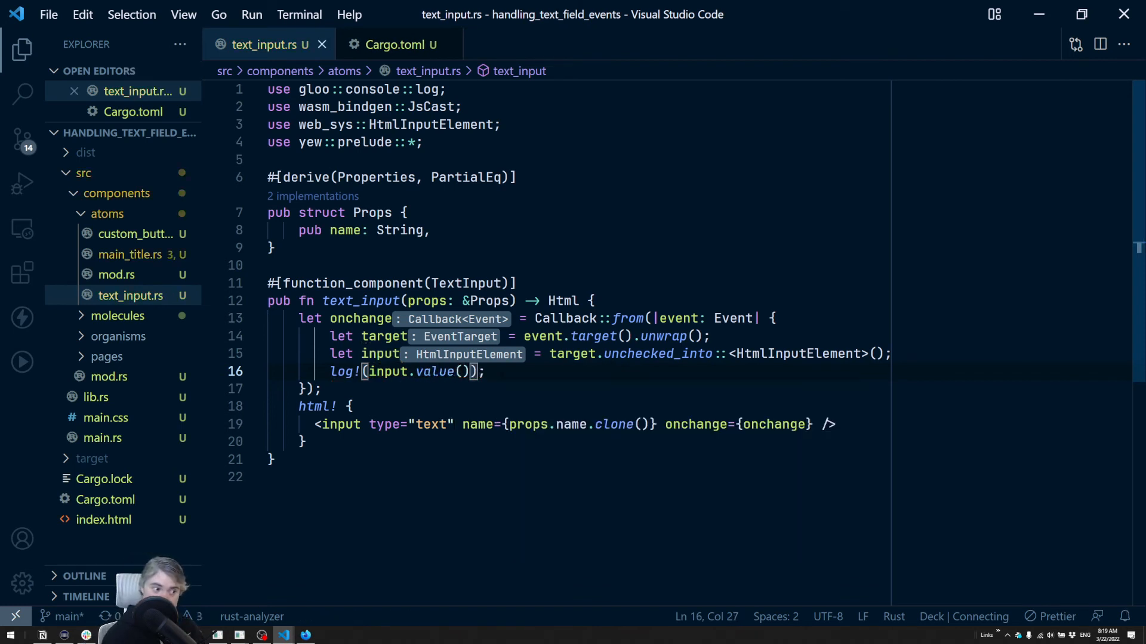
pyautogui.moveTo(435, 371)
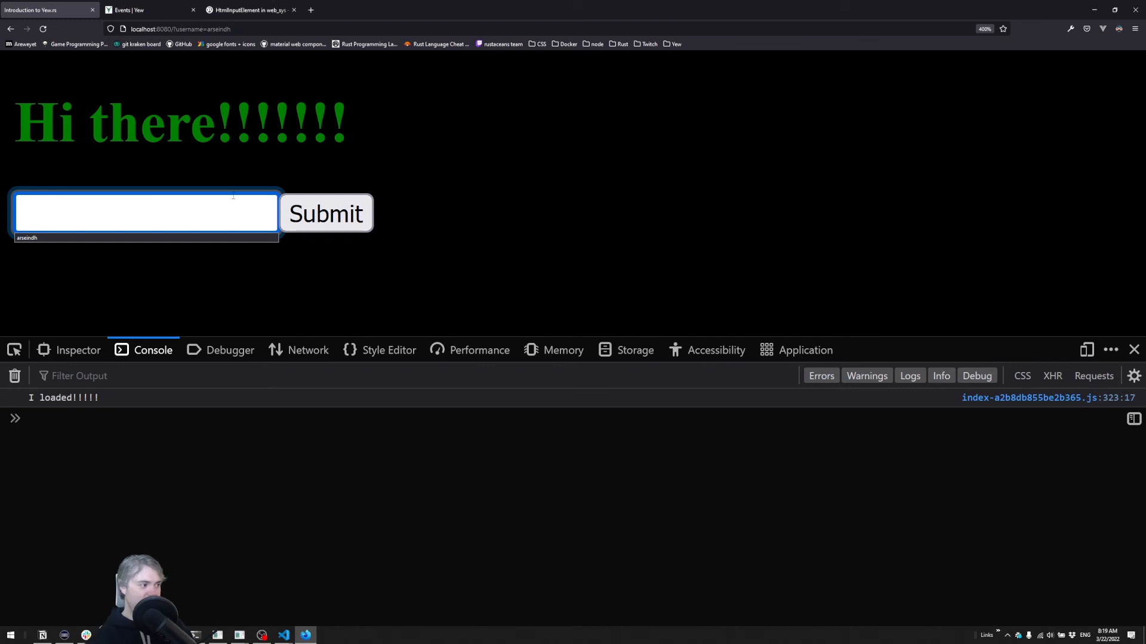
# Enter 'testing' in the app's text field and check the console logs testing.
pyautogui.write('testing')
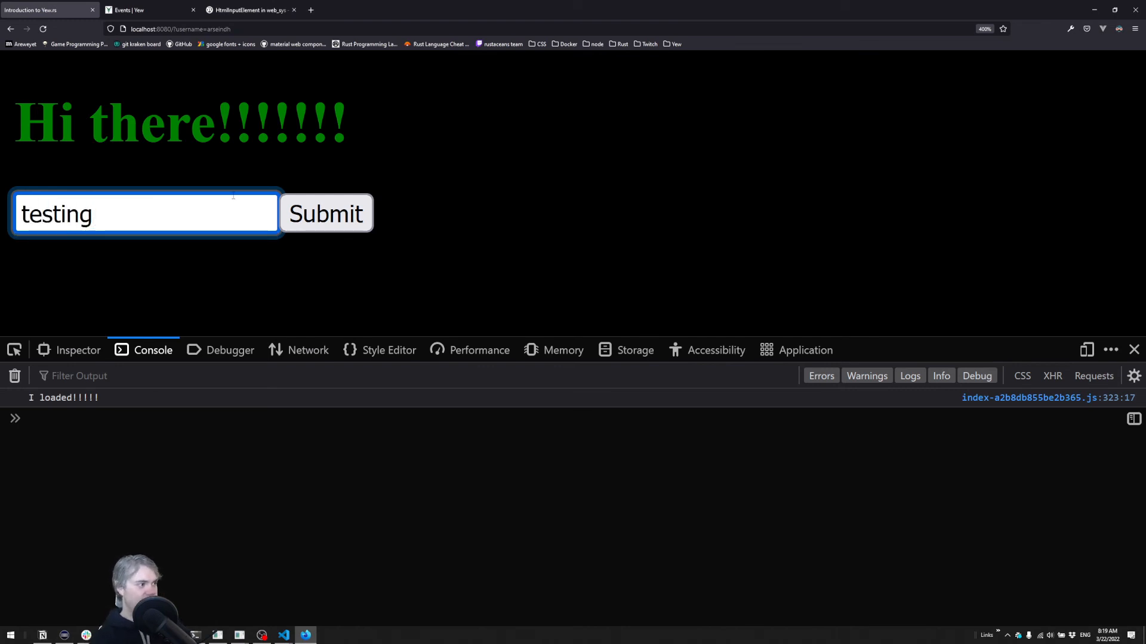
pyautogui.click(325, 213)
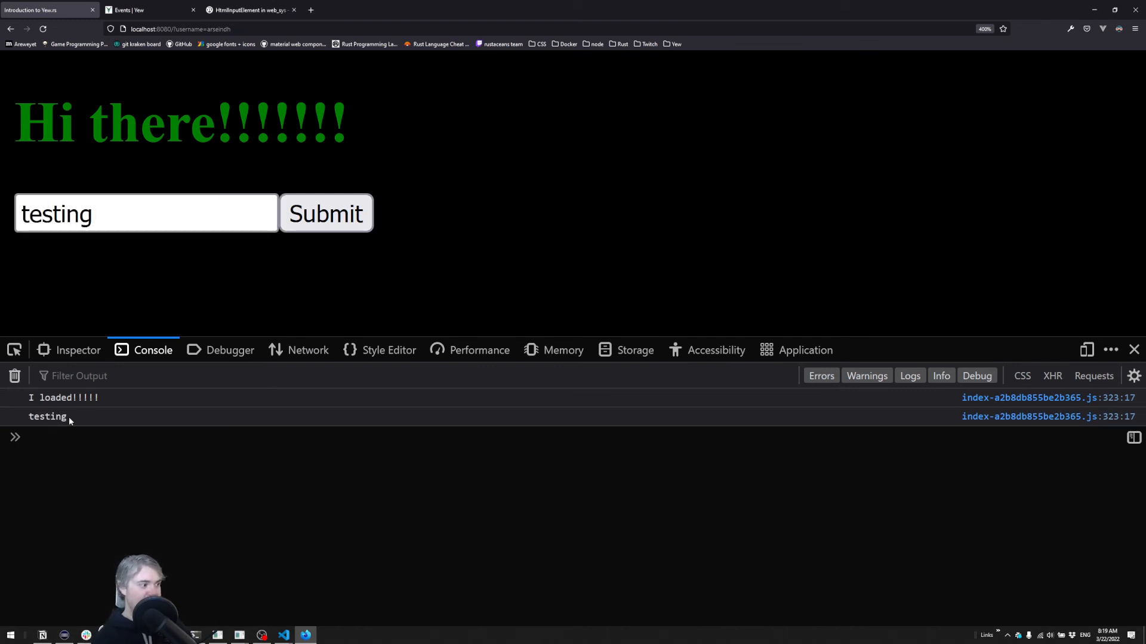
pyautogui.doubleClick(46, 417)
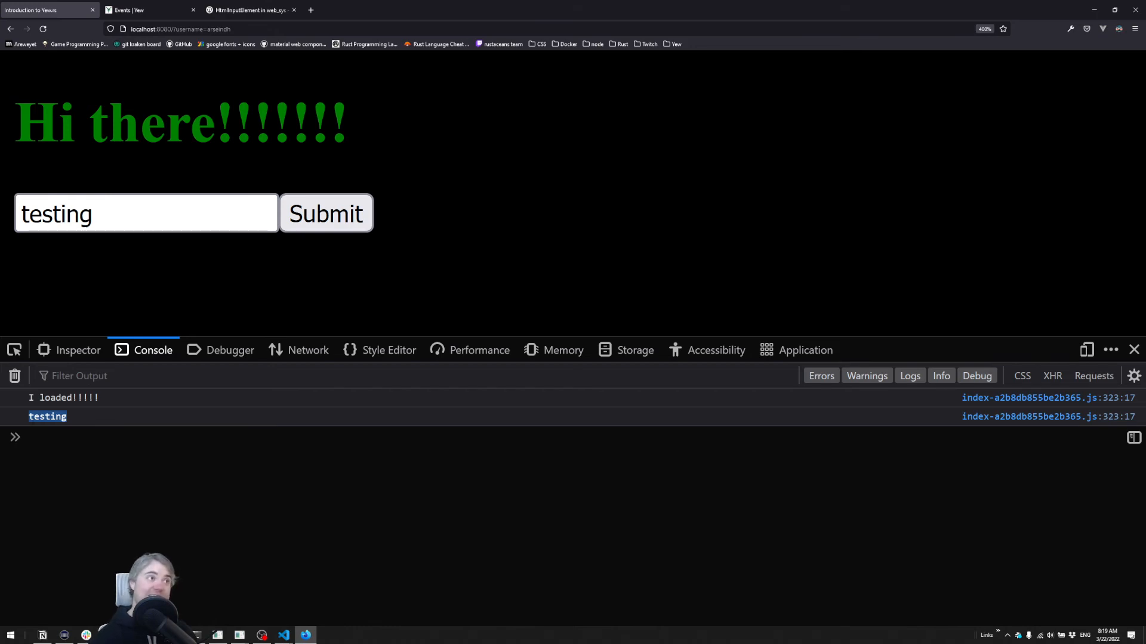
pyautogui.click(283, 634)
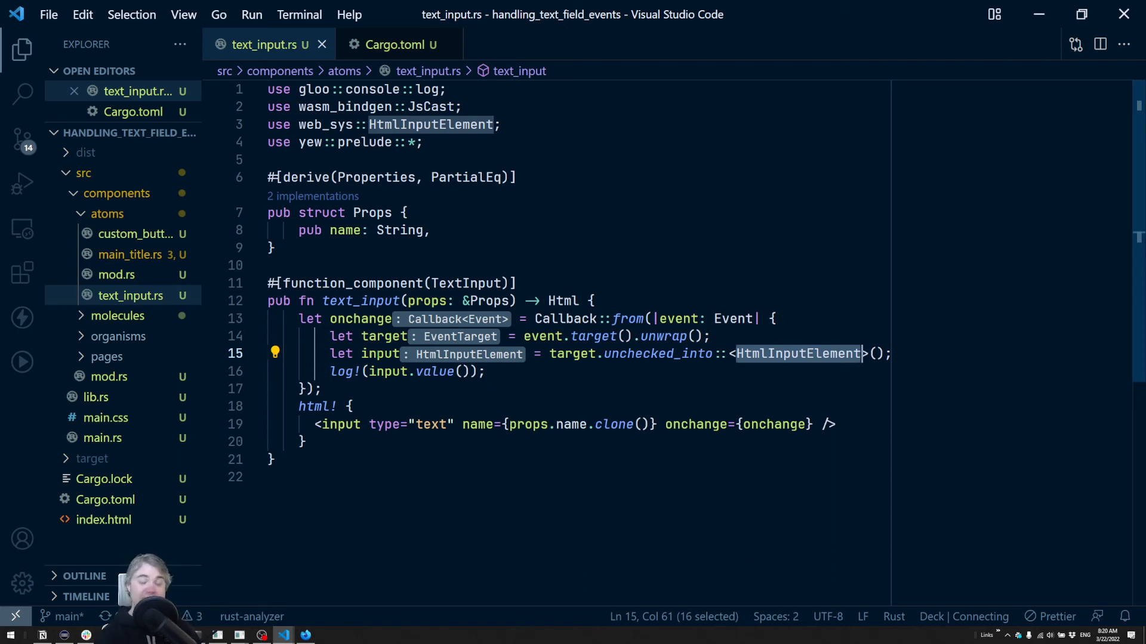
# Rename target to value and chain .unchecked_into::<HtmlInputElement>().value() onto event.target().unwrap().
pyautogui.click(380, 354)
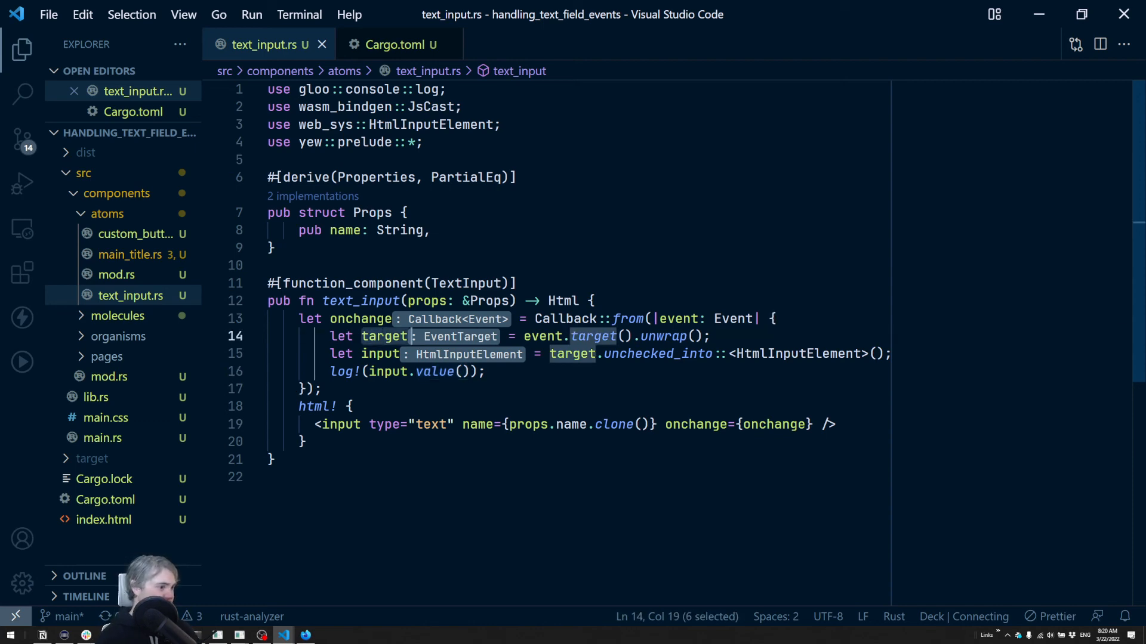
pyautogui.write('value')
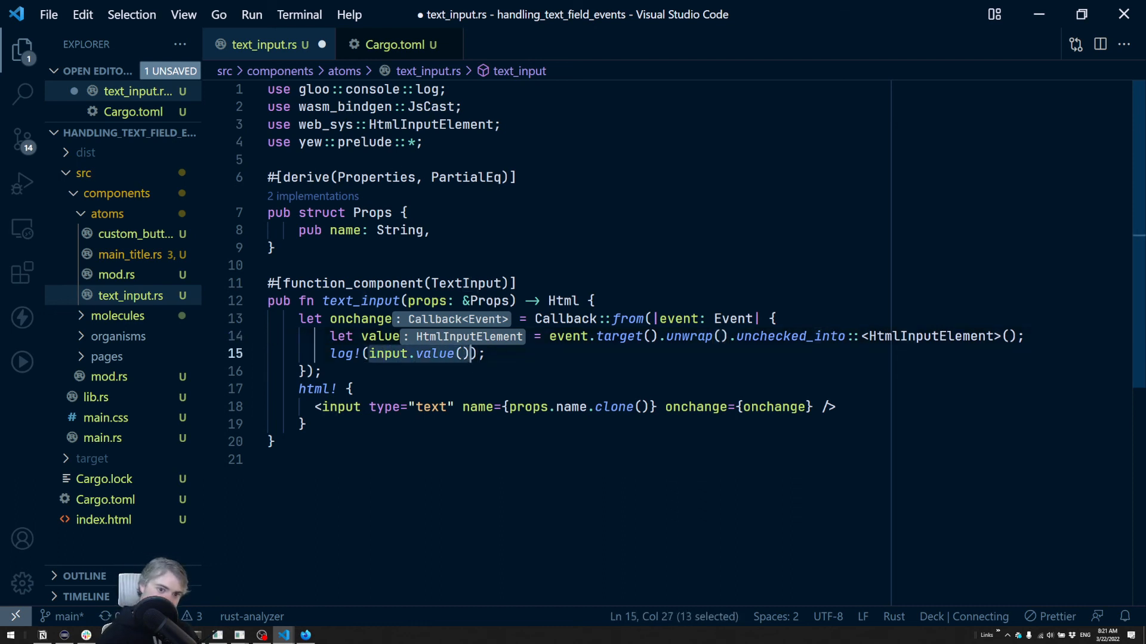
pyautogui.write('.value(')
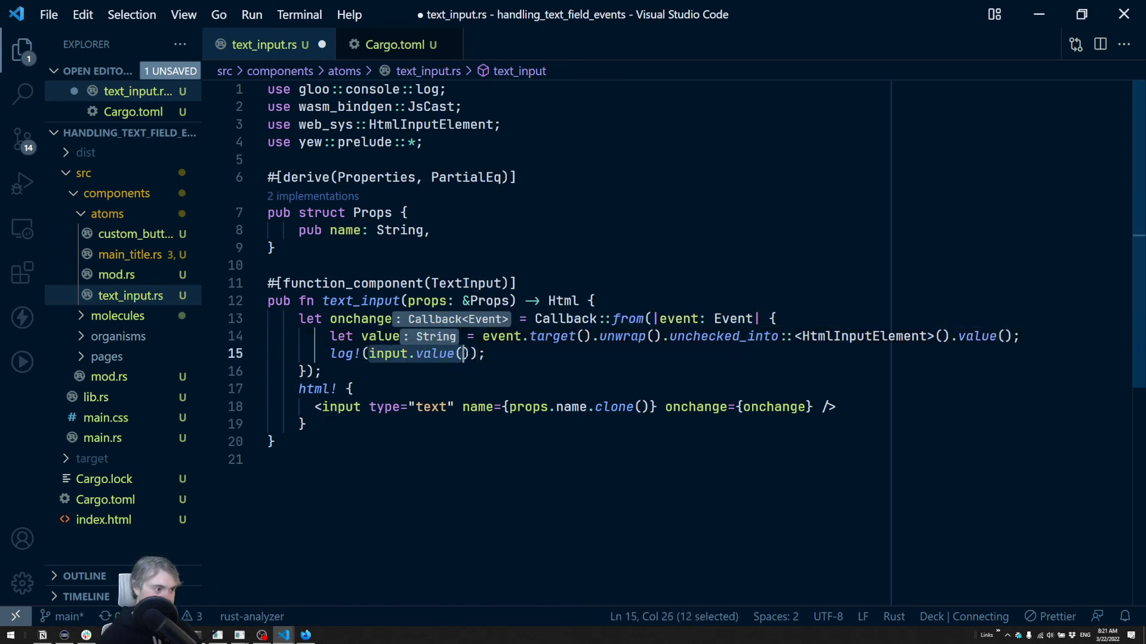
pyautogui.write('vaue')
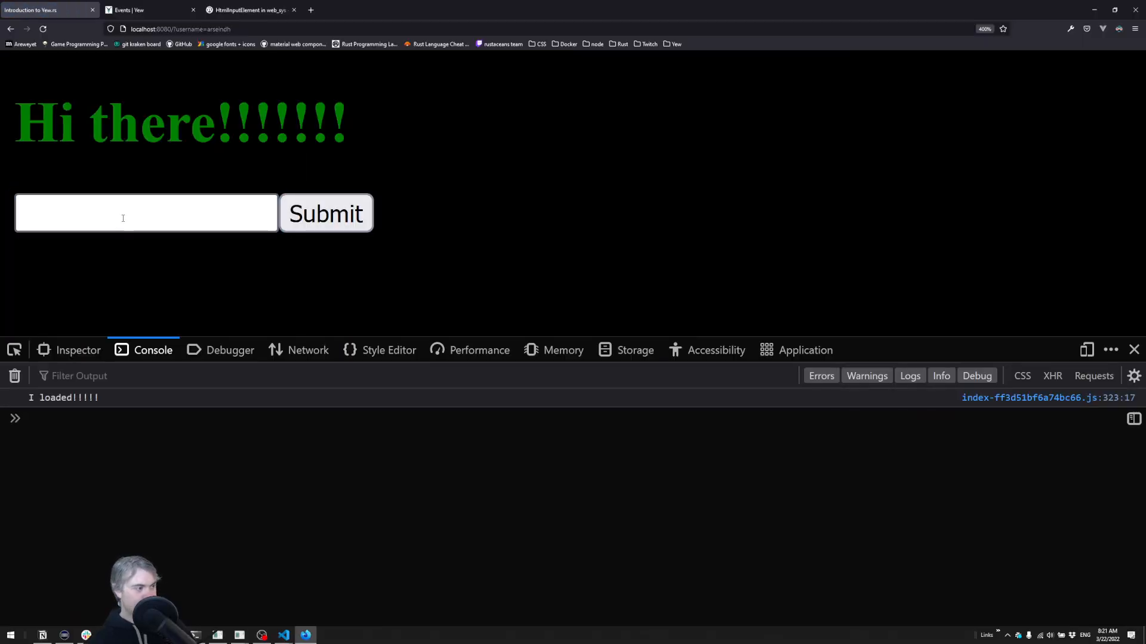
# Enter 'new test' in the page's text field and click outside to trigger onchange.
pyautogui.click(146, 212)
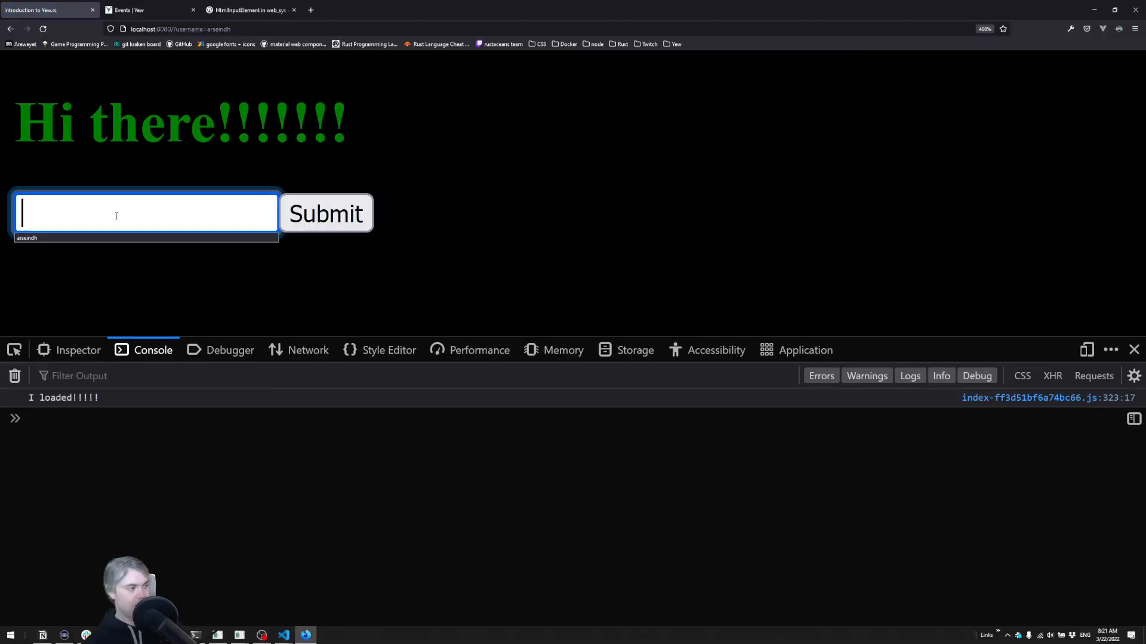
pyautogui.write('new test')
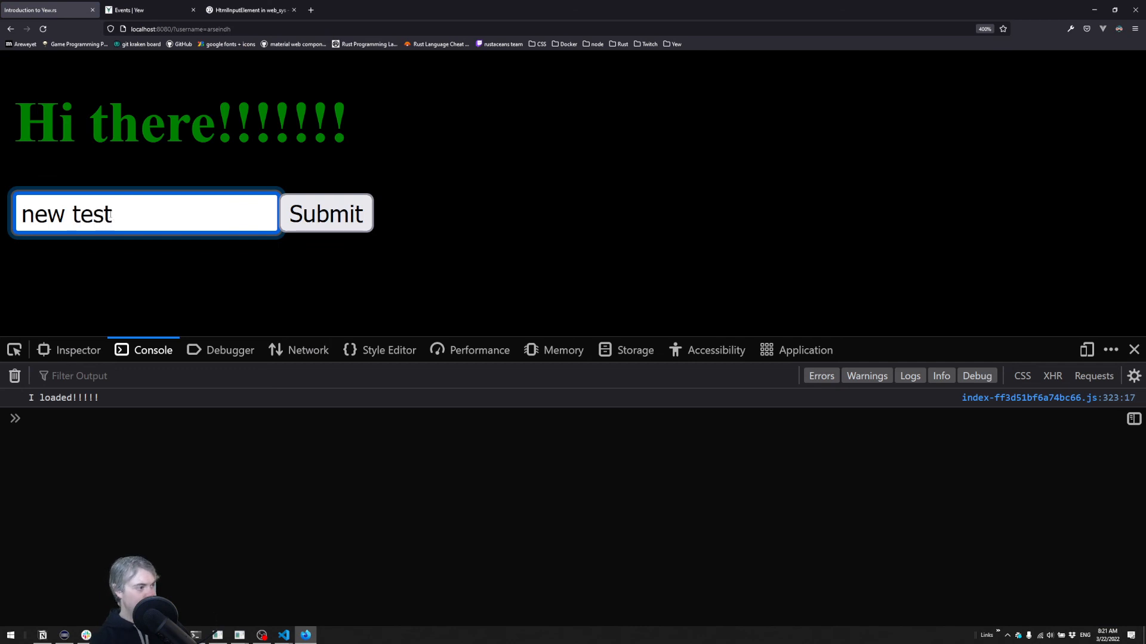
pyautogui.click(325, 213)
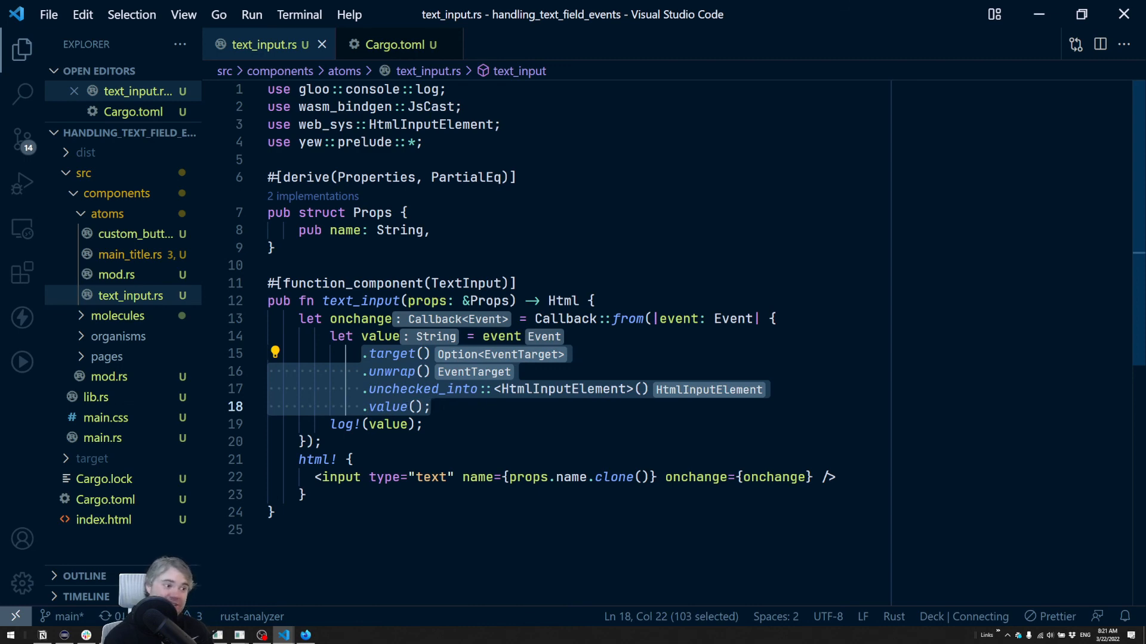
pyautogui.moveTo(340, 336)
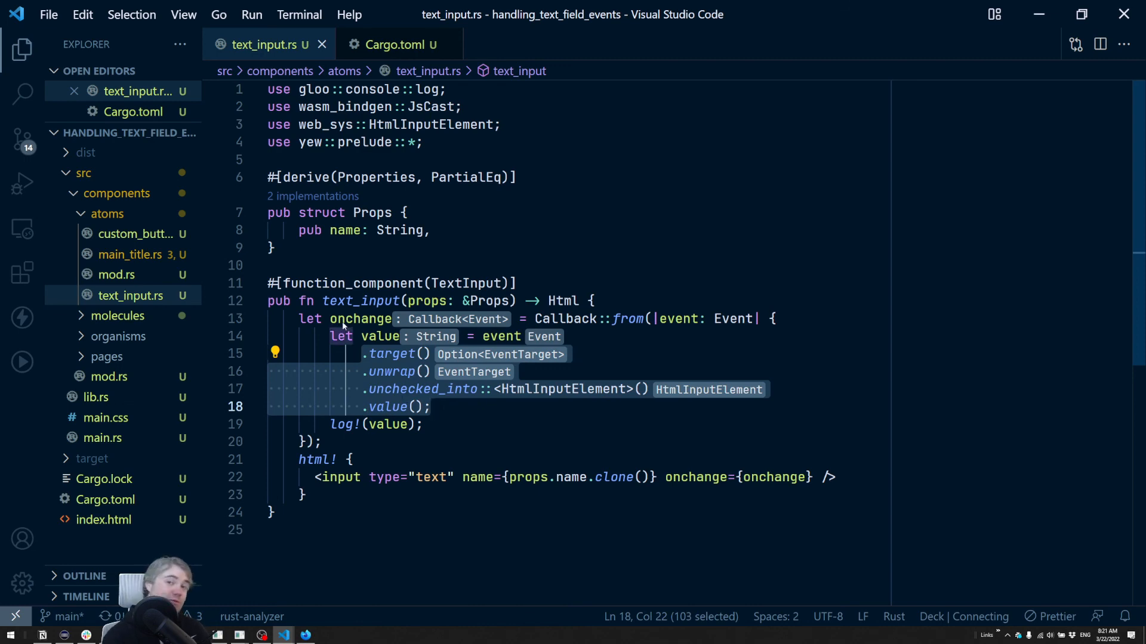